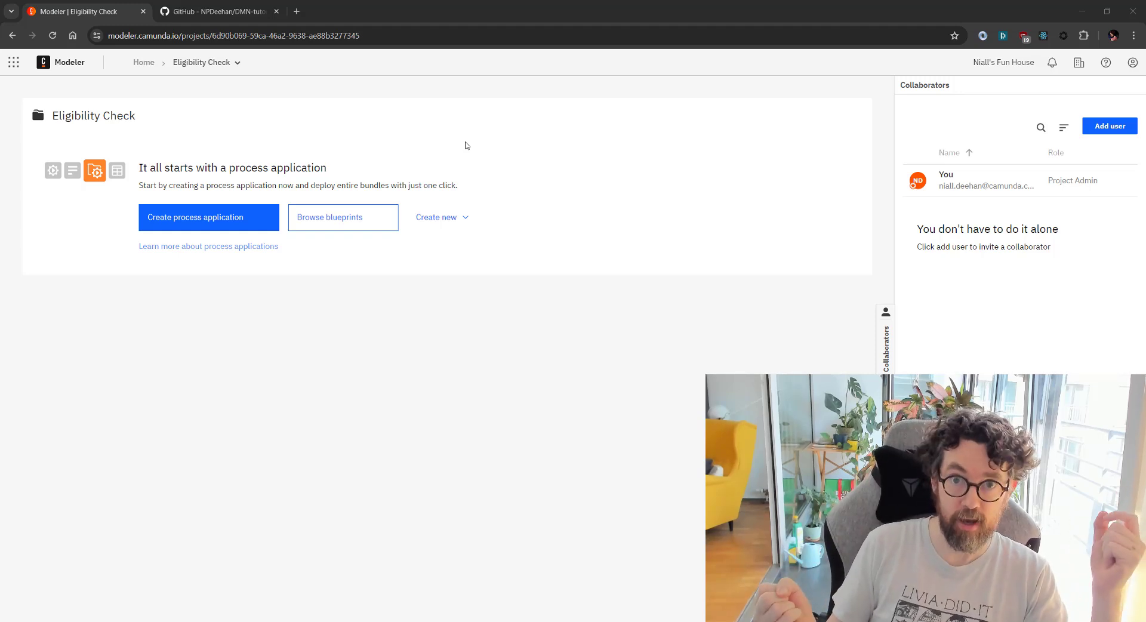
Step: Read down the DMN-tutorial-examples README to the Part 1 eligibility table section
left_click(215, 11)
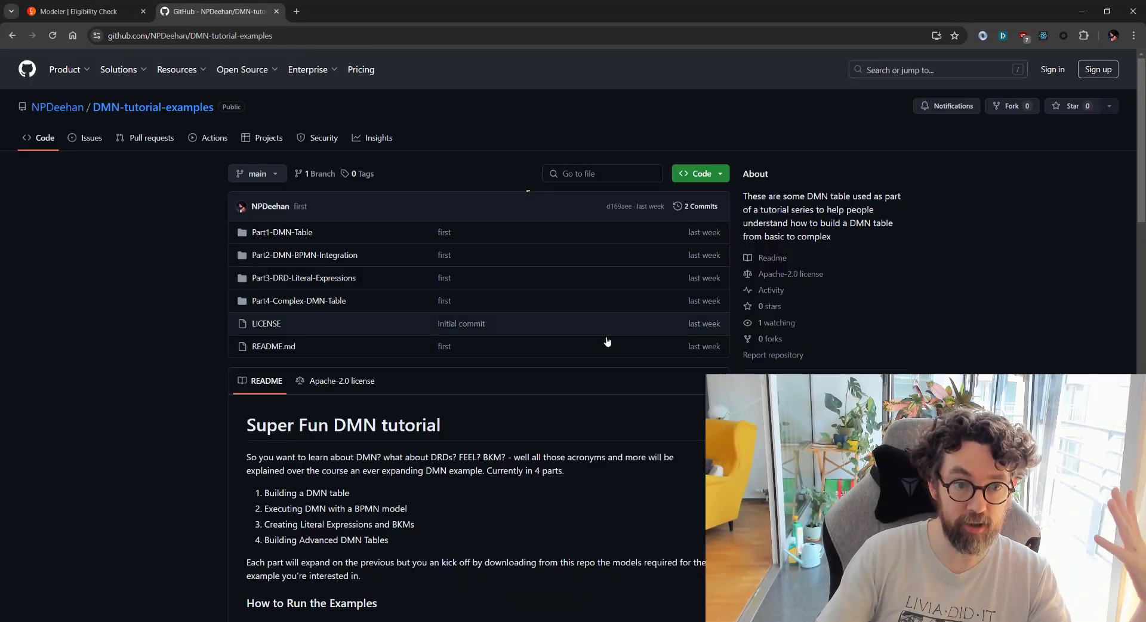
scroll("down", 3)
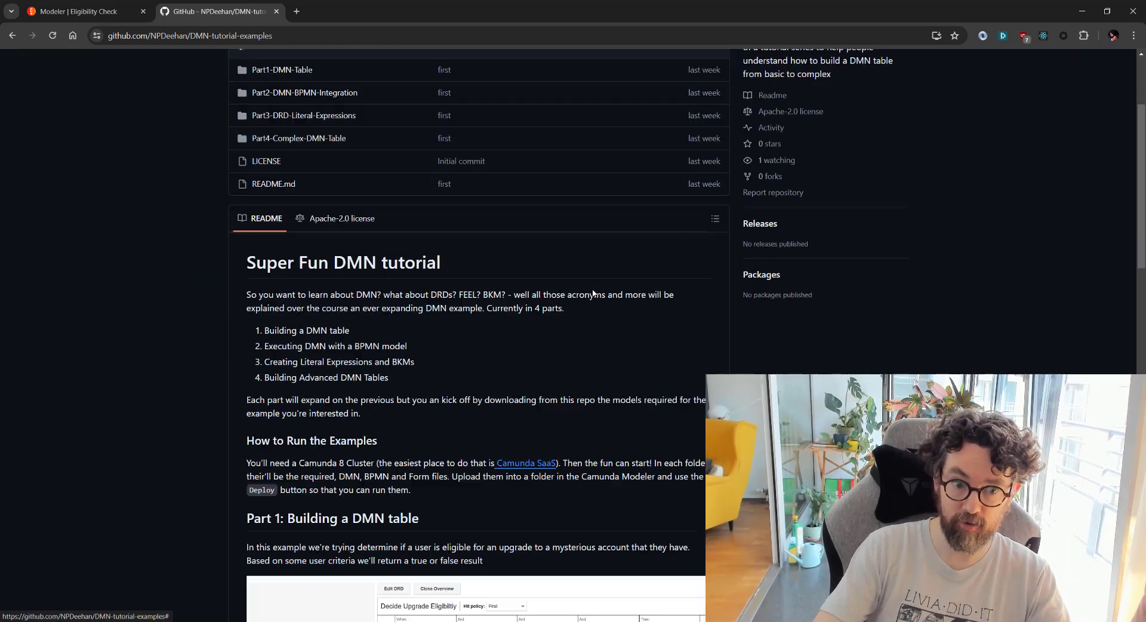
scroll("down", 3)
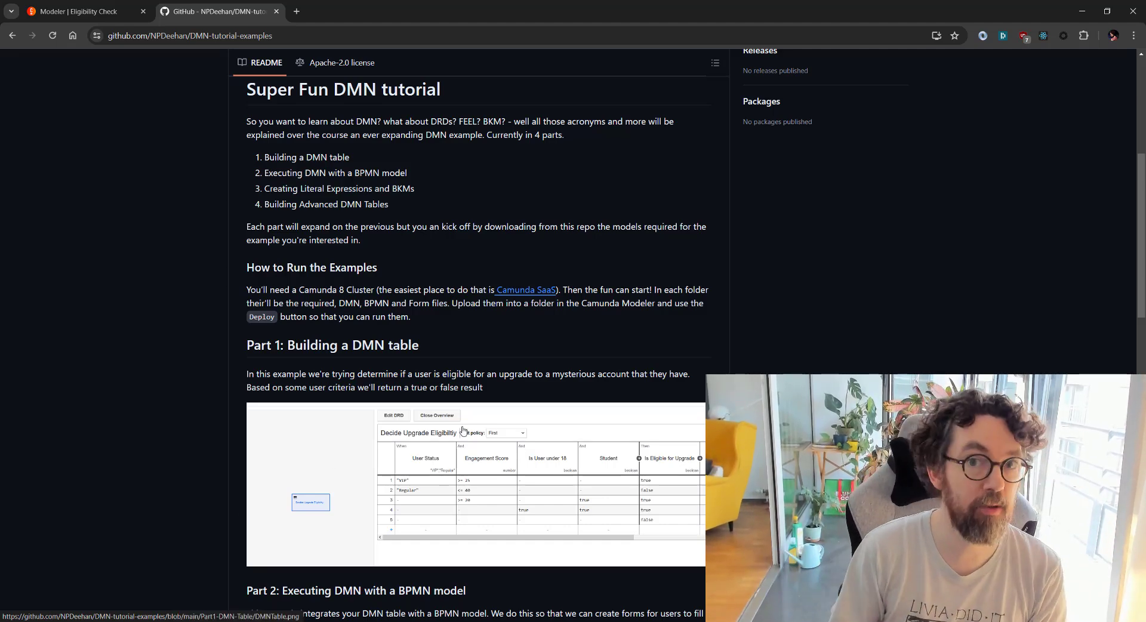
scroll("down", 3)
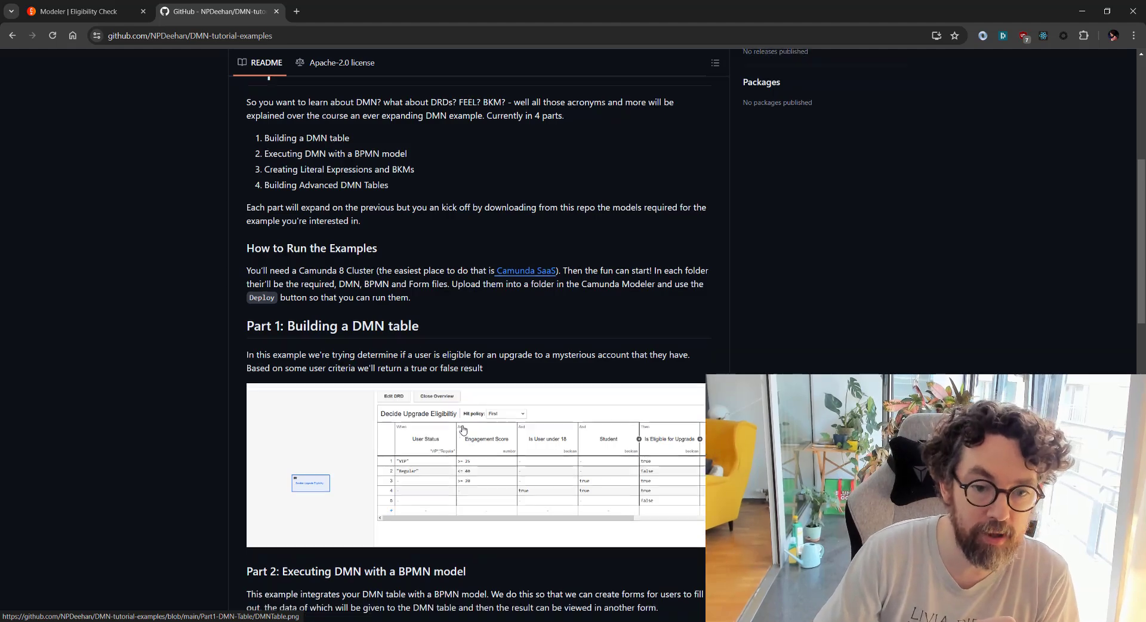
scroll("down", 3)
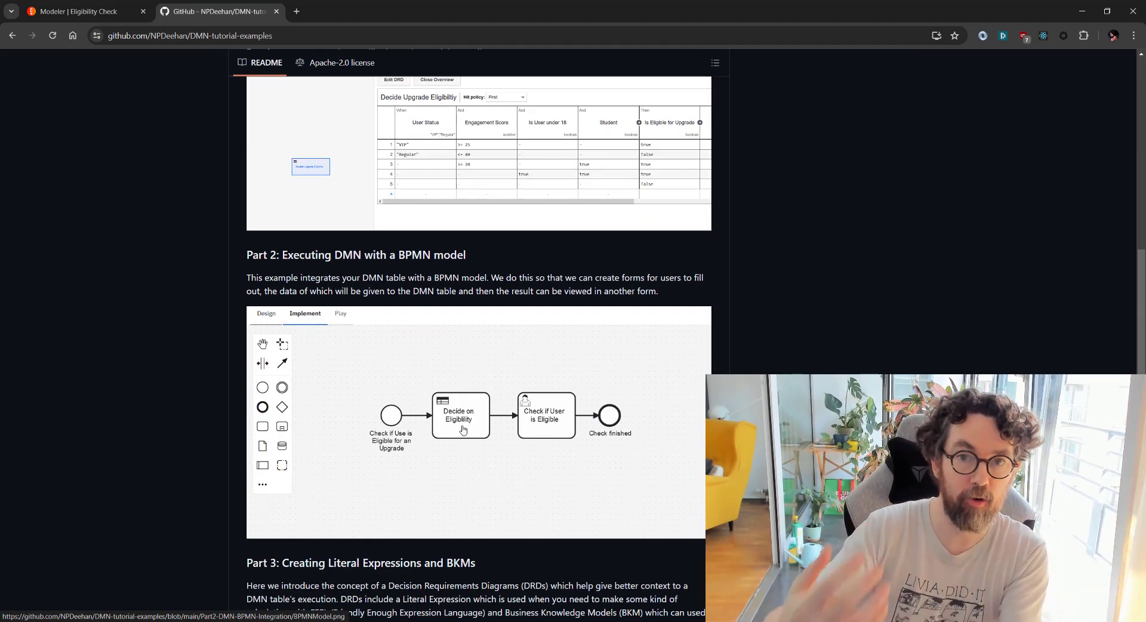
scroll("down", 3)
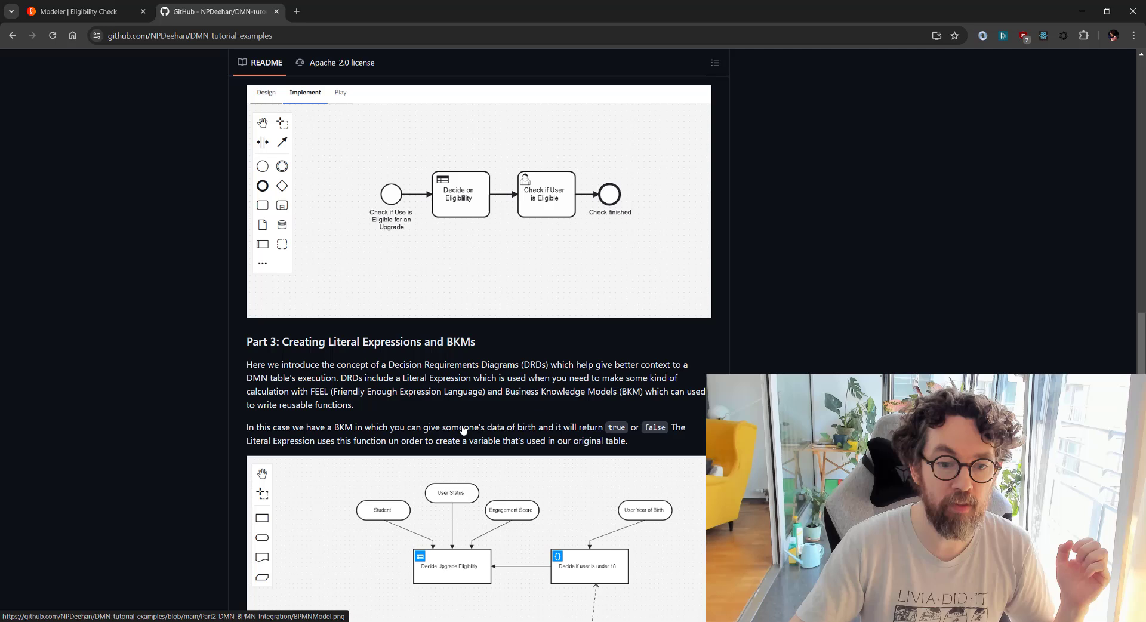
scroll("down", 3)
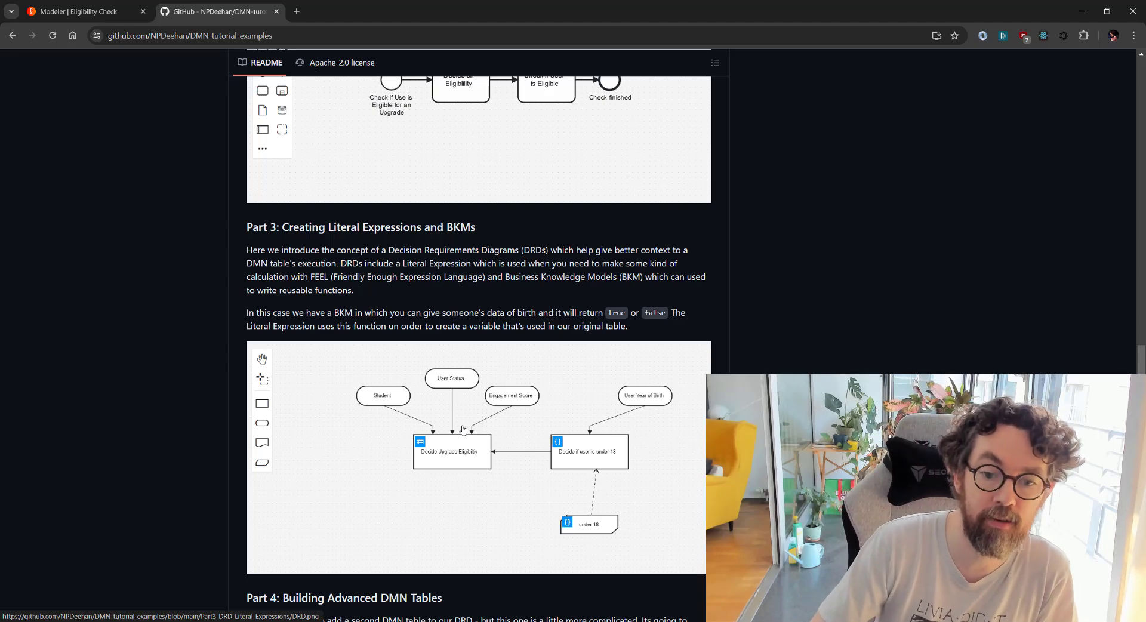
scroll("down", 3)
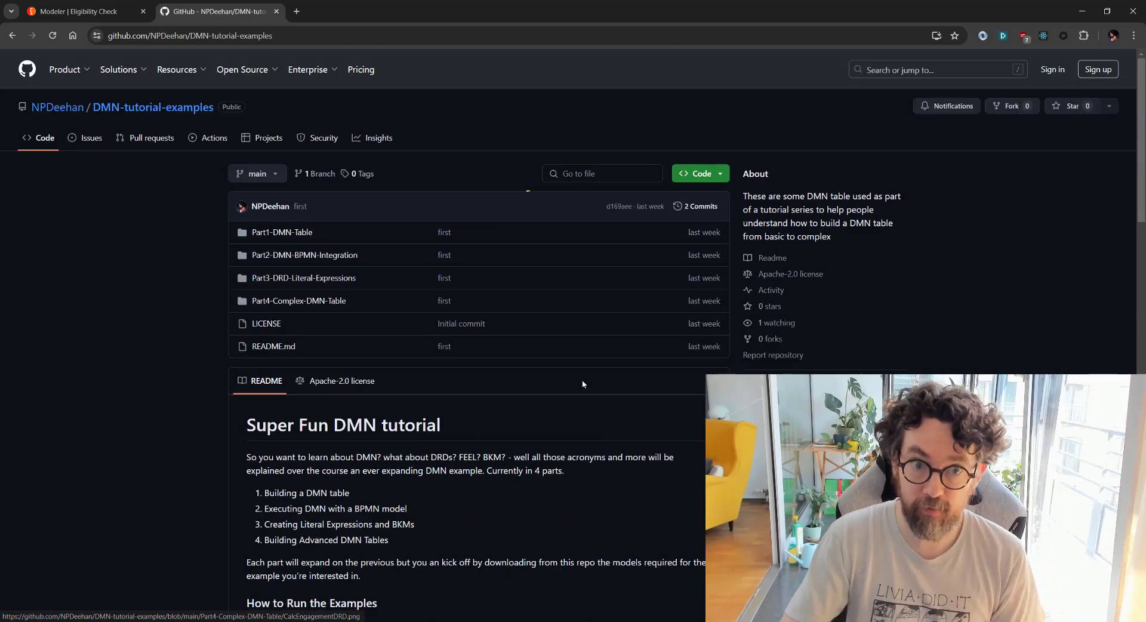
scroll("down", 3)
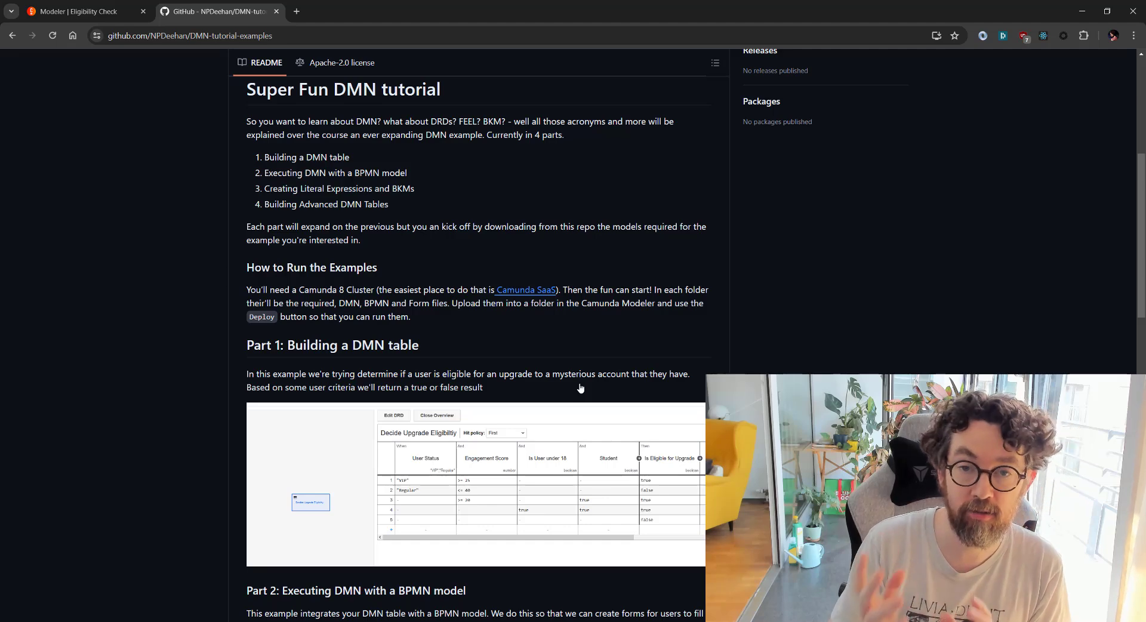
mouse_move(552, 303)
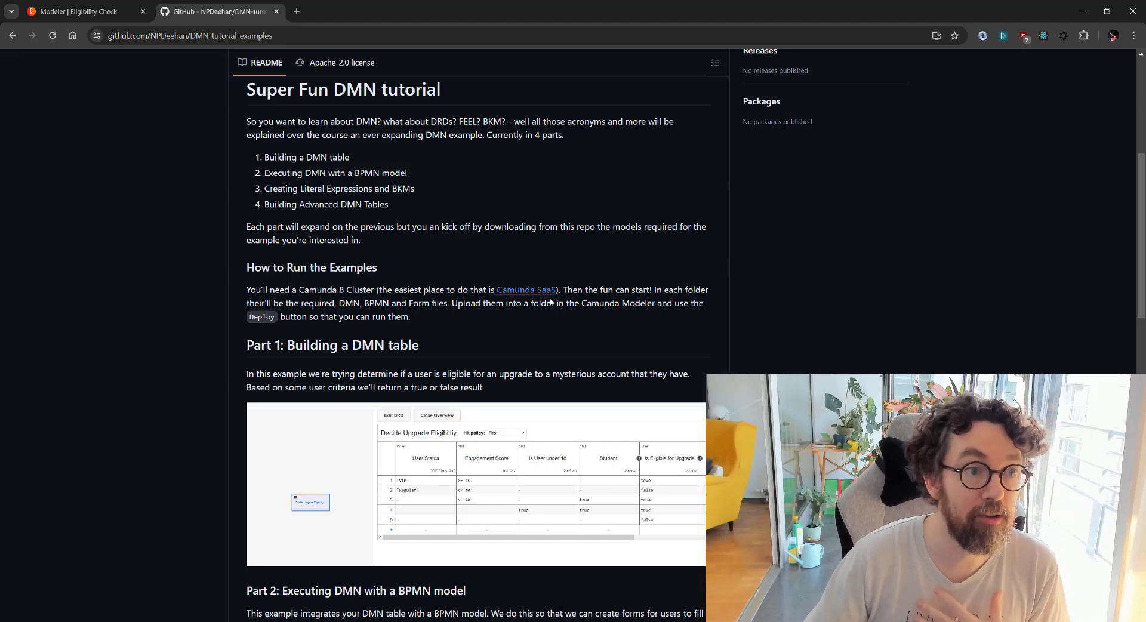
Step: Return to the empty Eligibility Check project in the modeler
left_click(83, 11)
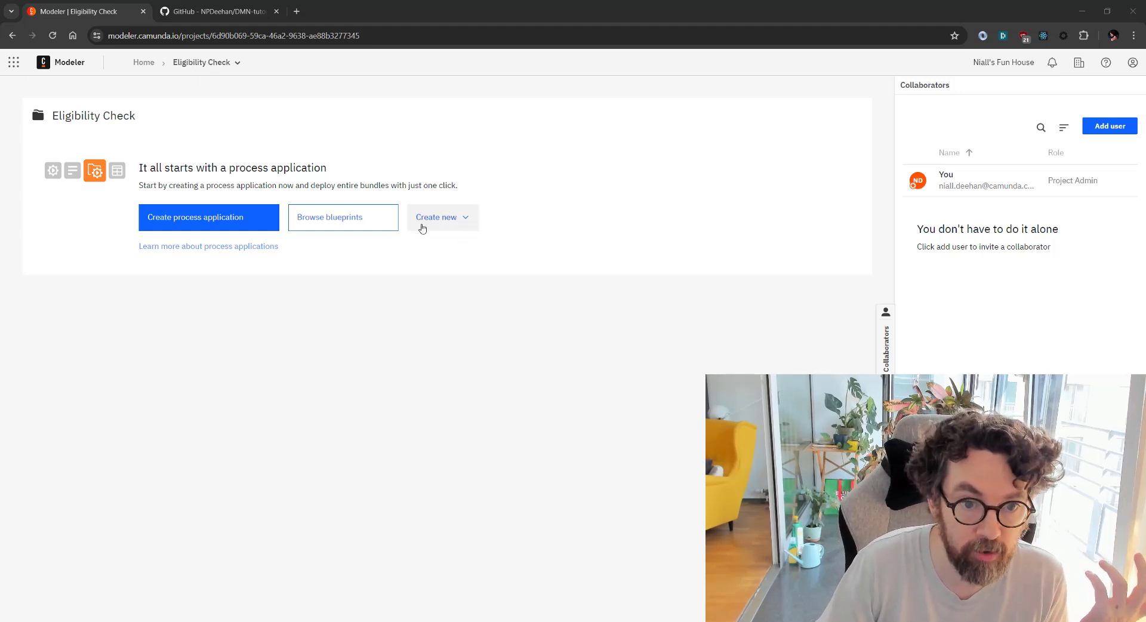
Step: Create a new DMN diagram and name it 'Decide on Upgrade Eligibility'
left_click(442, 218)
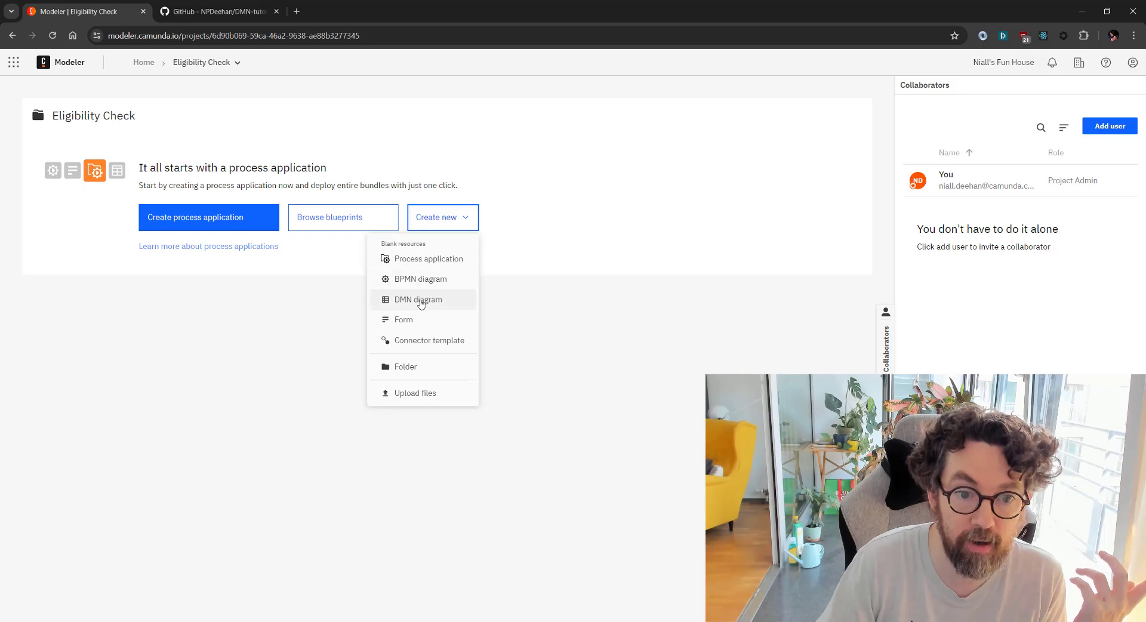
left_click(418, 299)
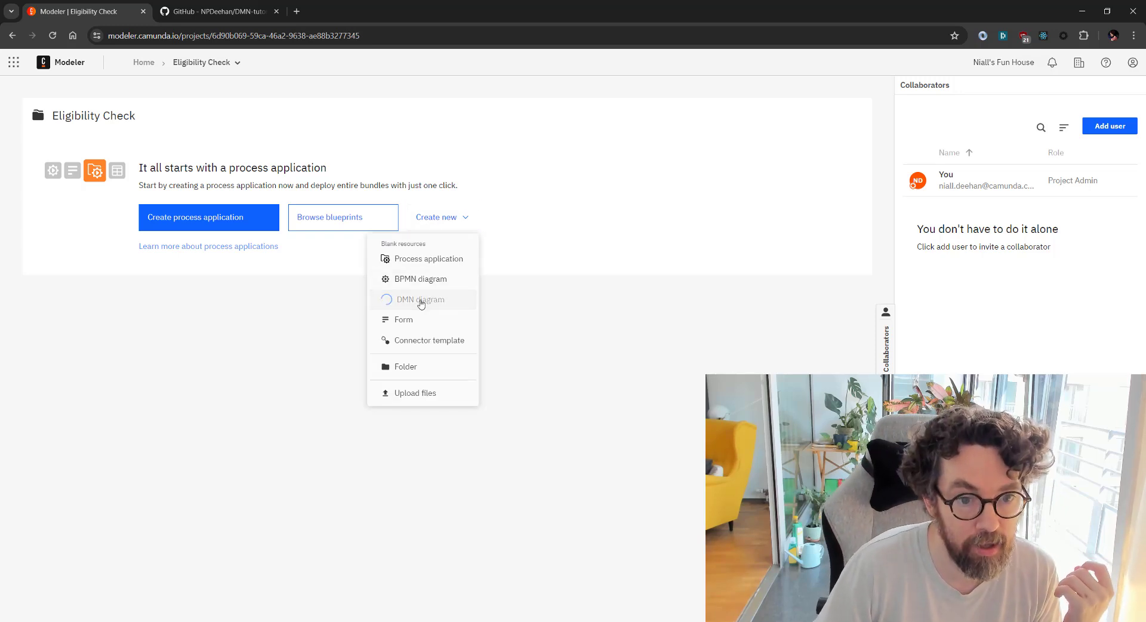
left_click(422, 298)
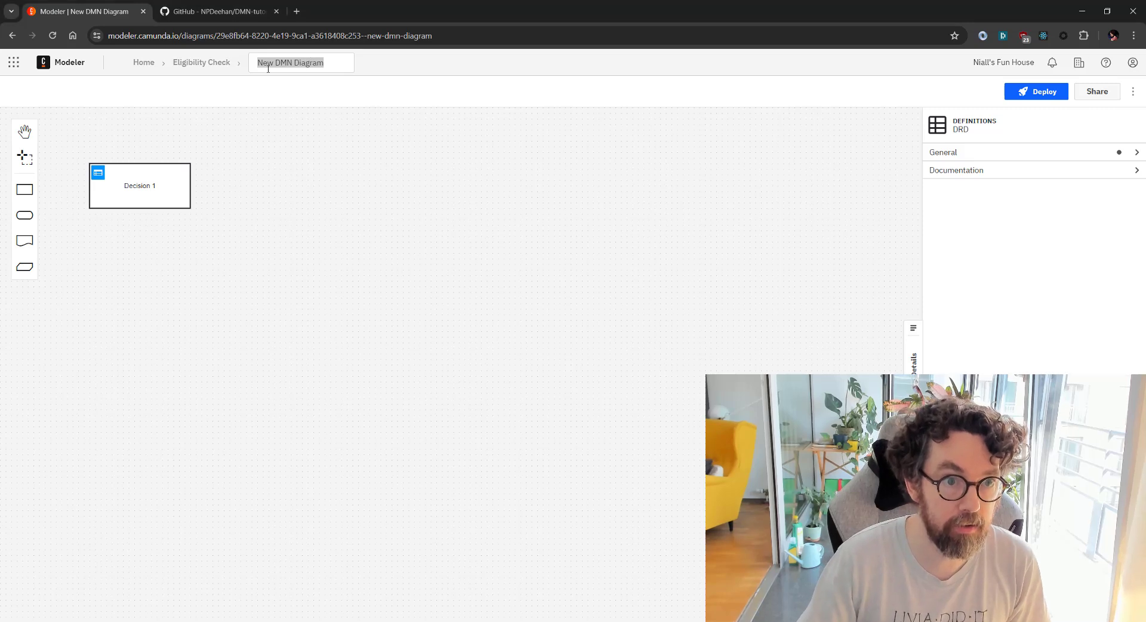
type("Decide on Upg")
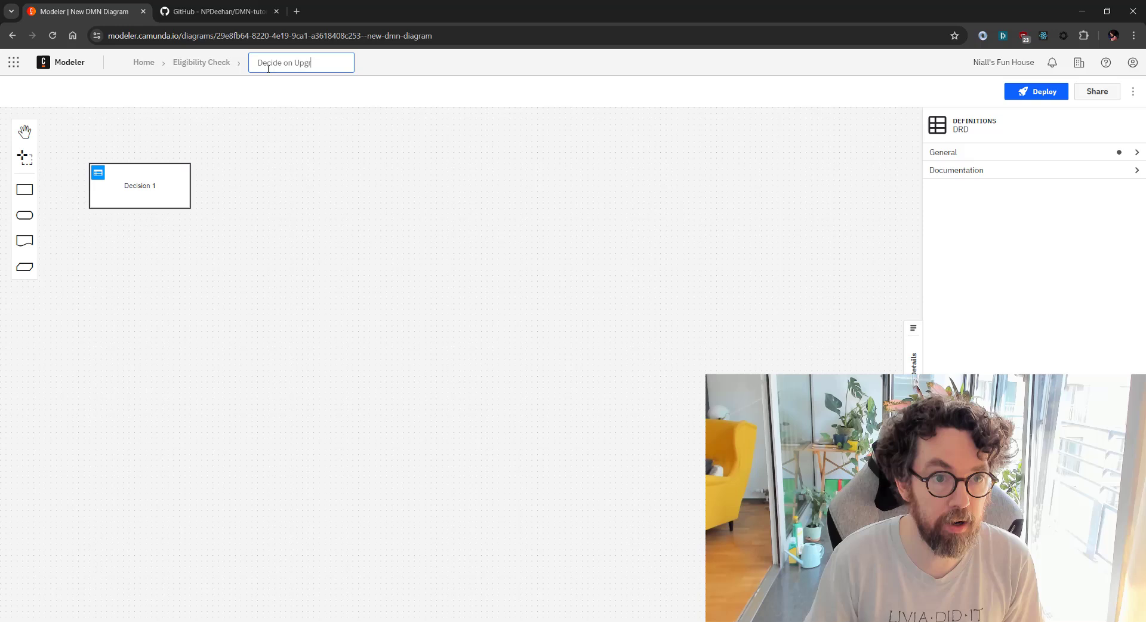
type("rade")
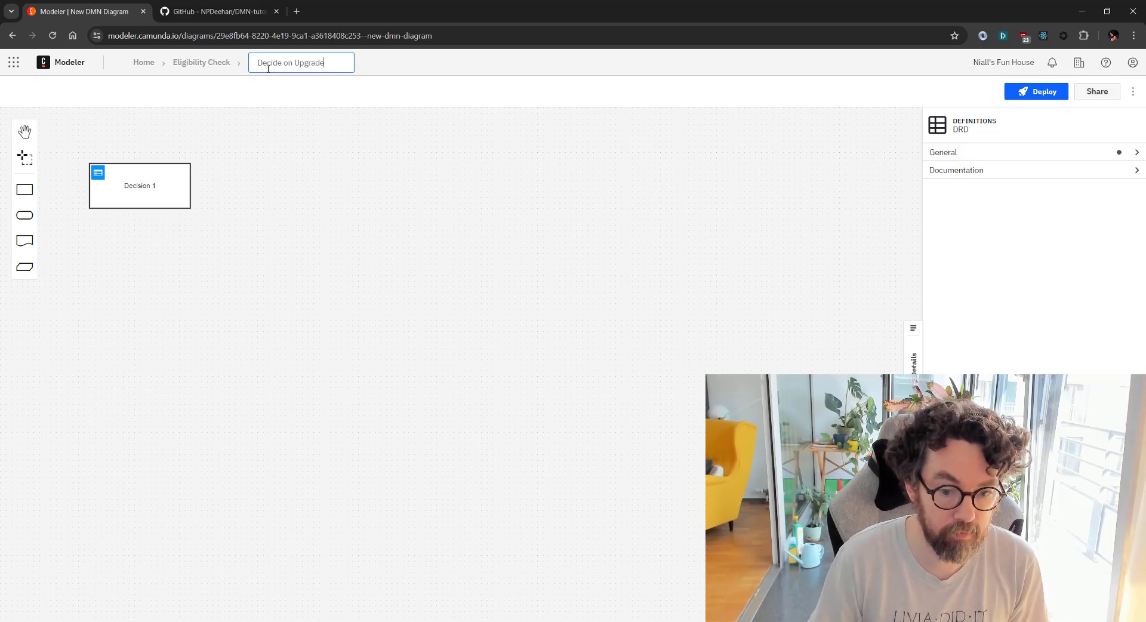
type("Eligibility")
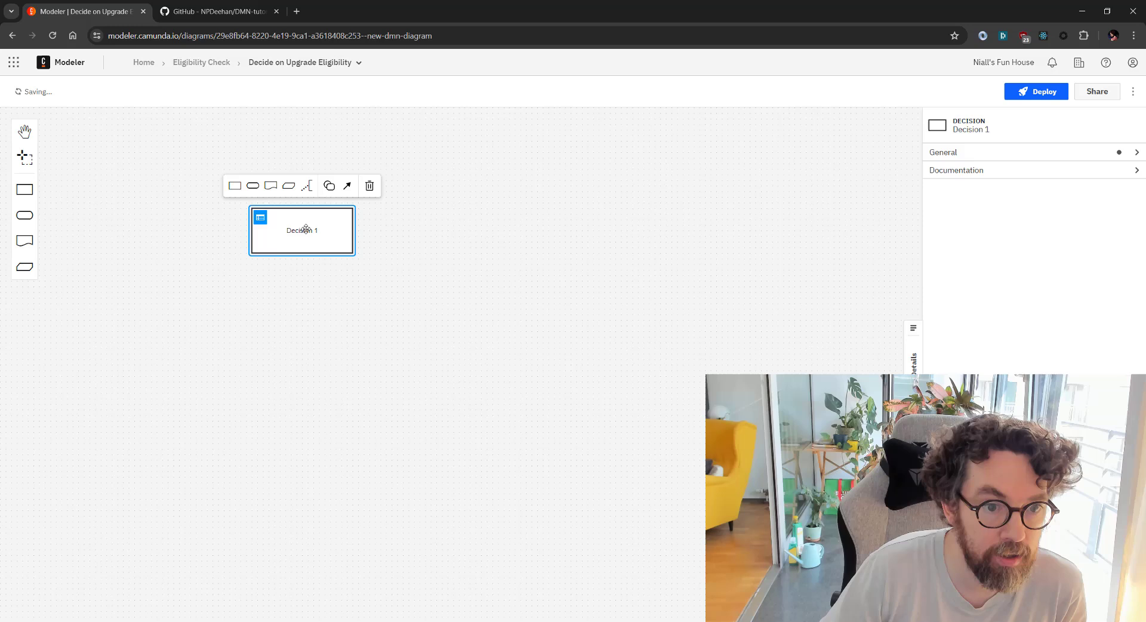
Step: Rename the Decision 1 element to 'Decide on Upgrade'
double_click(302, 231)
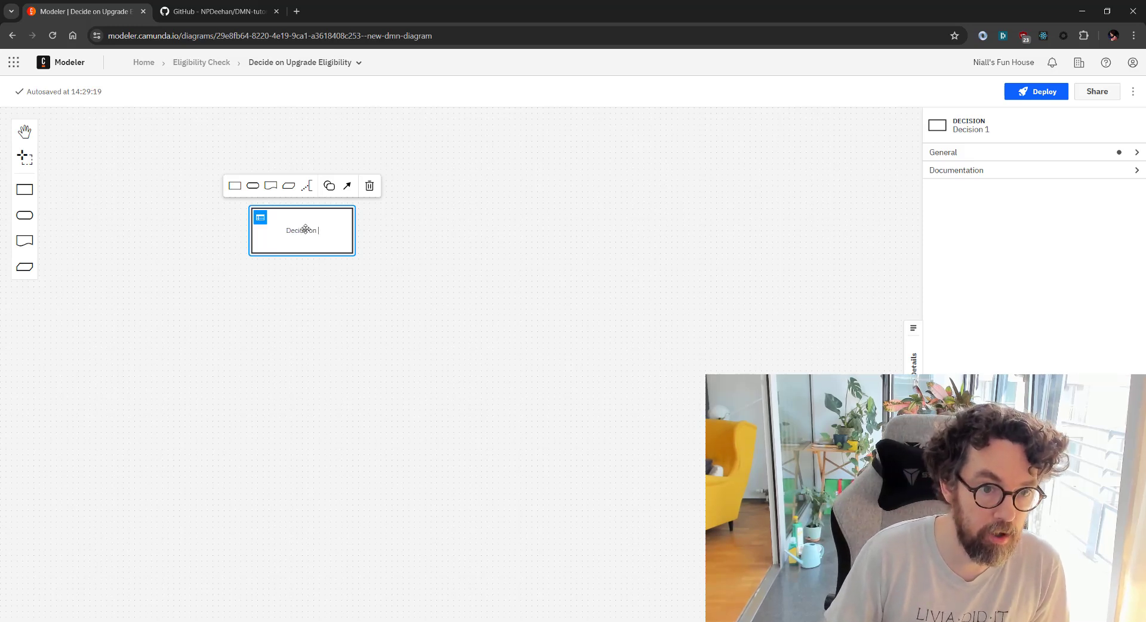
type("Decide on Upgrade")
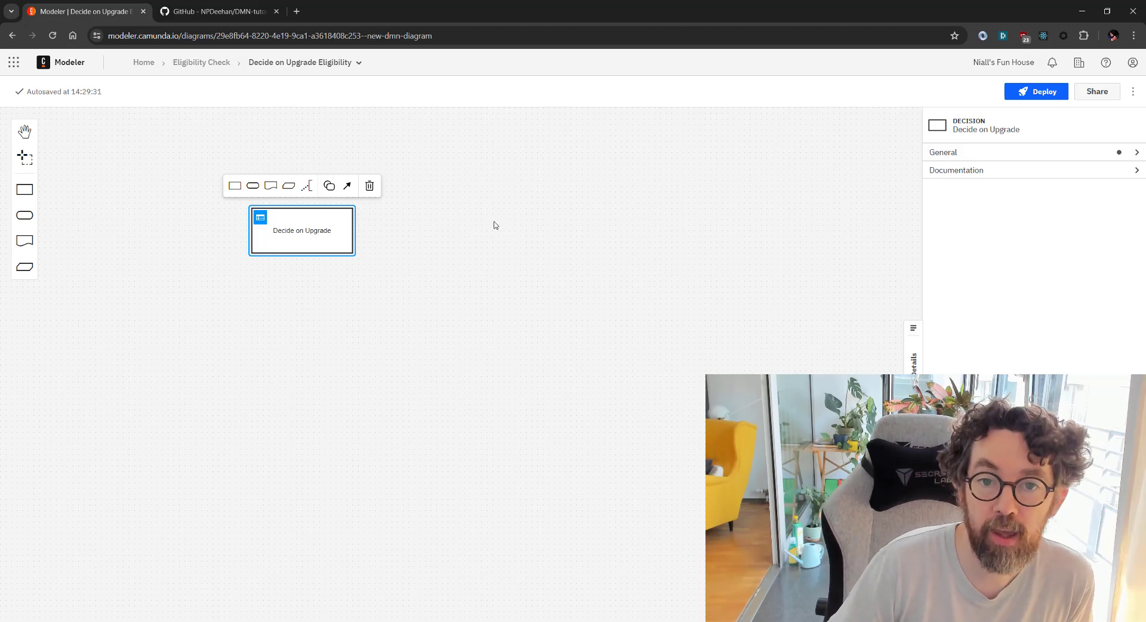
mouse_move(215, 304)
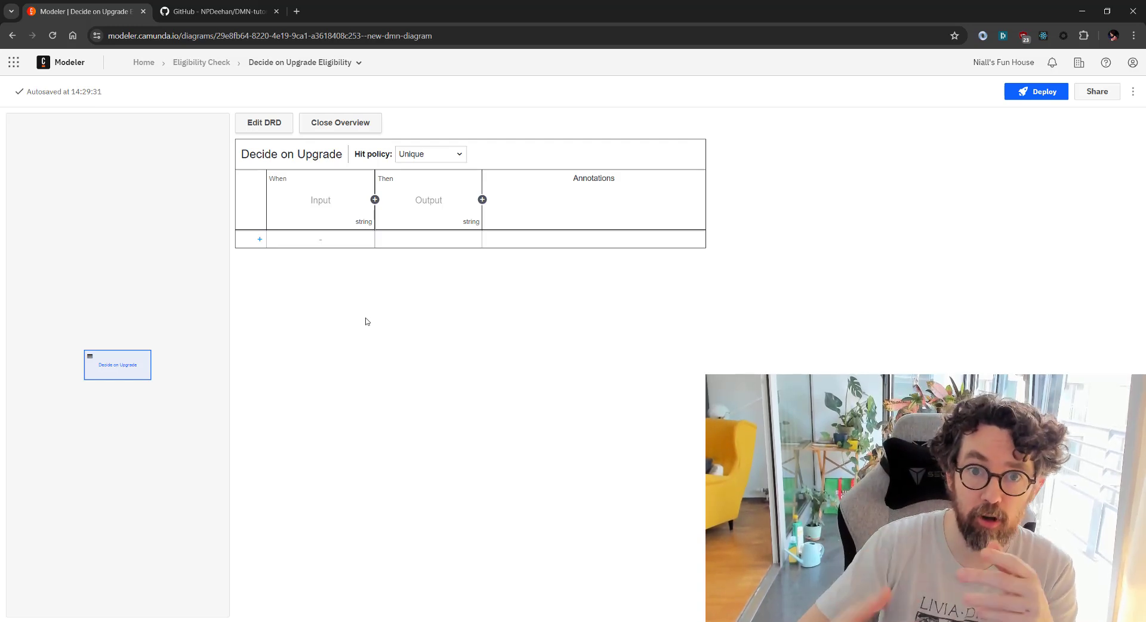
mouse_move(305, 241)
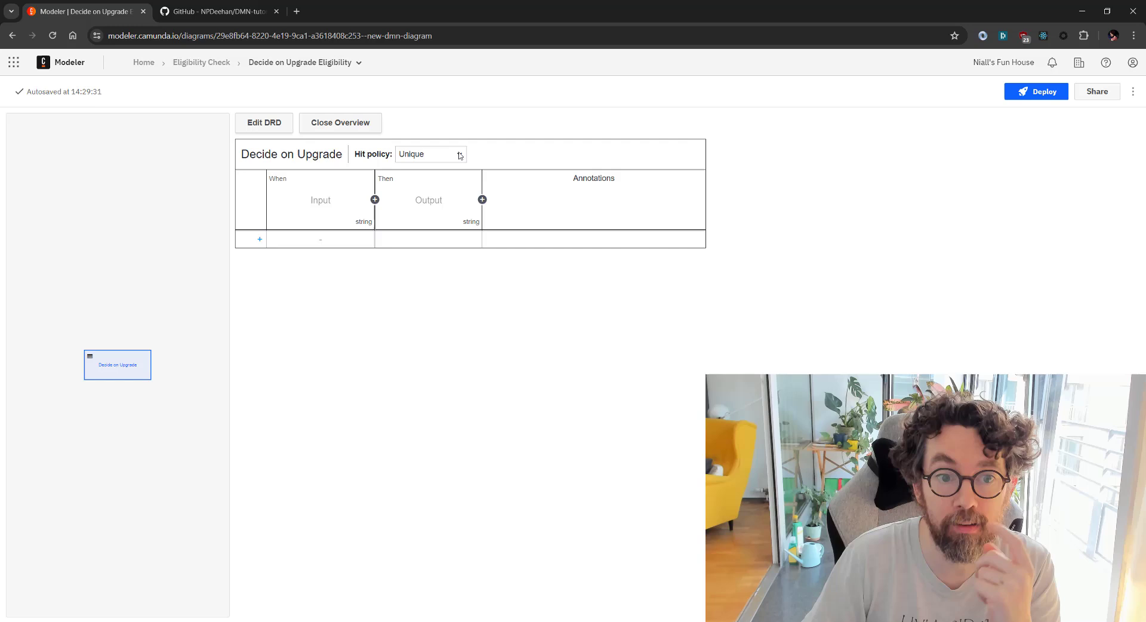
Step: Change the decision table's hit policy from Unique to First
left_click(431, 154)
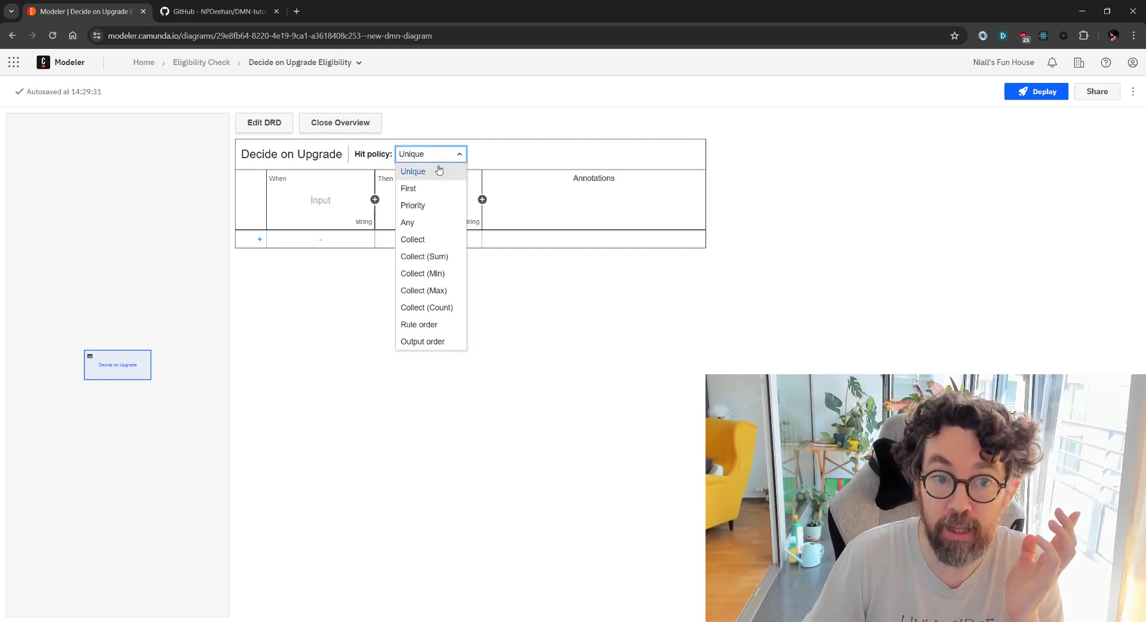
left_click(413, 171)
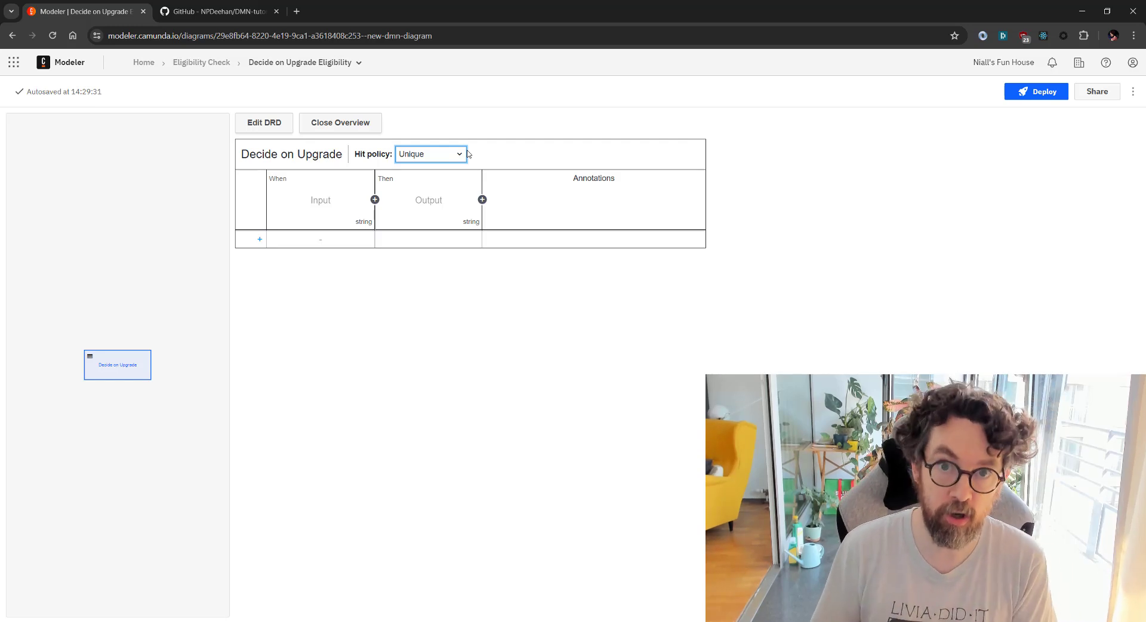
mouse_move(456, 165)
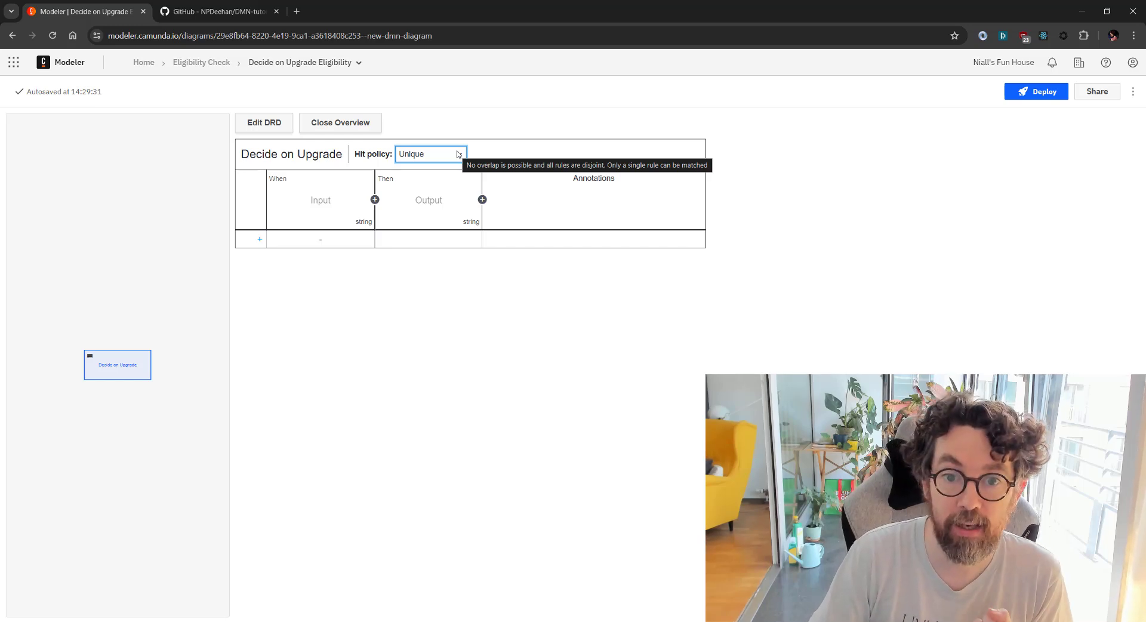
left_click(431, 154)
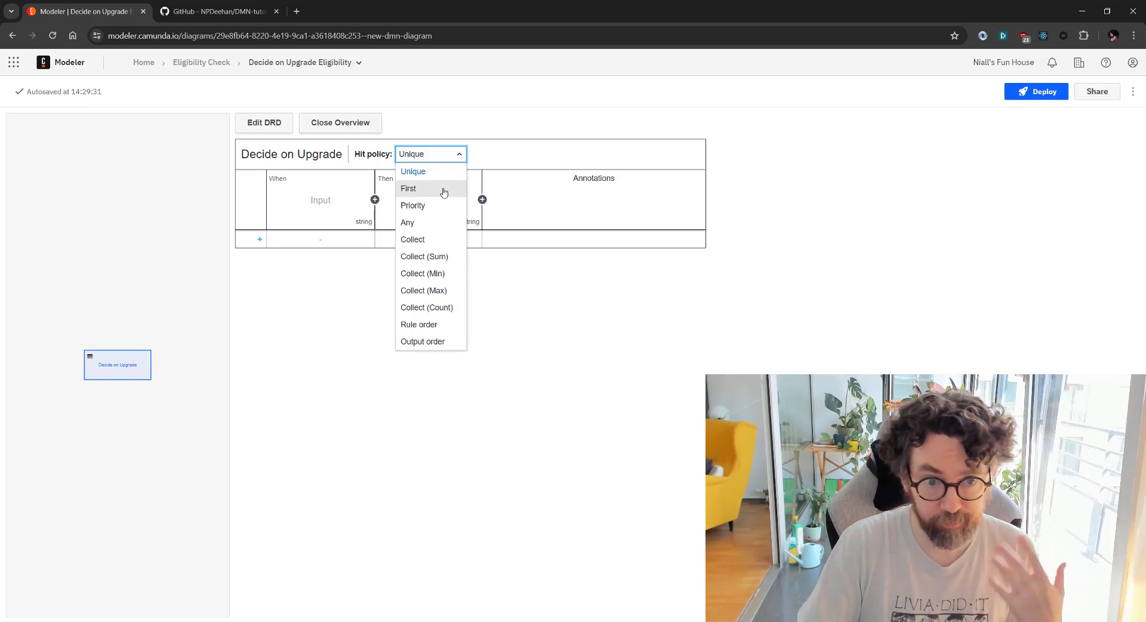
left_click(409, 188)
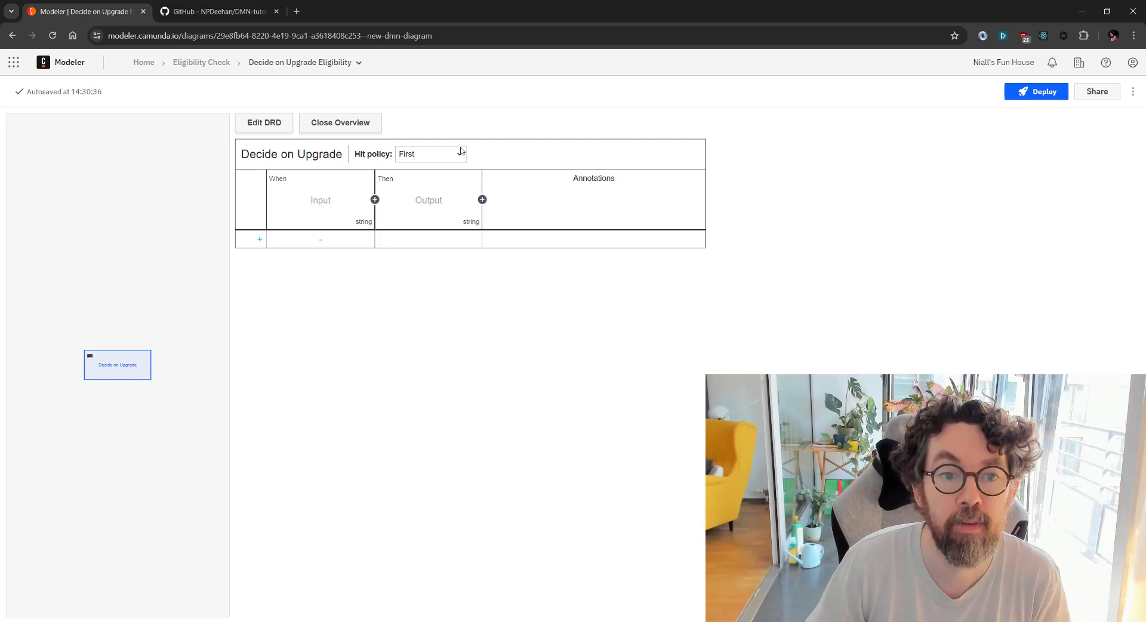
left_click(431, 154)
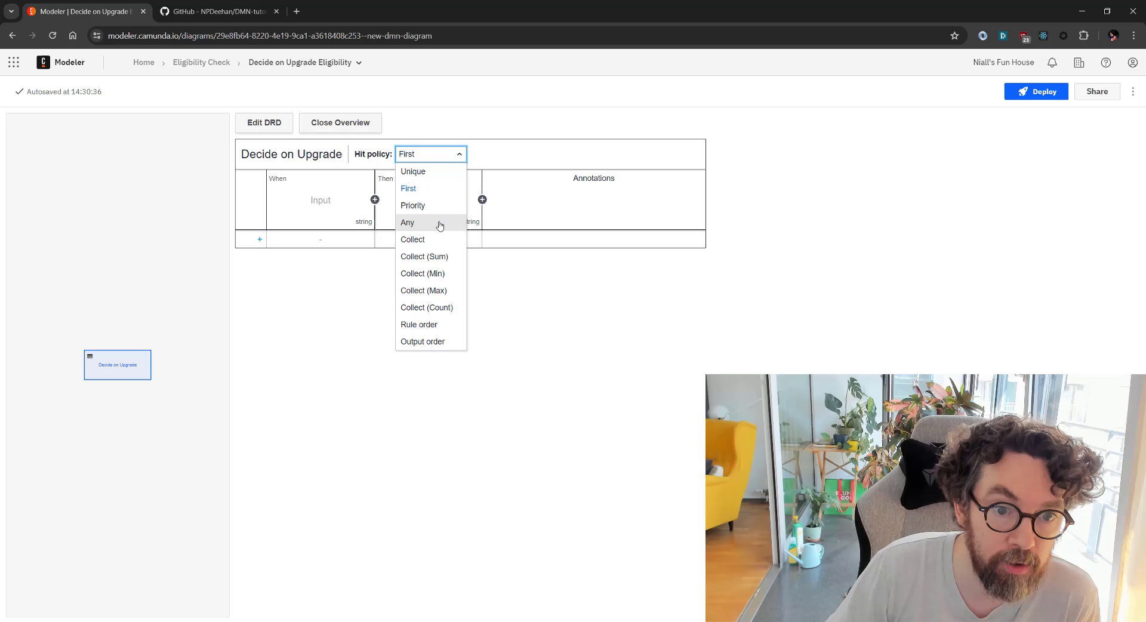
mouse_move(436, 245)
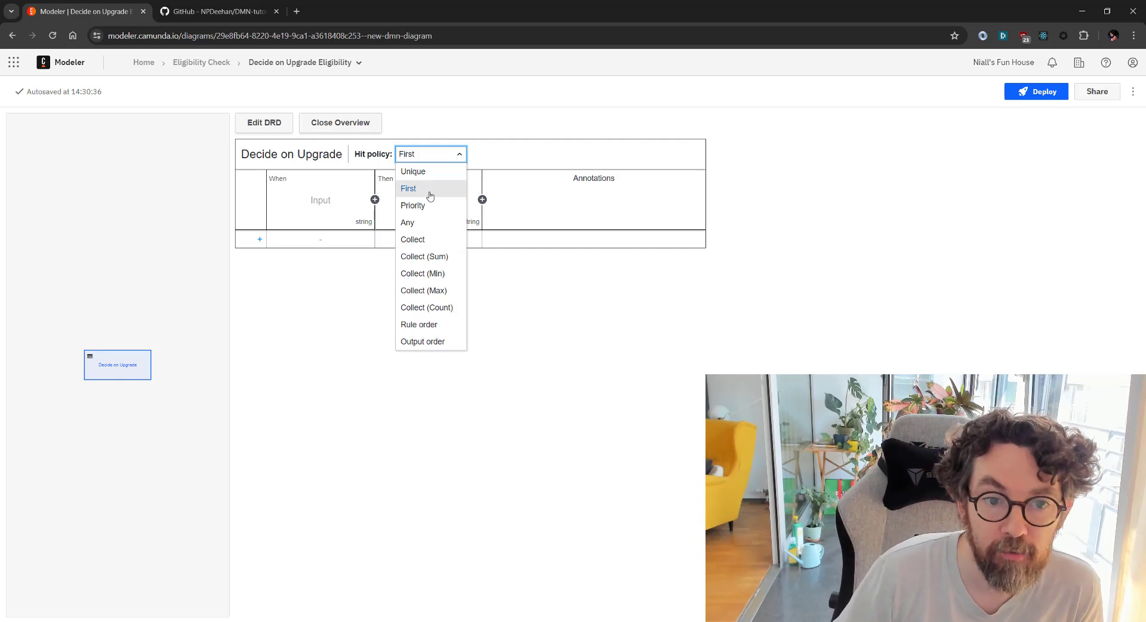
left_click(408, 188)
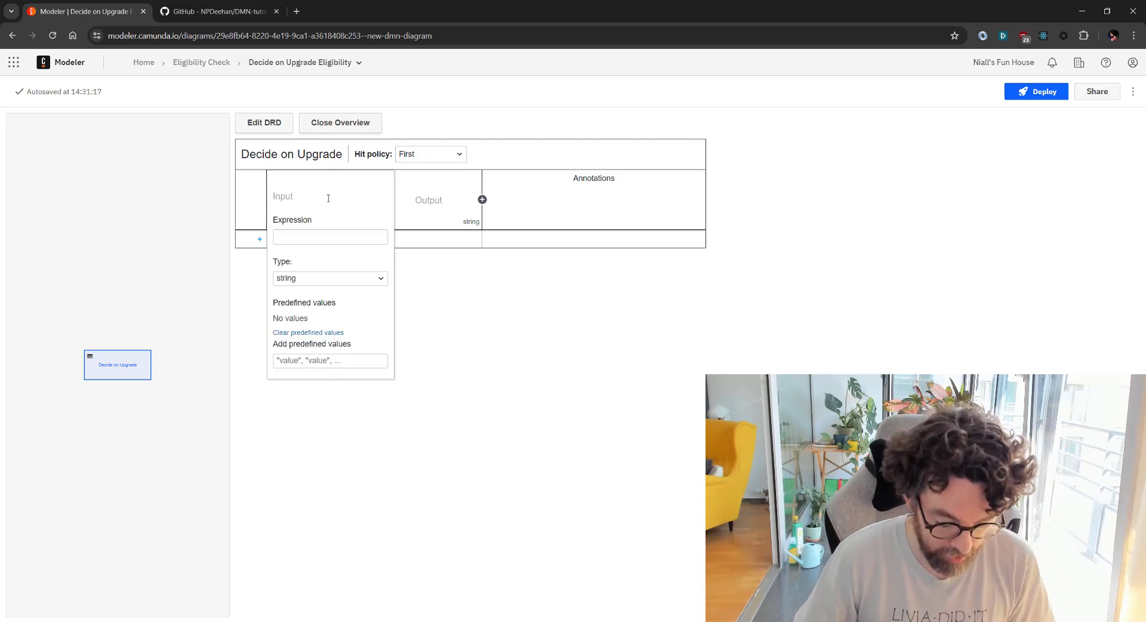
Step: Name the first input User Status with predefined values "VIP", "Regular" and add a second input
type("User Status")
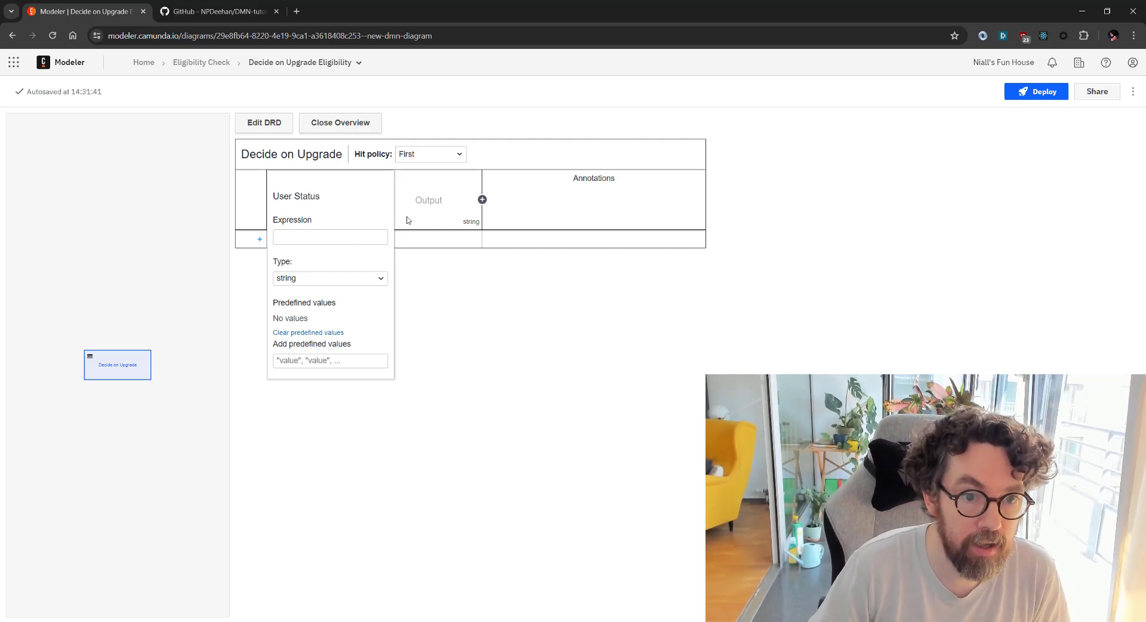
left_click(330, 361)
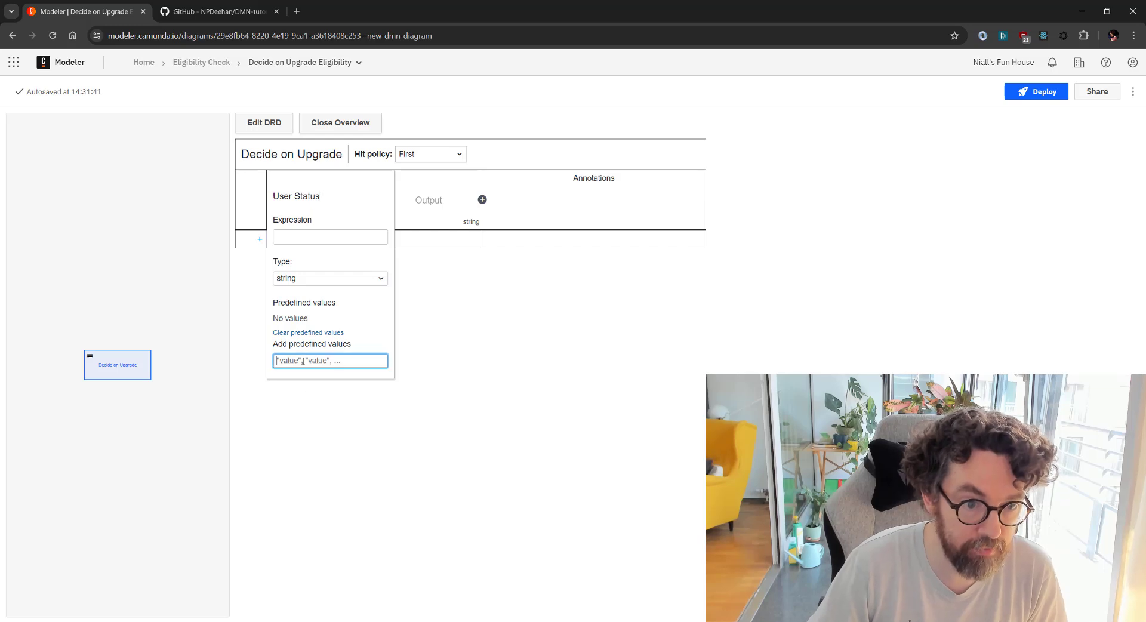
type("\"")
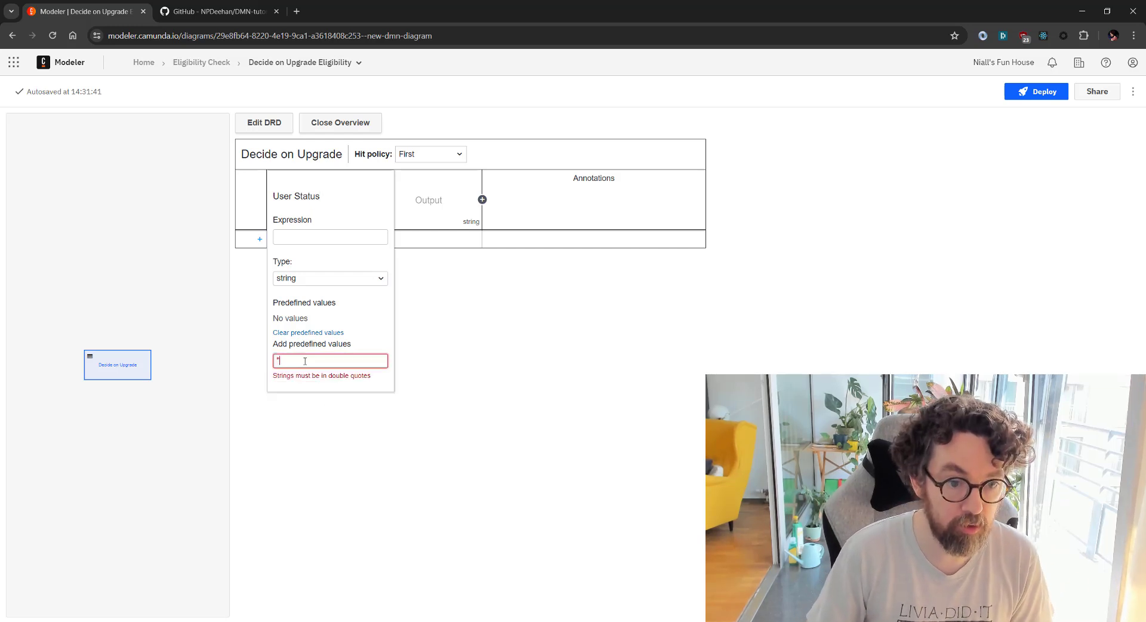
type("VIP\"")
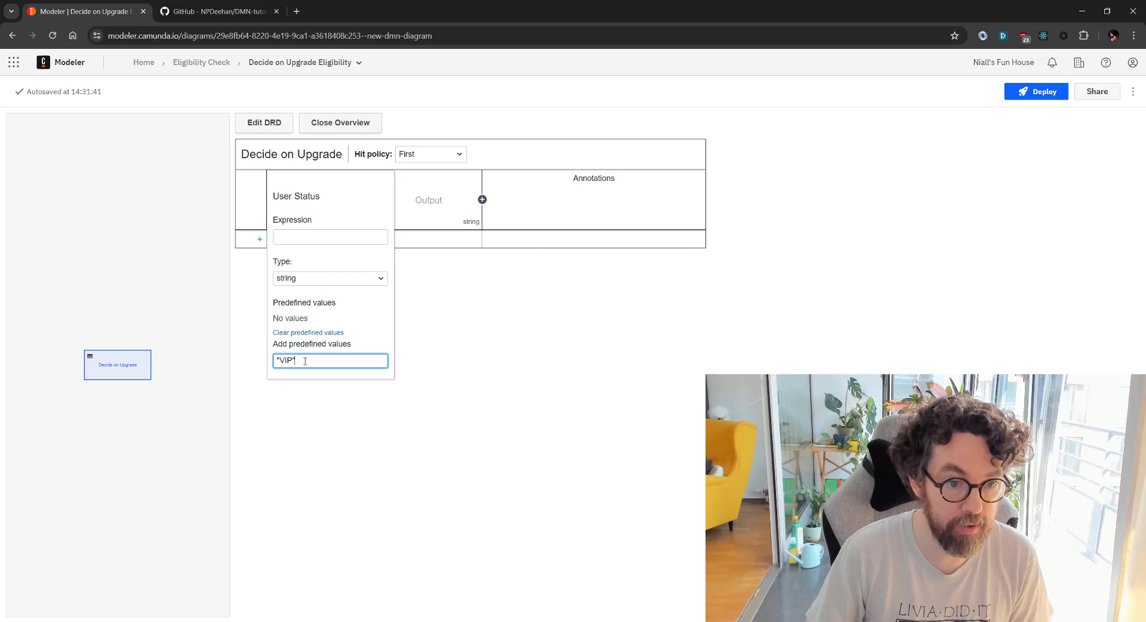
type(", \"Regular")
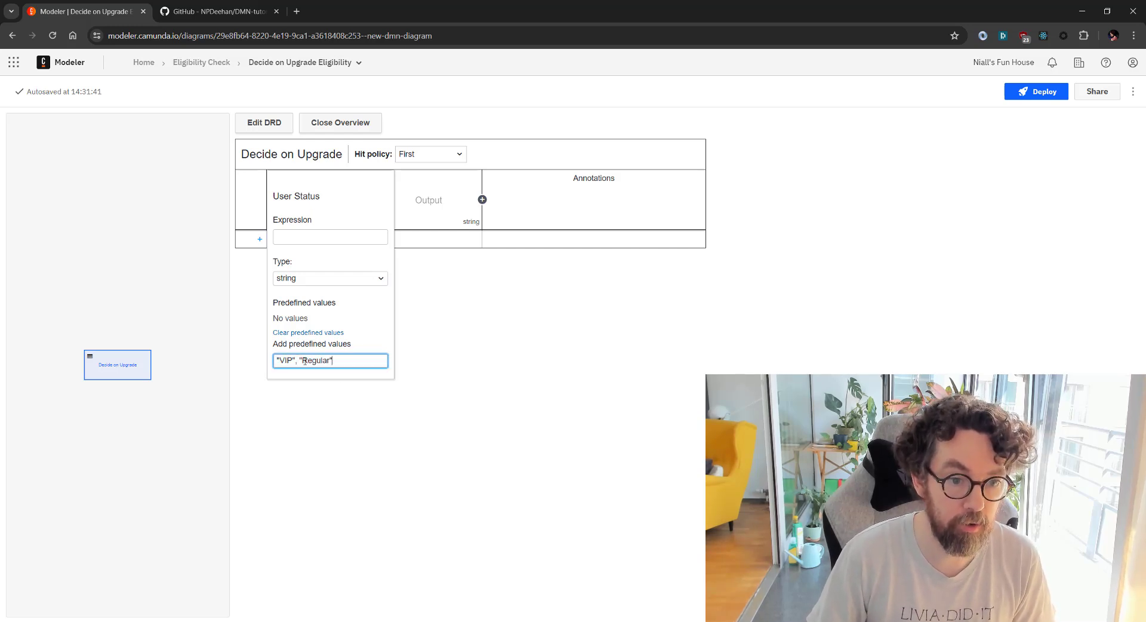
key("Enter")
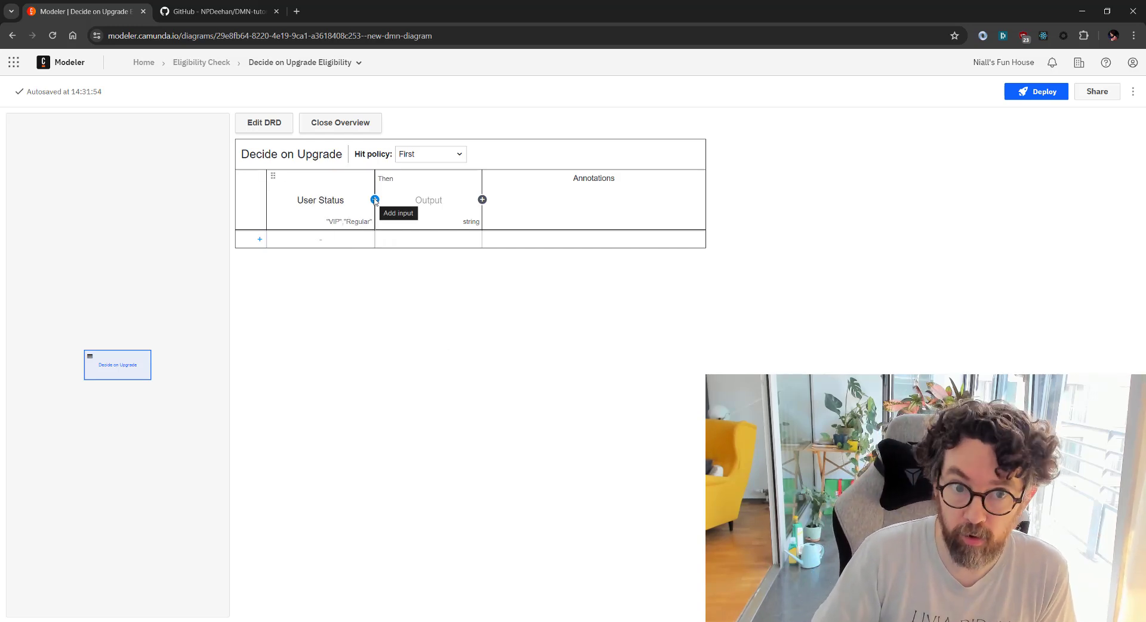
left_click(375, 199)
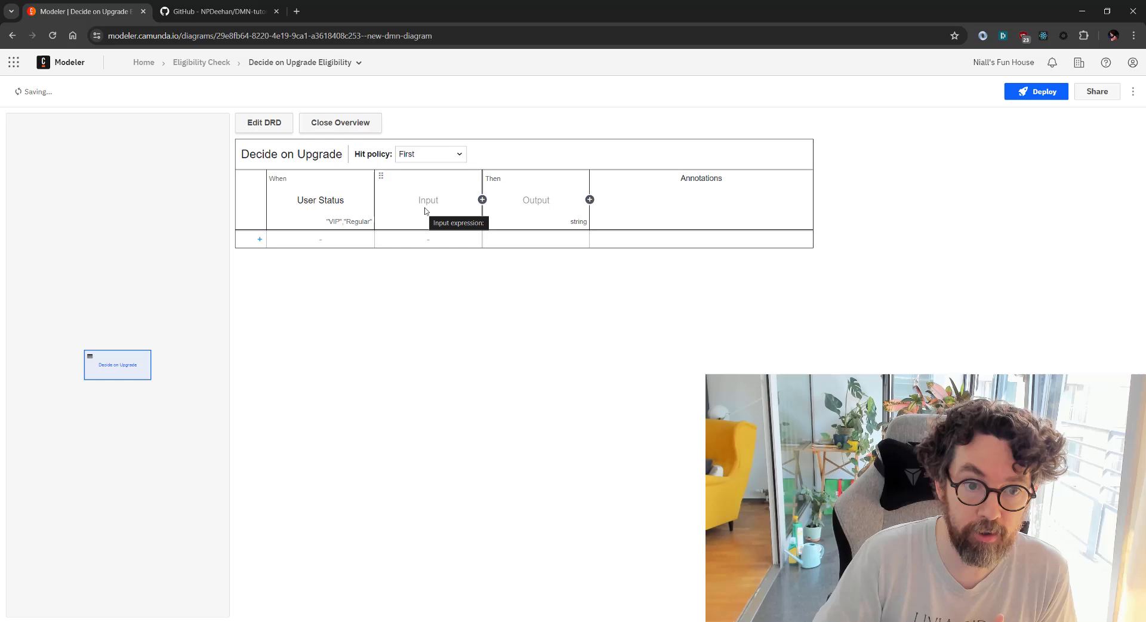
Step: Label the second input Engagement Socre of type number and add a third input
left_click(428, 199)
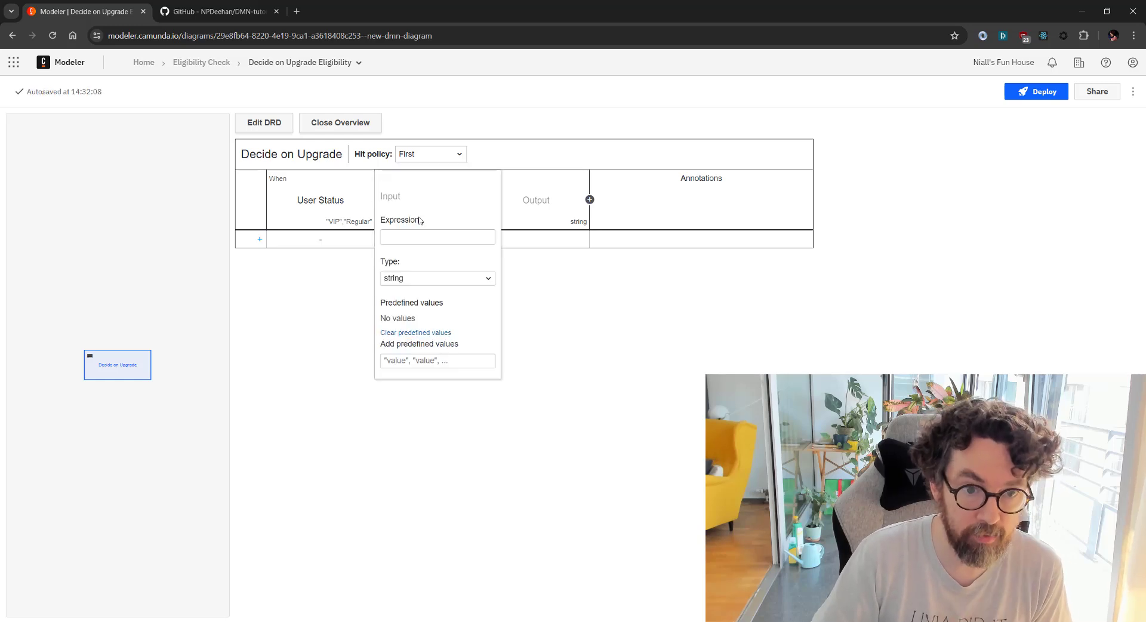
type("Engagement Socre")
type("number")
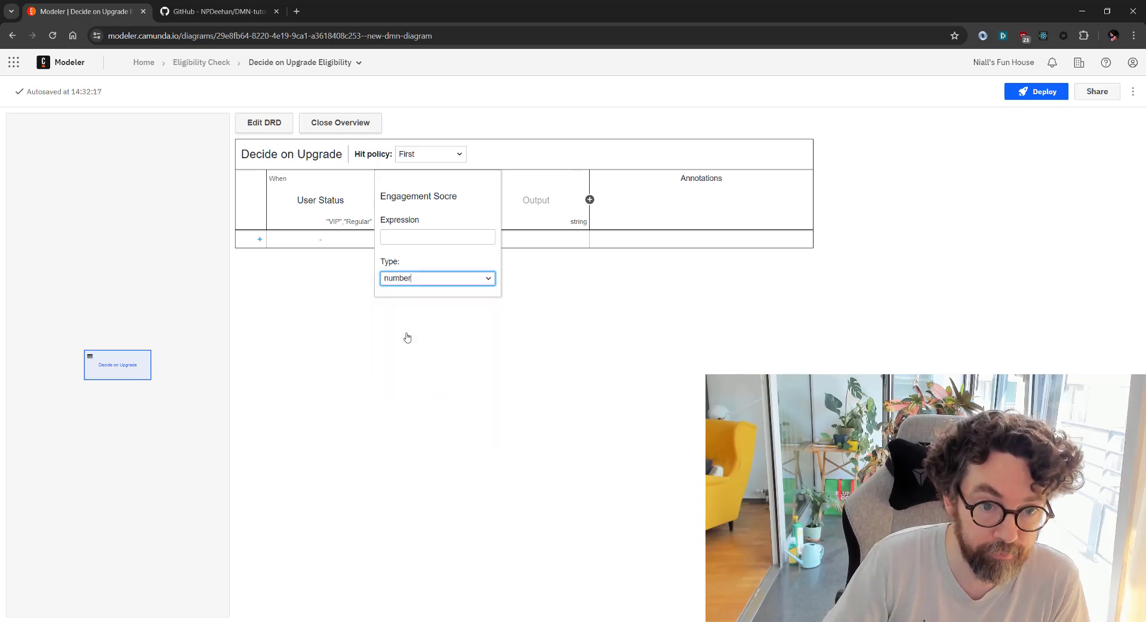
mouse_move(417, 333)
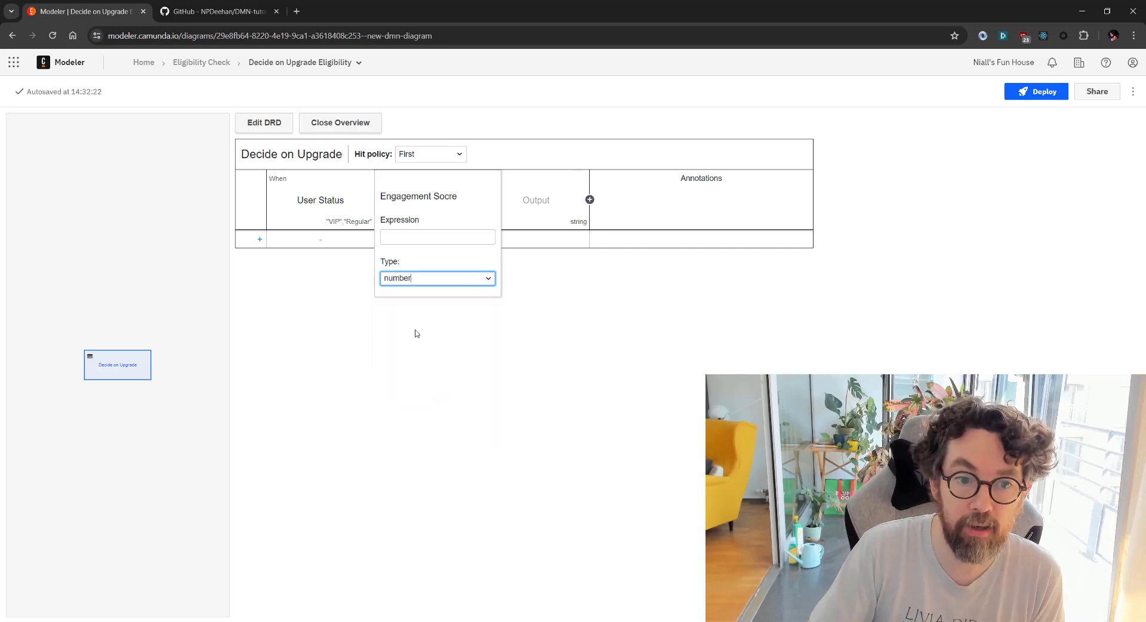
left_click(329, 256)
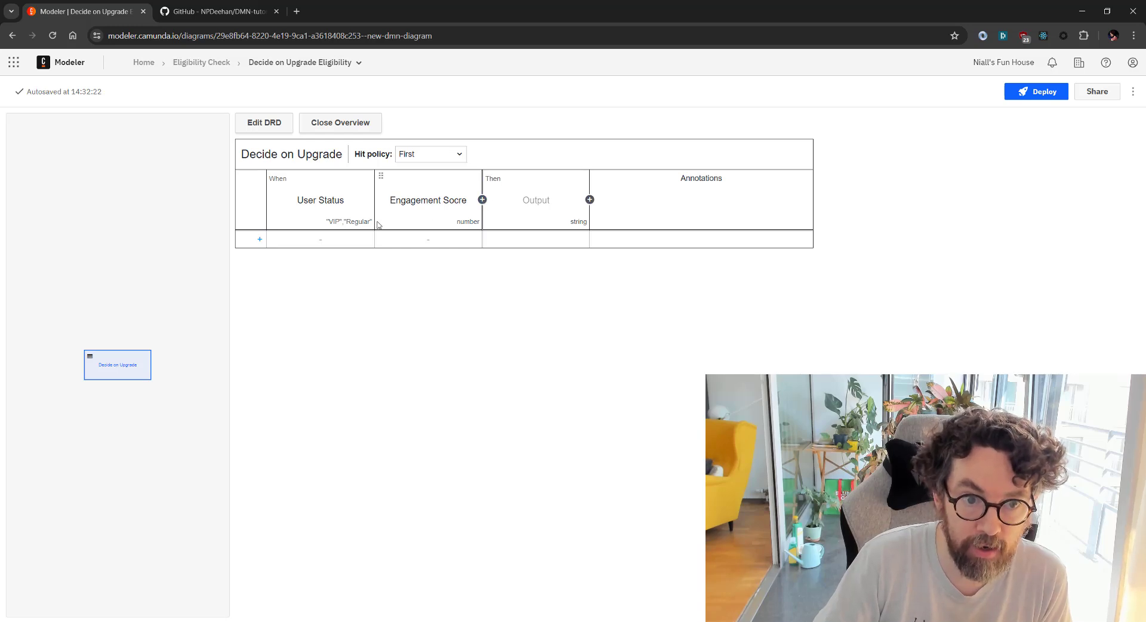
left_click(479, 200)
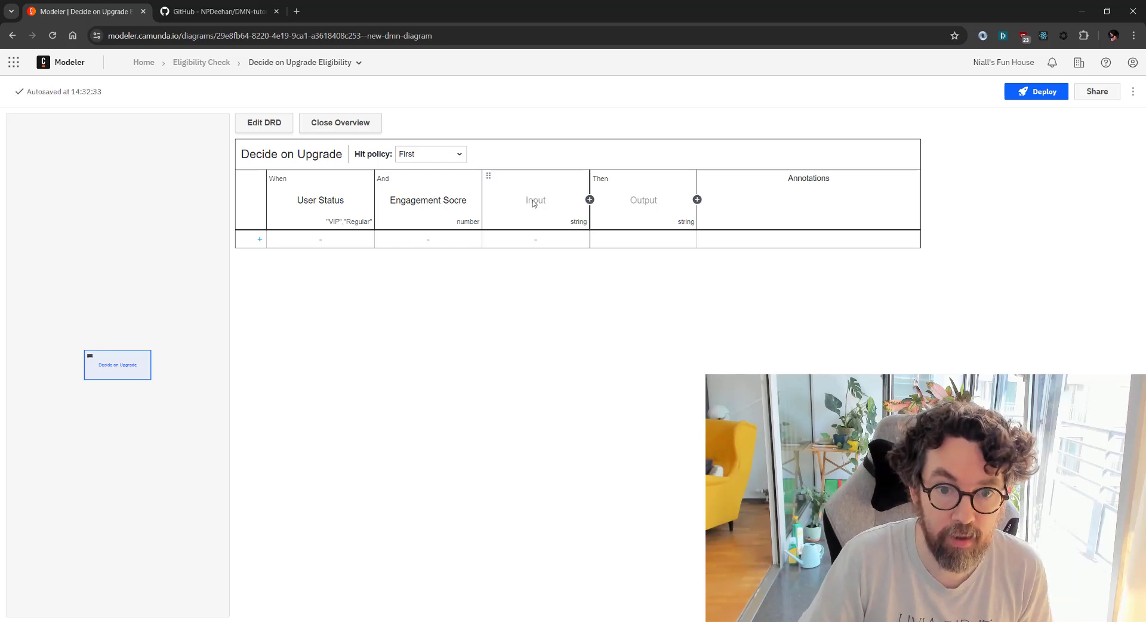
Step: Label the third input Is Under 18 with type boolean
left_click(535, 199)
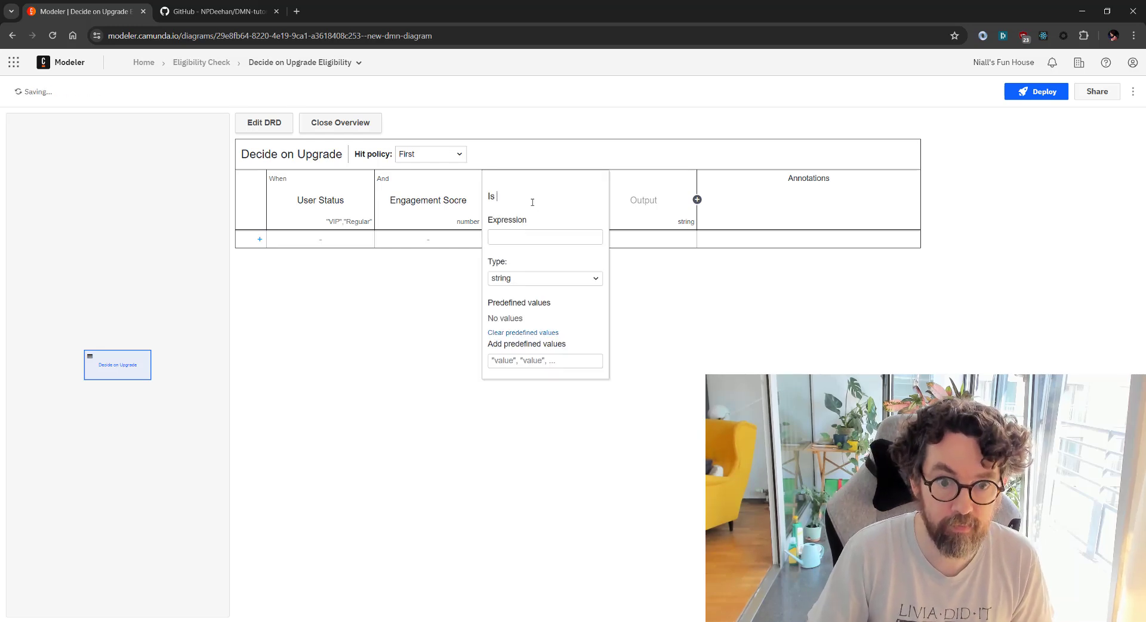
type("Un")
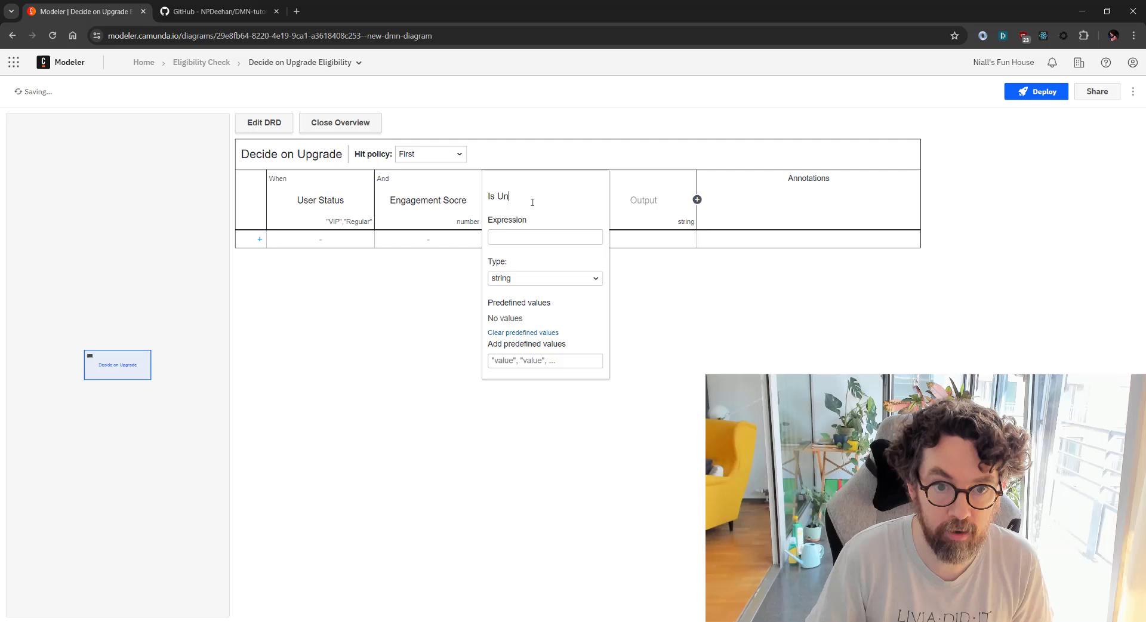
type("der")
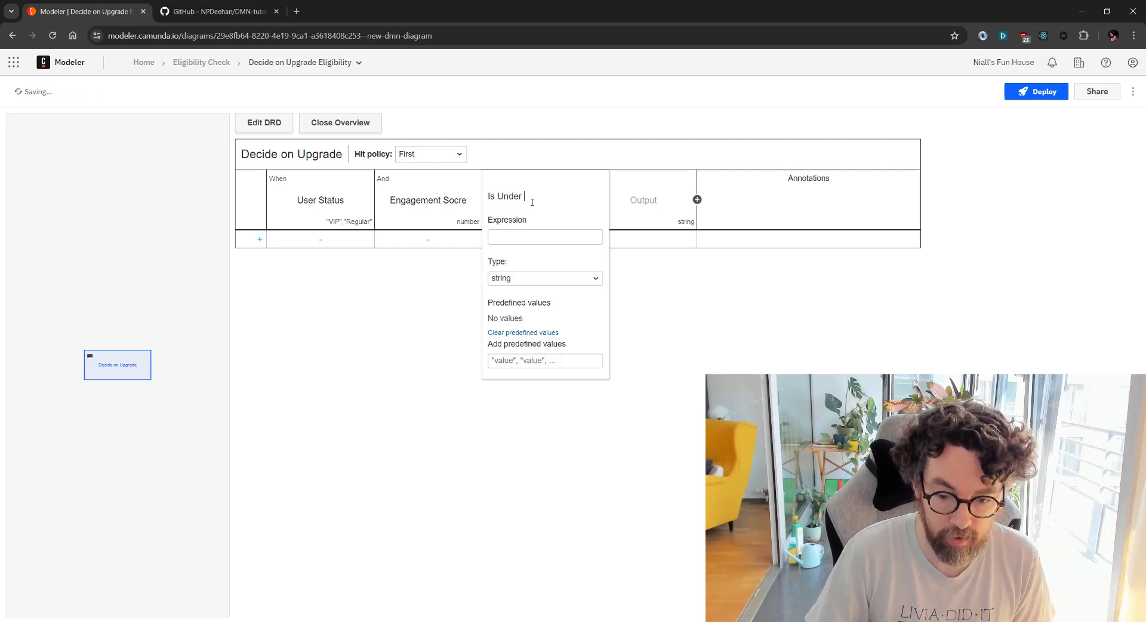
type("18")
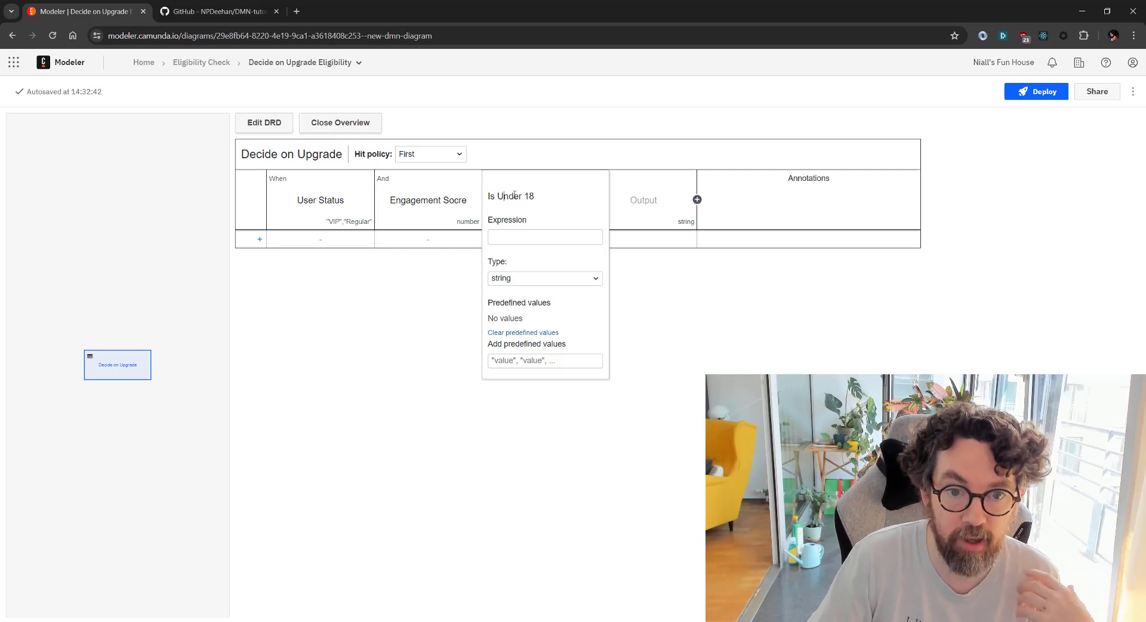
left_click(544, 279)
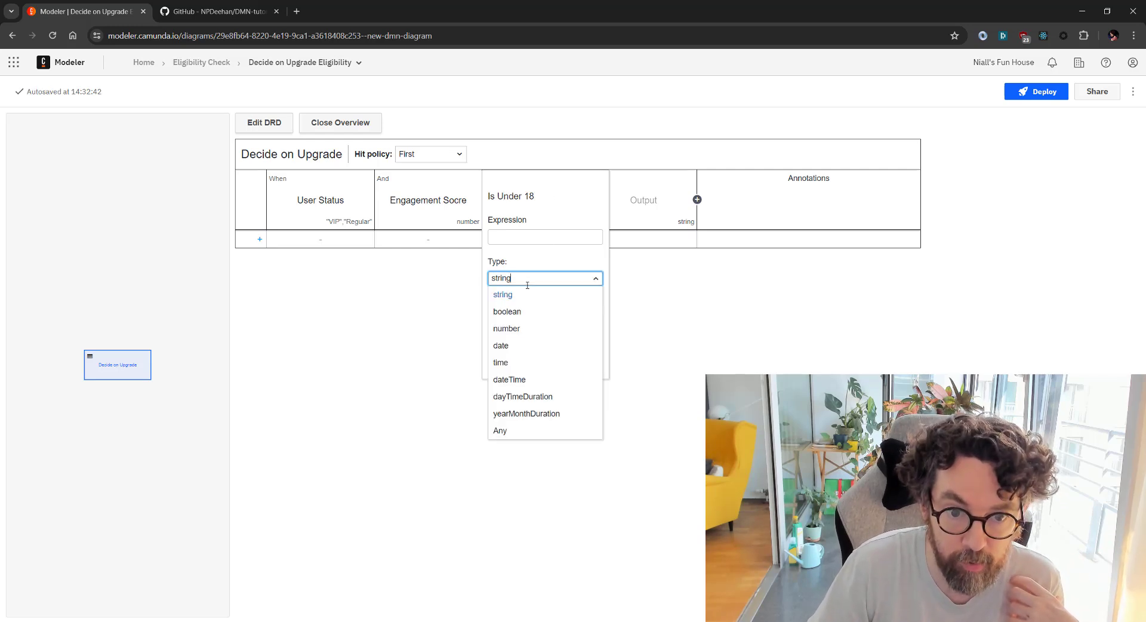
left_click(506, 310)
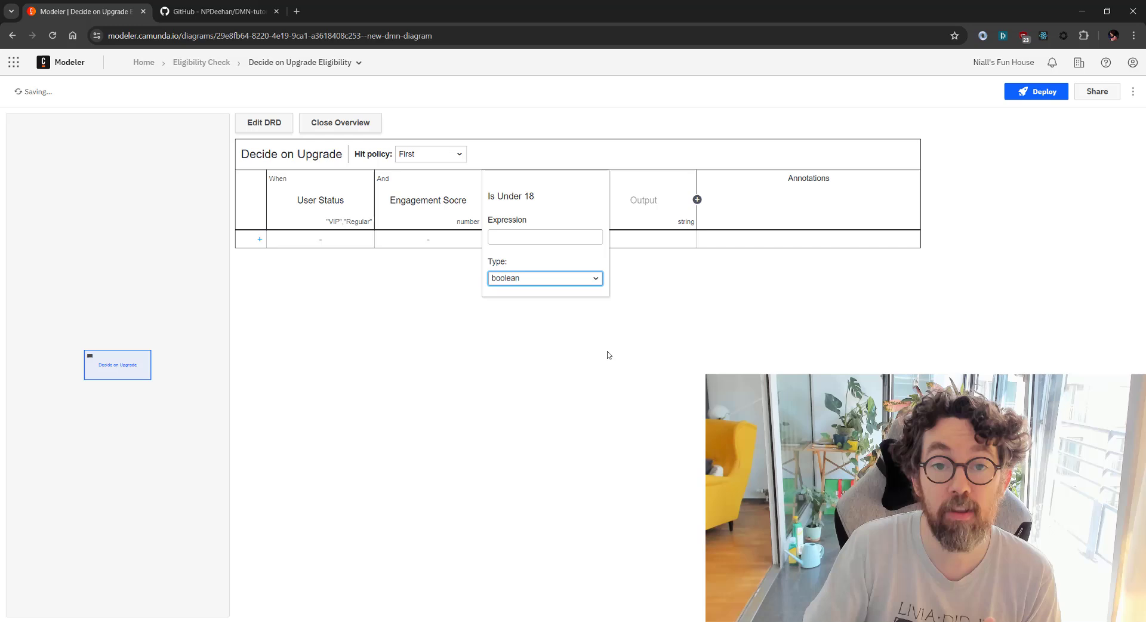
left_click(609, 355)
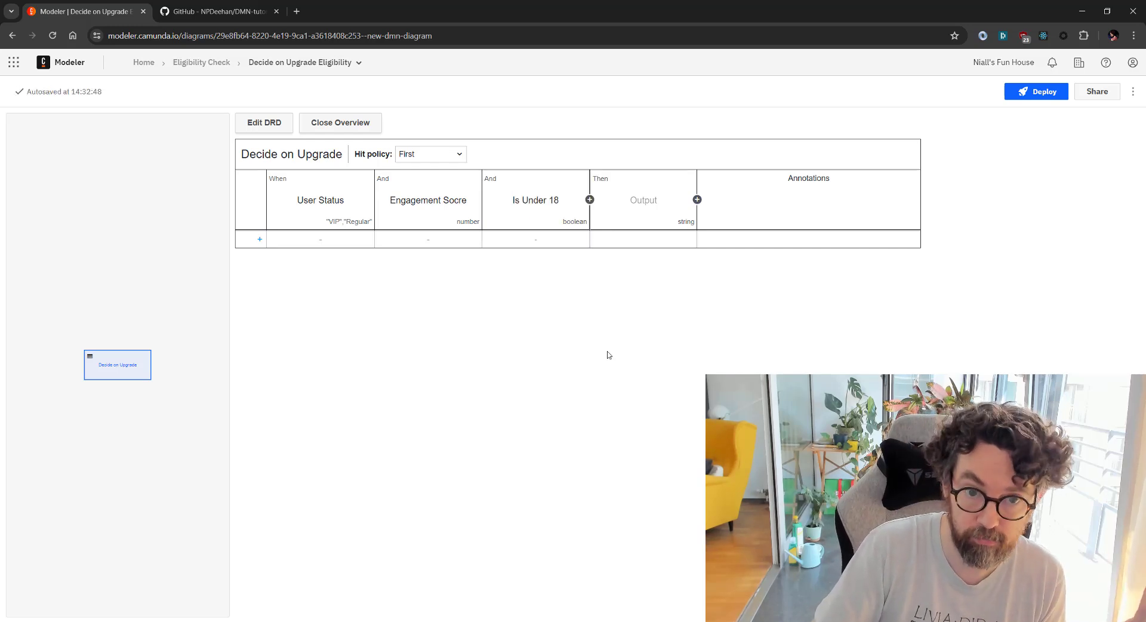
mouse_move(590, 200)
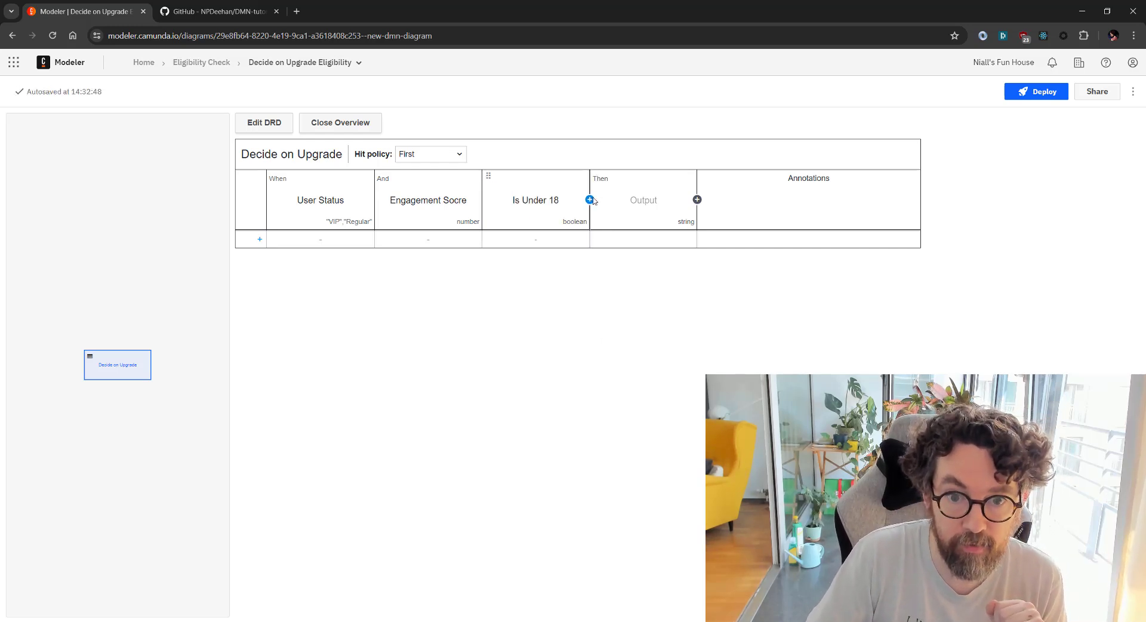
Step: Add a fourth input Student and set its type to boolean
left_click(589, 200)
type("S")
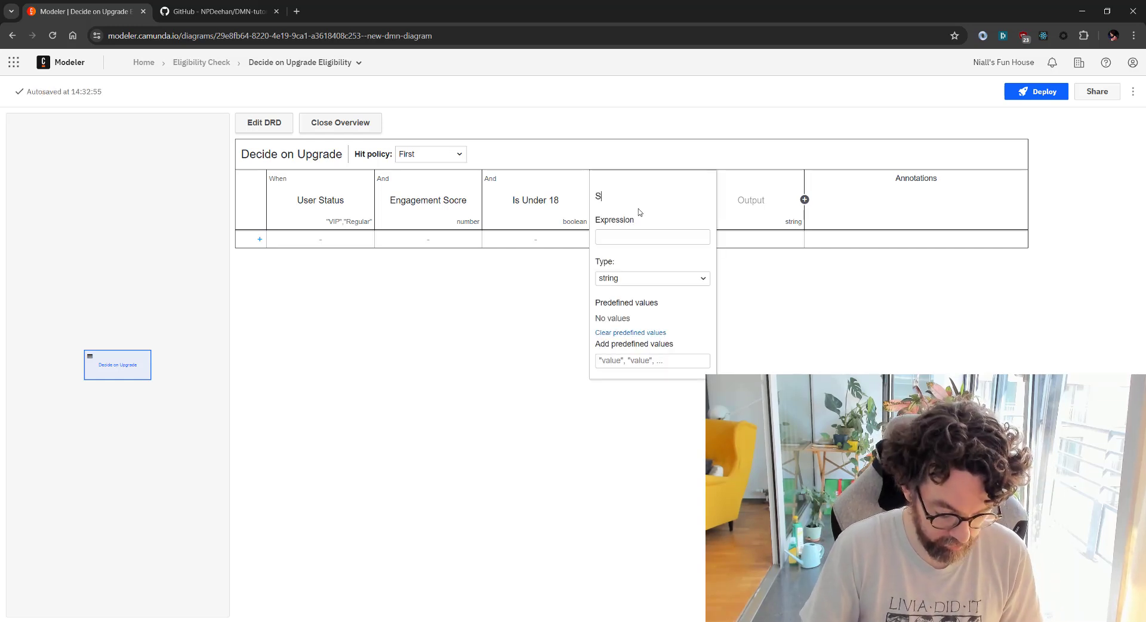
type("tudent")
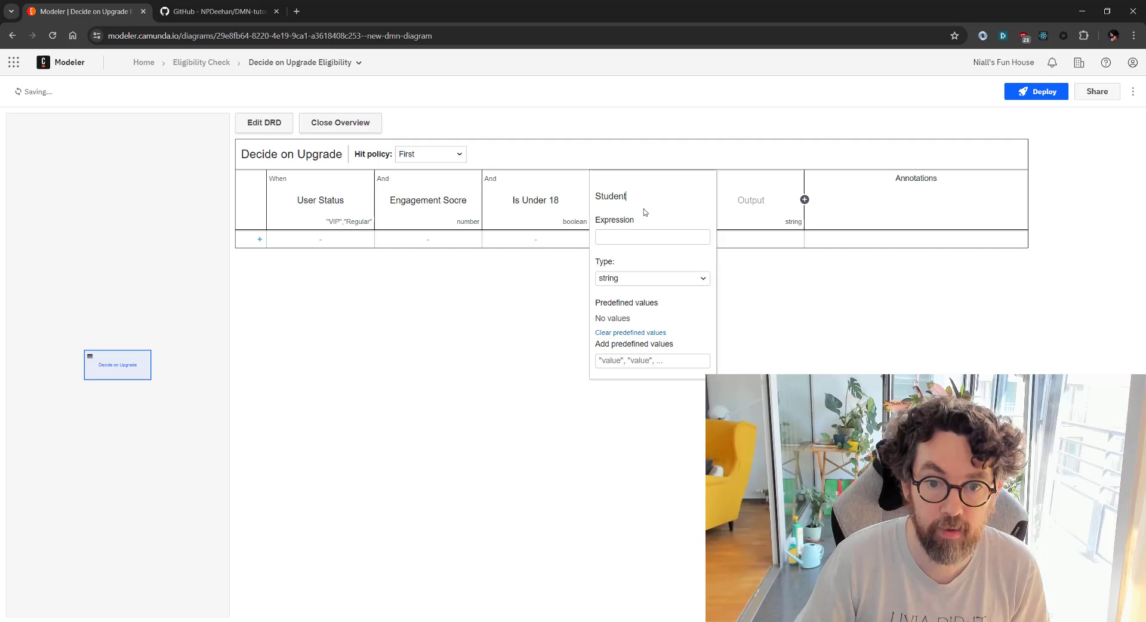
left_click(651, 278)
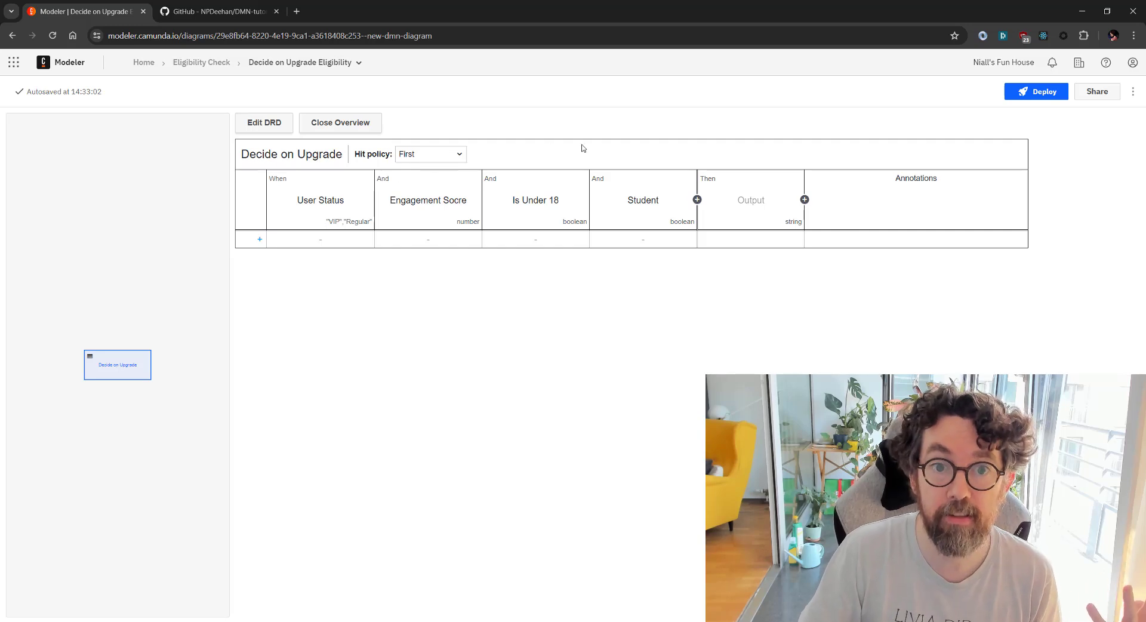
Step: Label the output 'Is Eligible for Upgreate' with type boolean
left_click(750, 199)
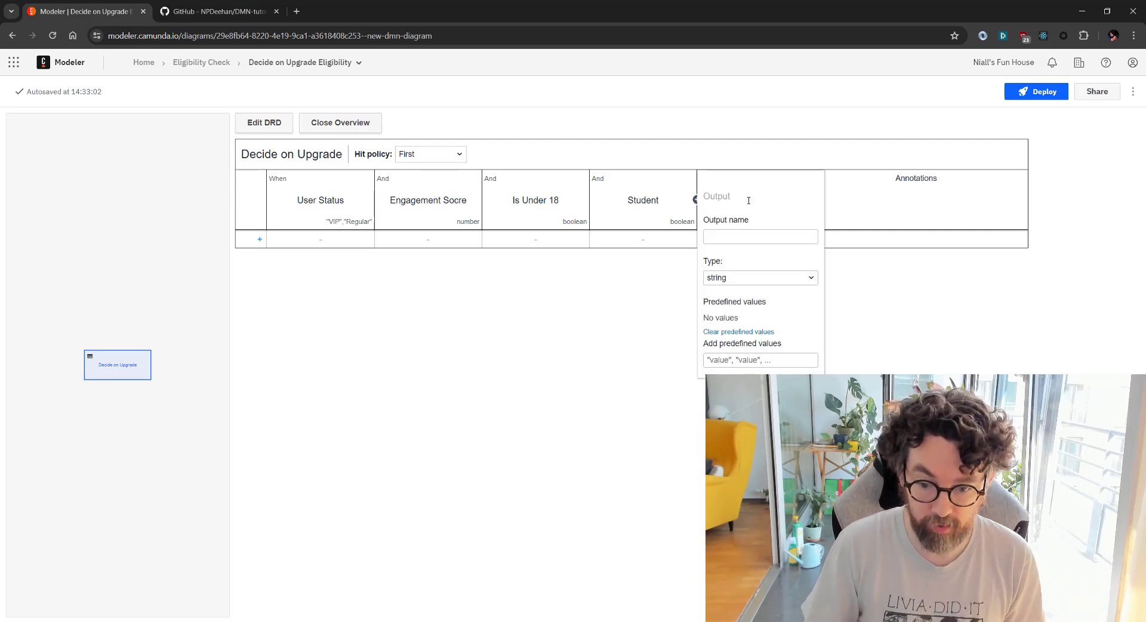
type("Is Elid")
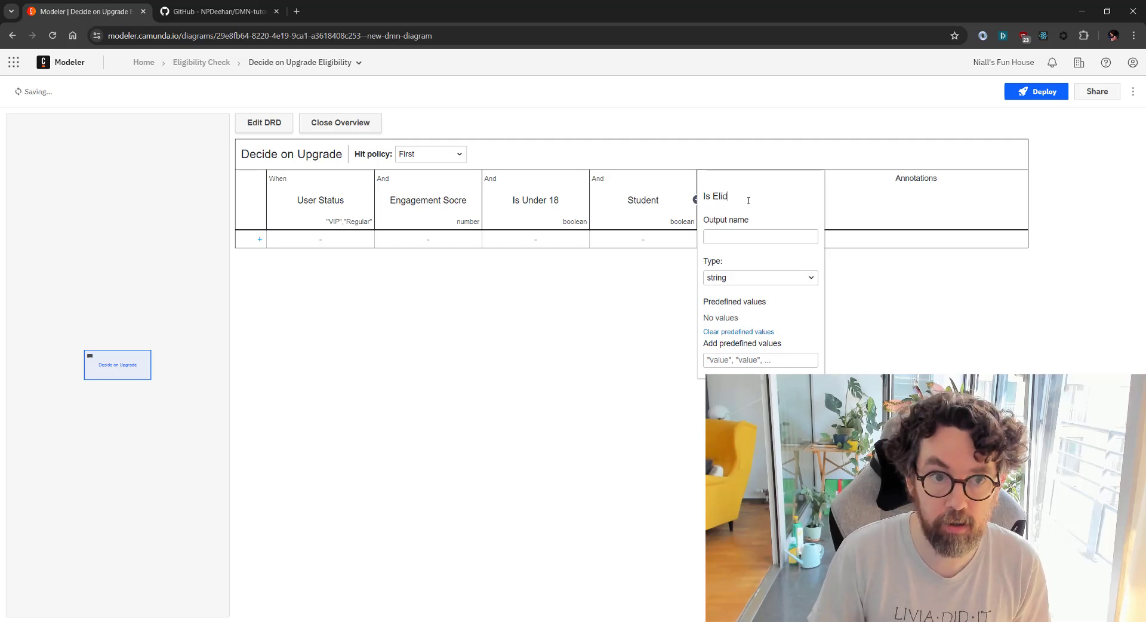
type("gible")
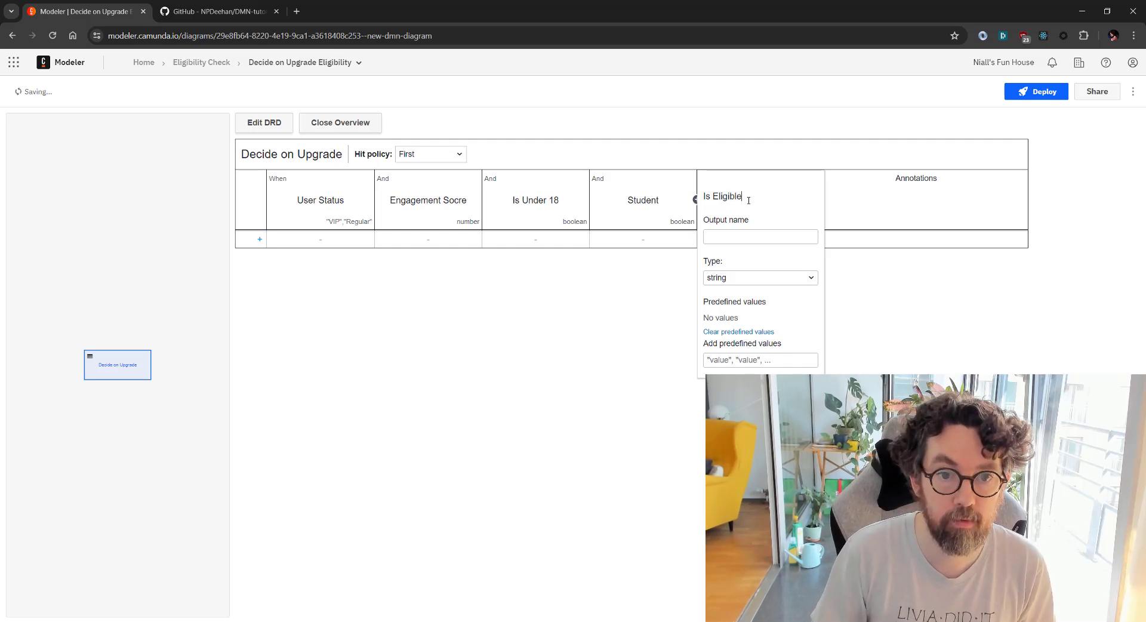
type("for")
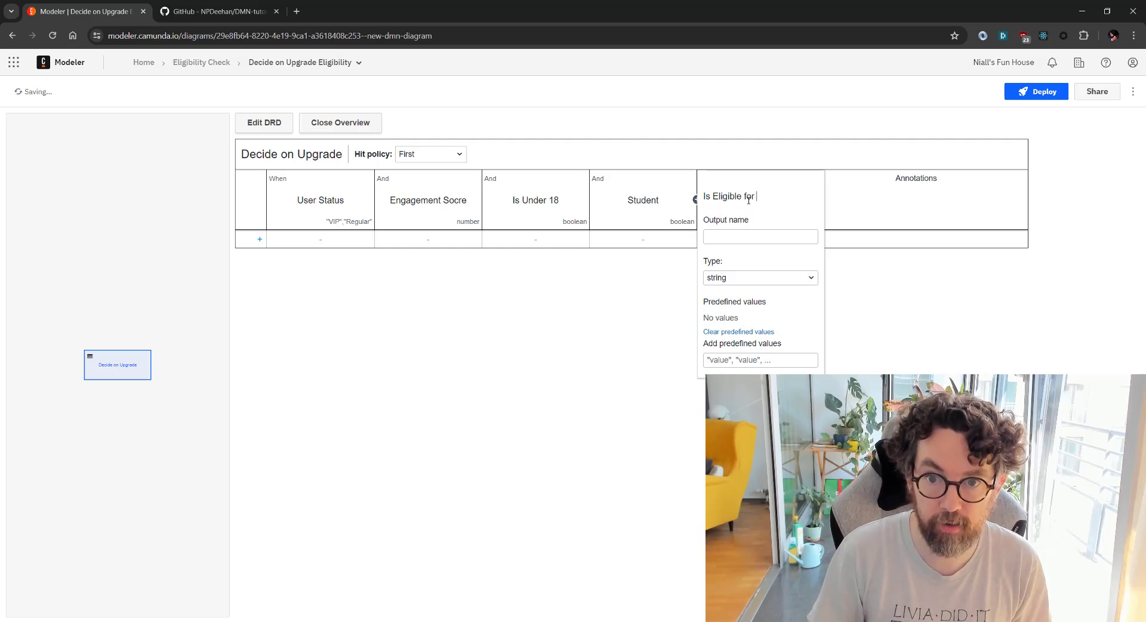
type("Upgrea")
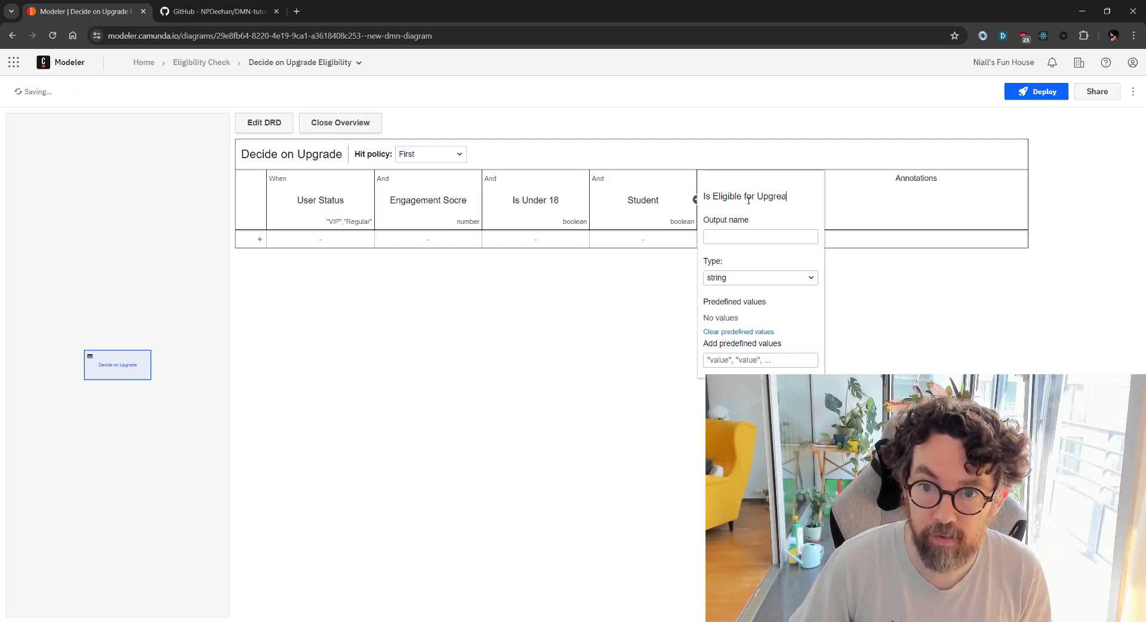
type("te")
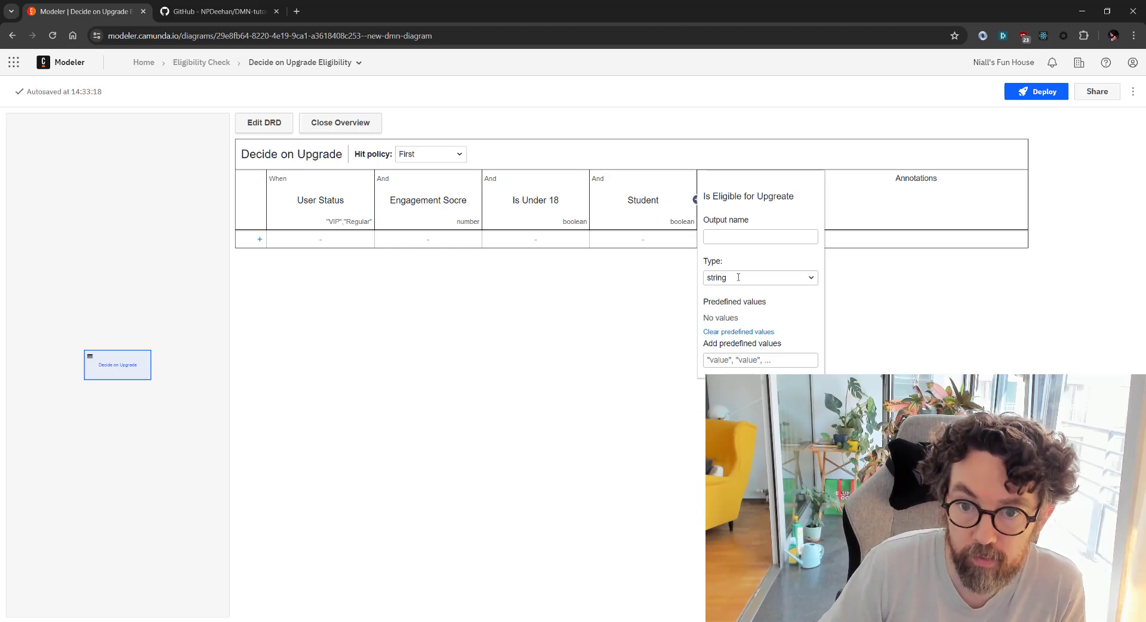
left_click(760, 277)
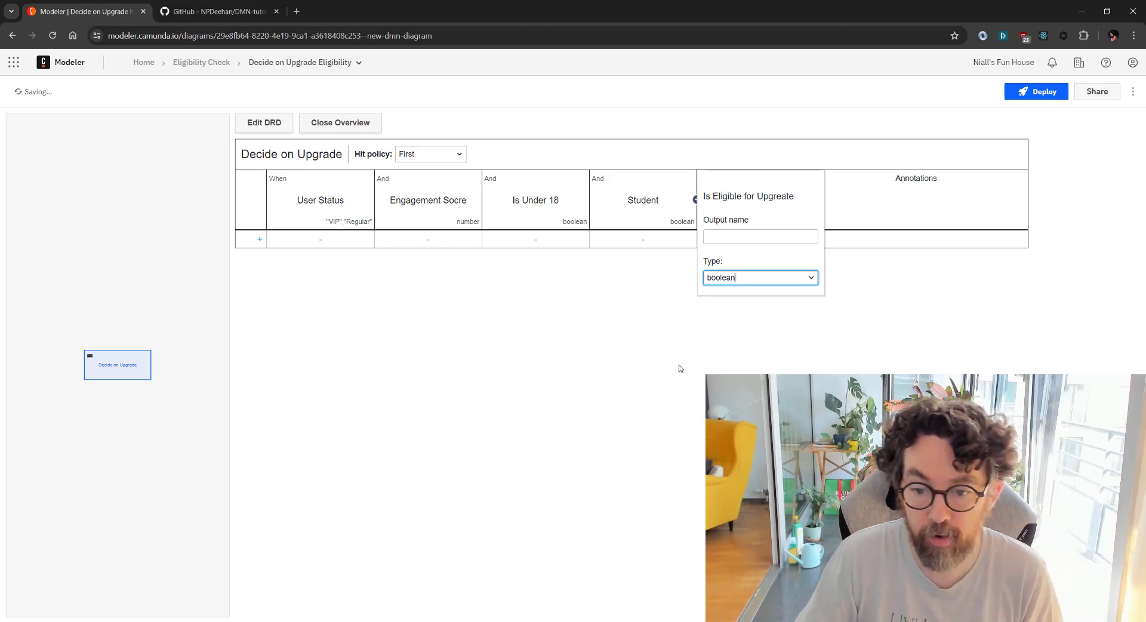
left_click(631, 301)
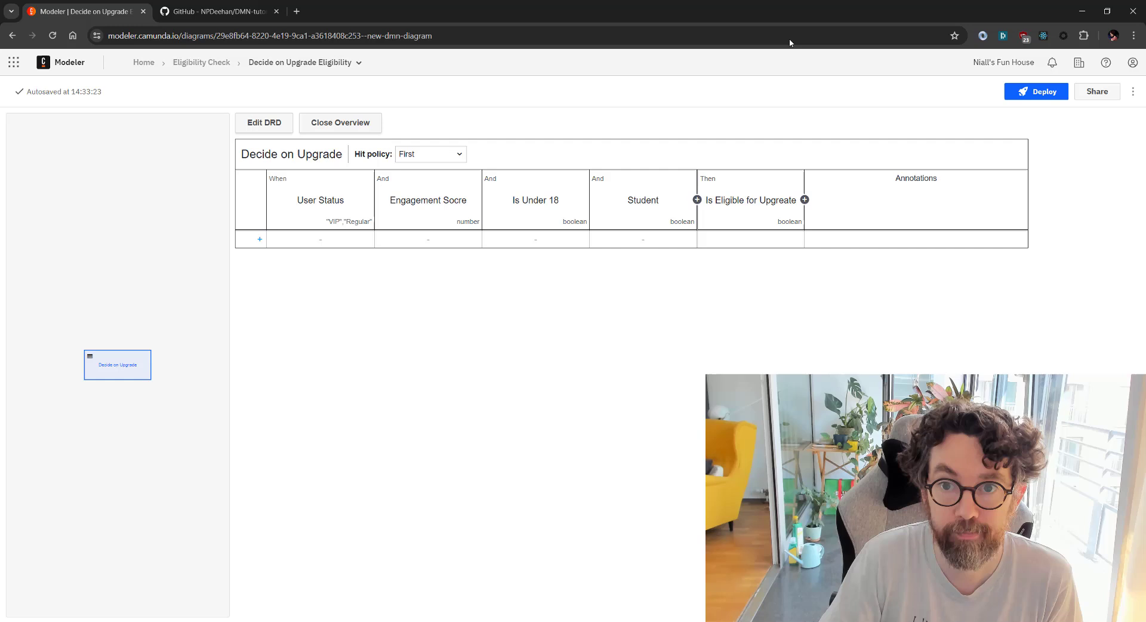
mouse_move(654, 361)
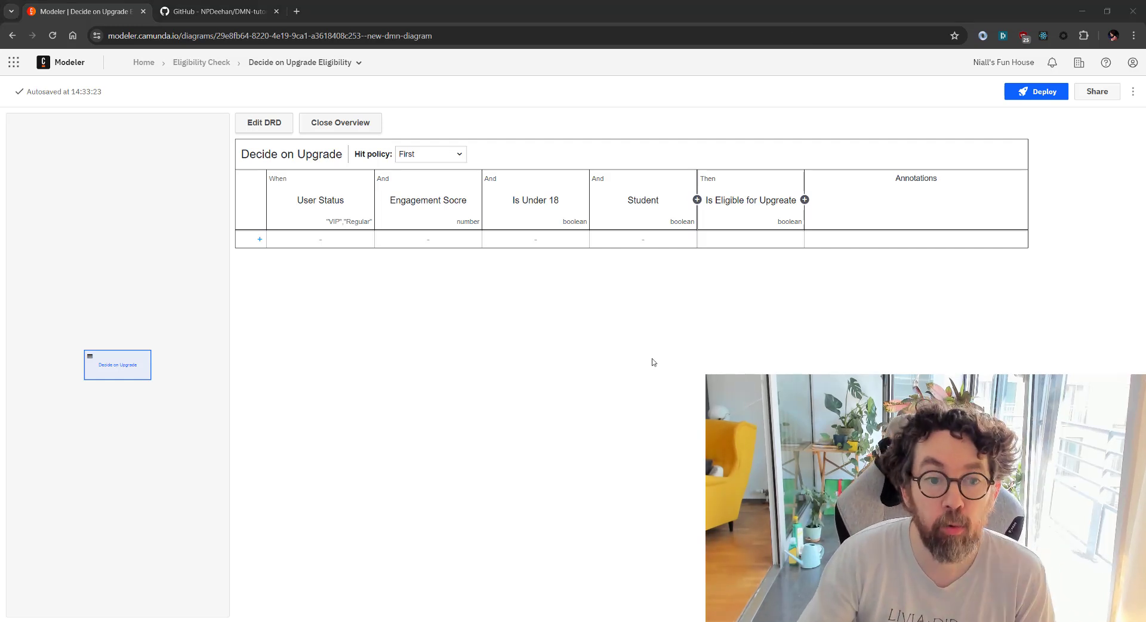
mouse_move(387, 72)
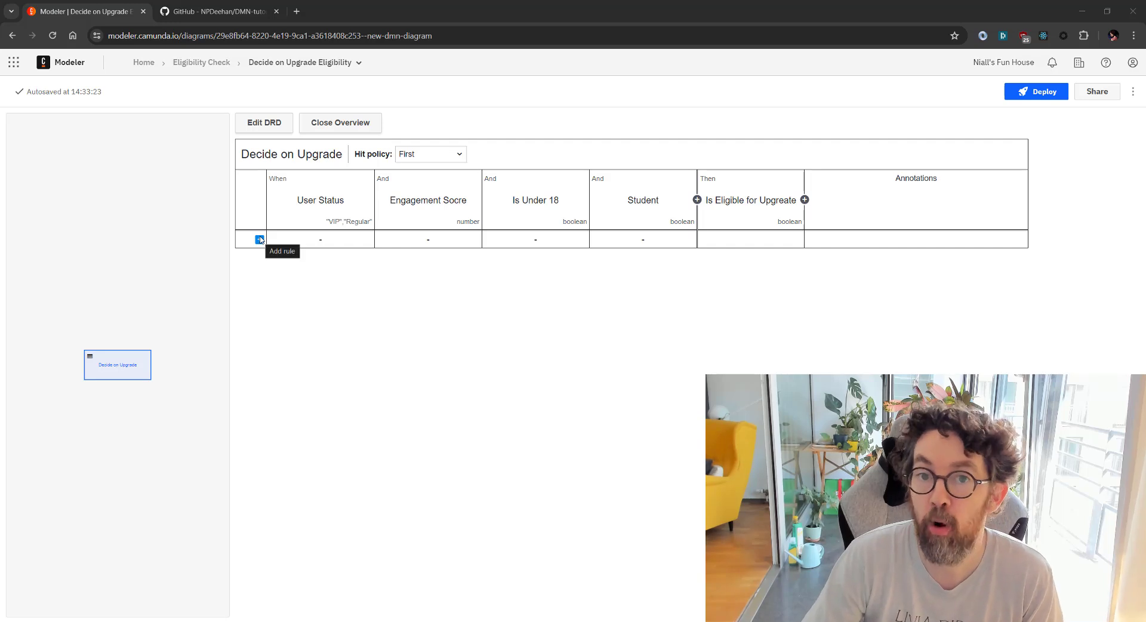
mouse_move(729, 201)
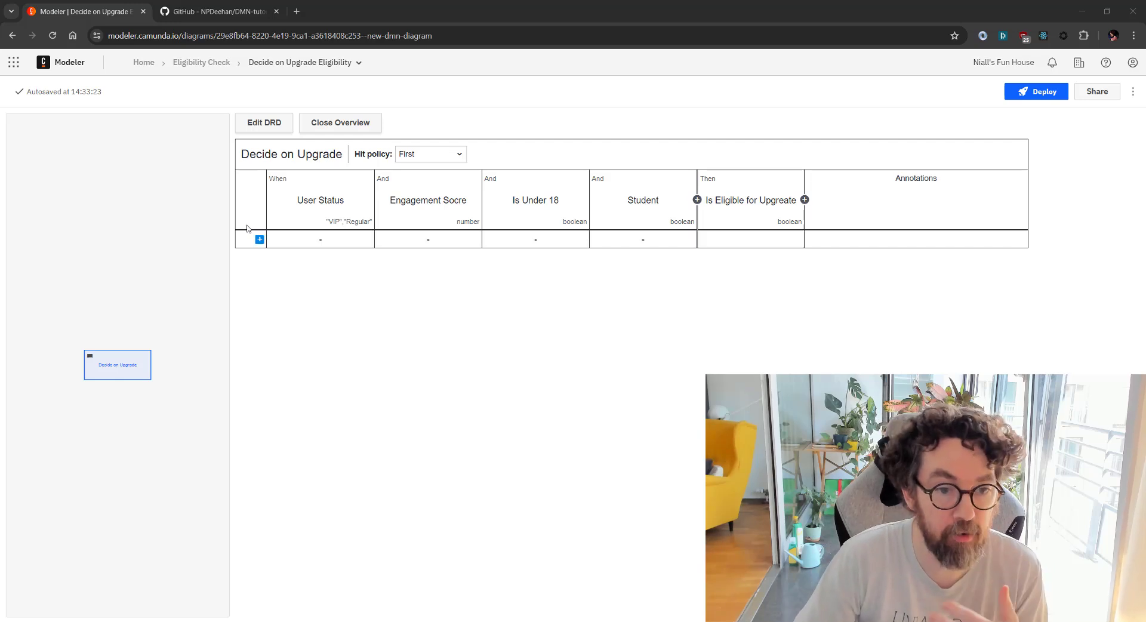
Step: Add rule 1 requiring User Status "VIP"
left_click(259, 238)
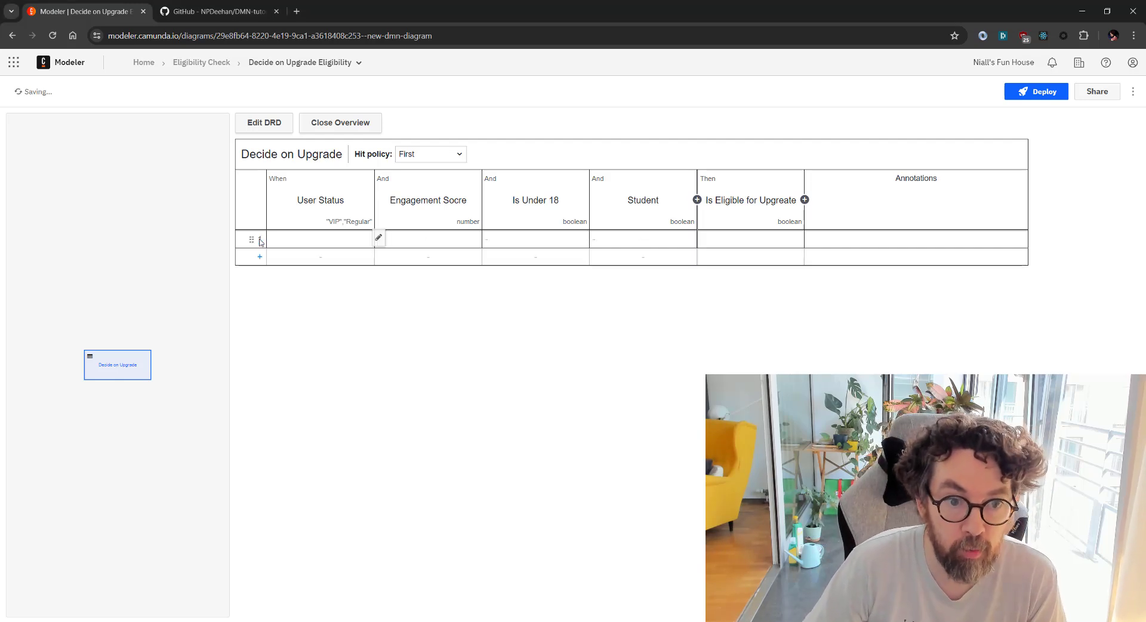
left_click(317, 238)
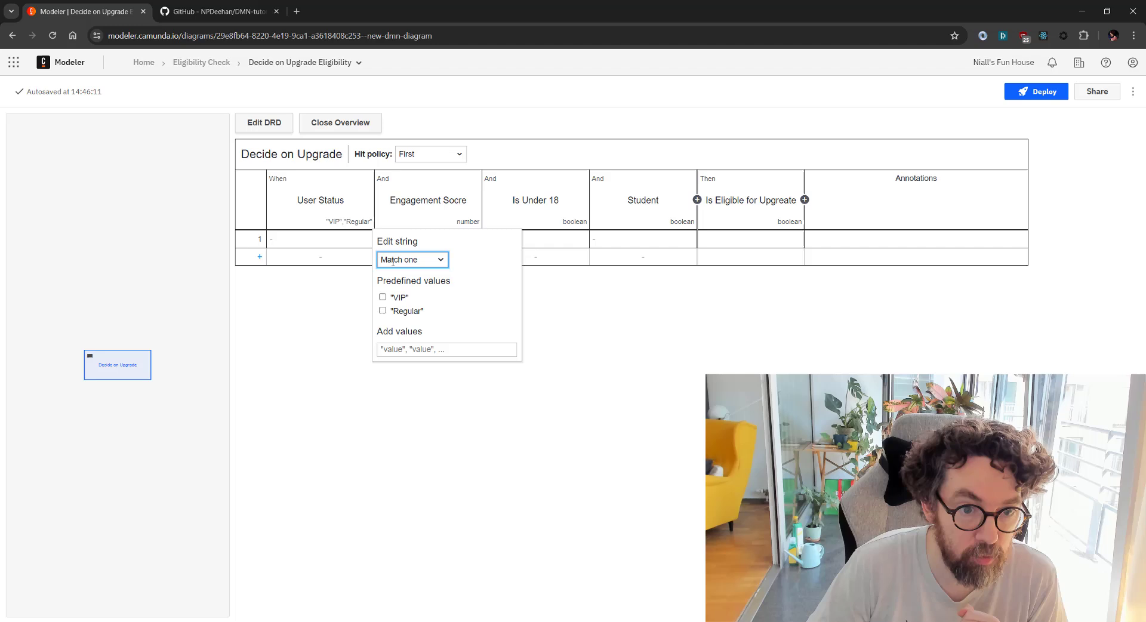
left_click(382, 296)
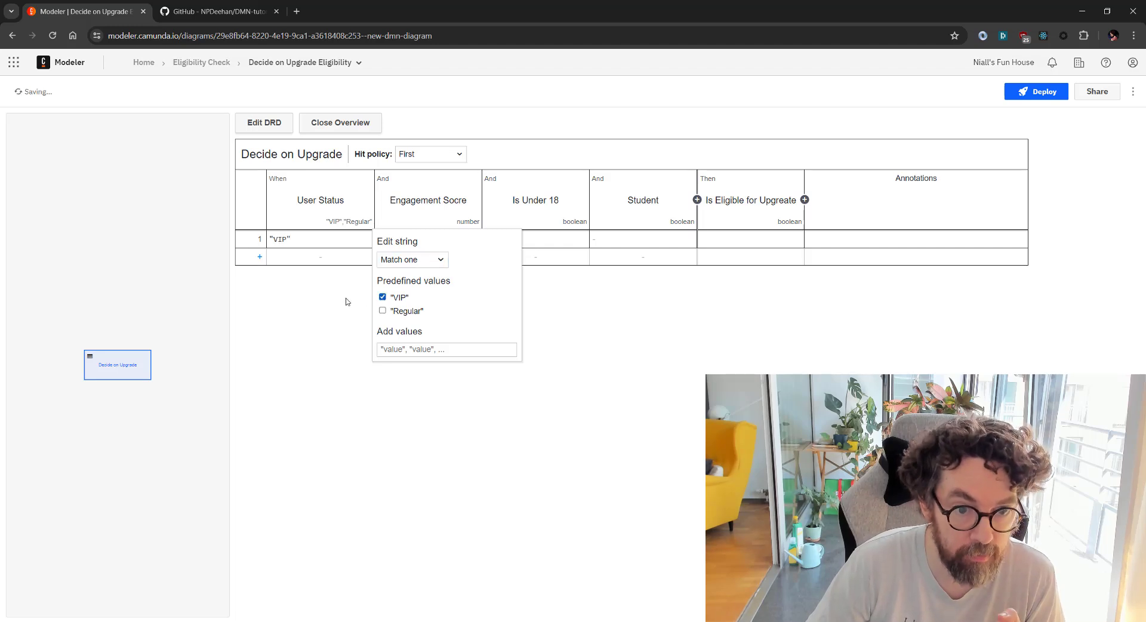
left_click(433, 239)
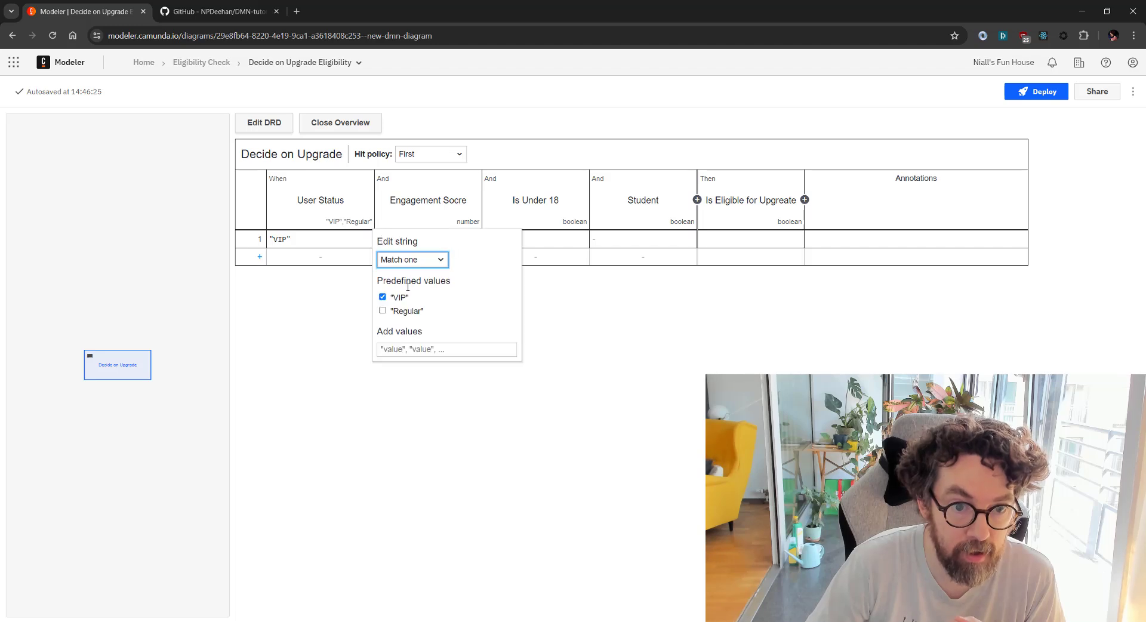
Step: Set rule 1's Engagement Score condition to greater or equals 25
left_click(428, 239)
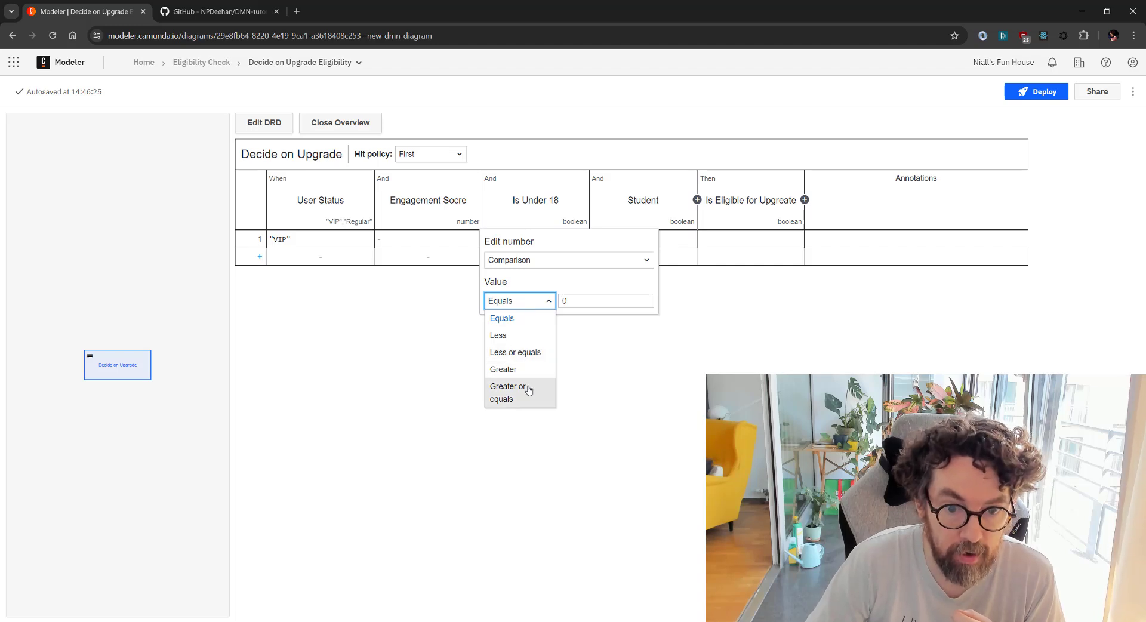
left_click(511, 392)
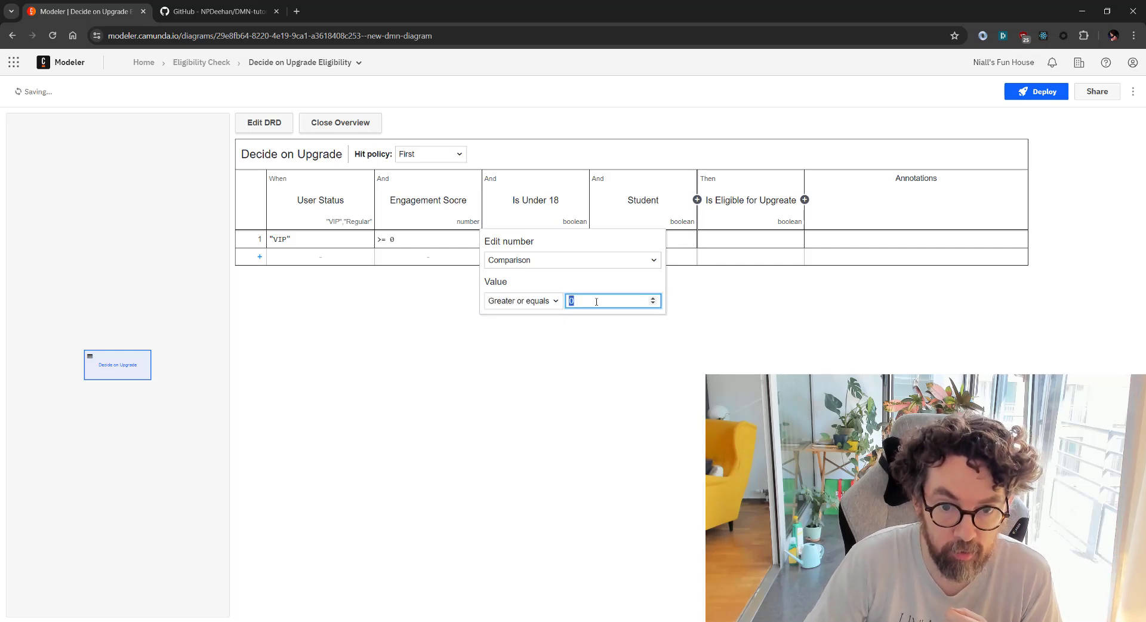
type("2")
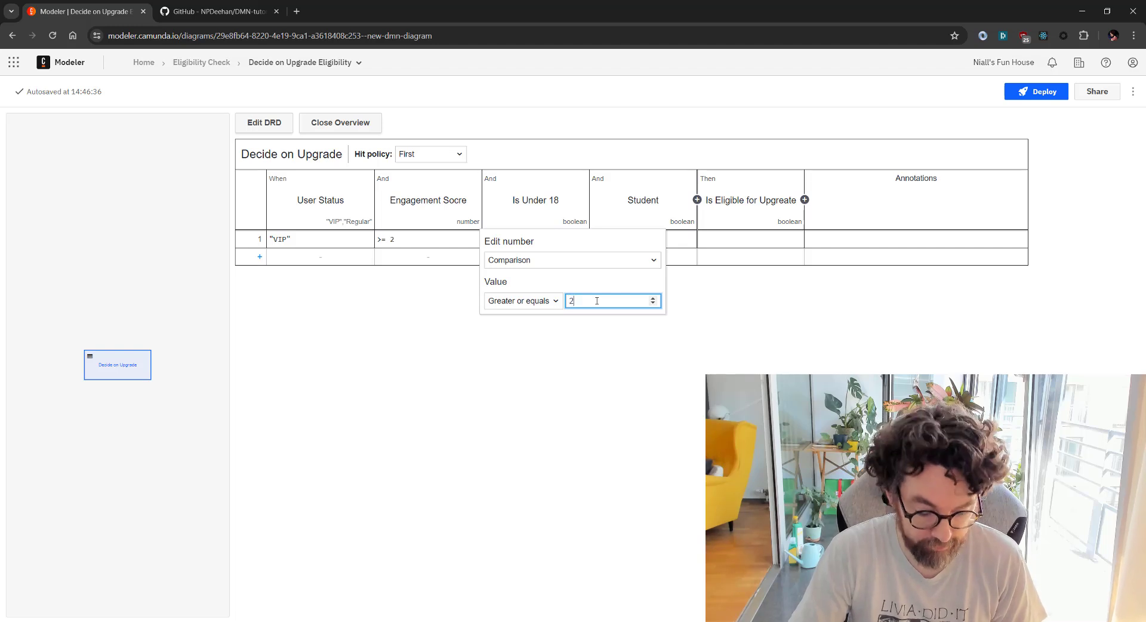
type("5")
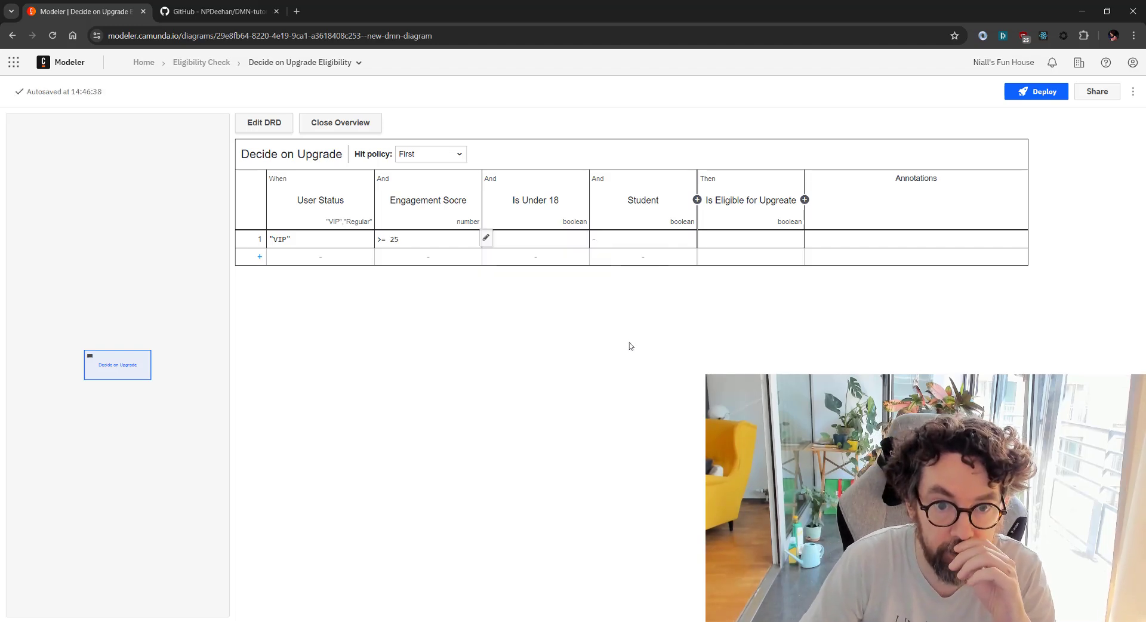
mouse_move(545, 248)
type("true")
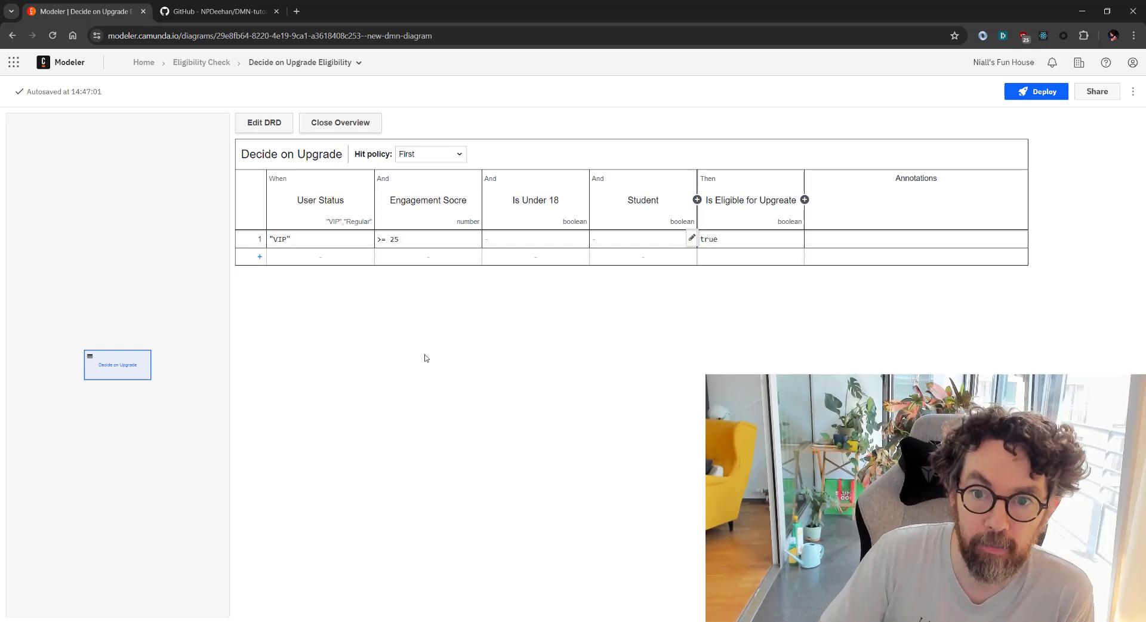
Step: Correct the output column name to 'Is Eligible for Upgrade'
double_click(778, 199)
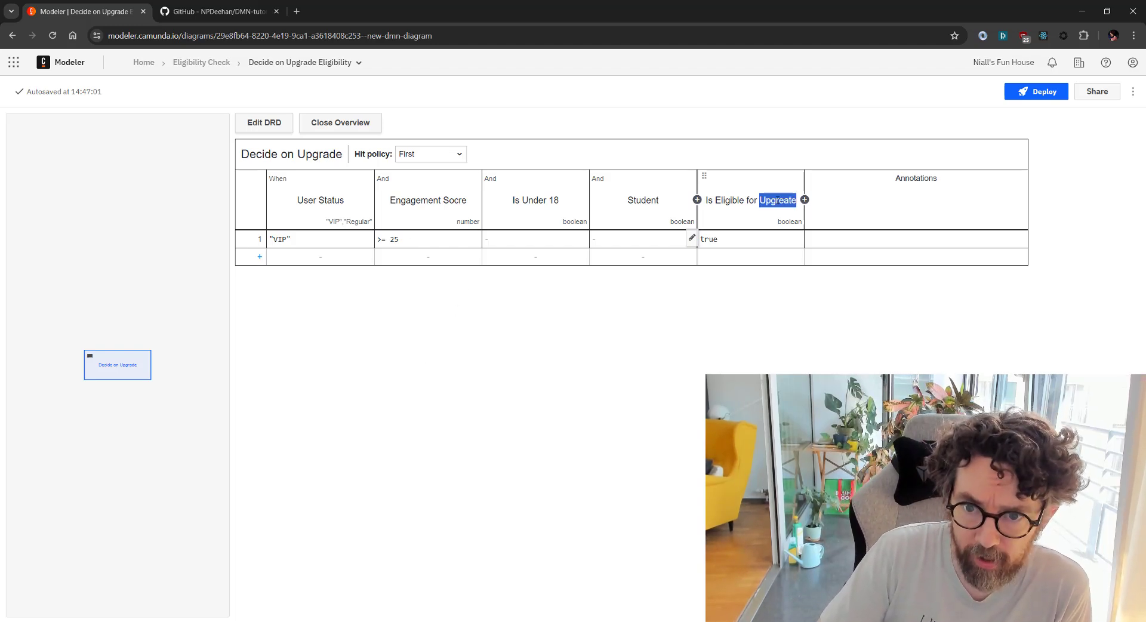
left_click(778, 200)
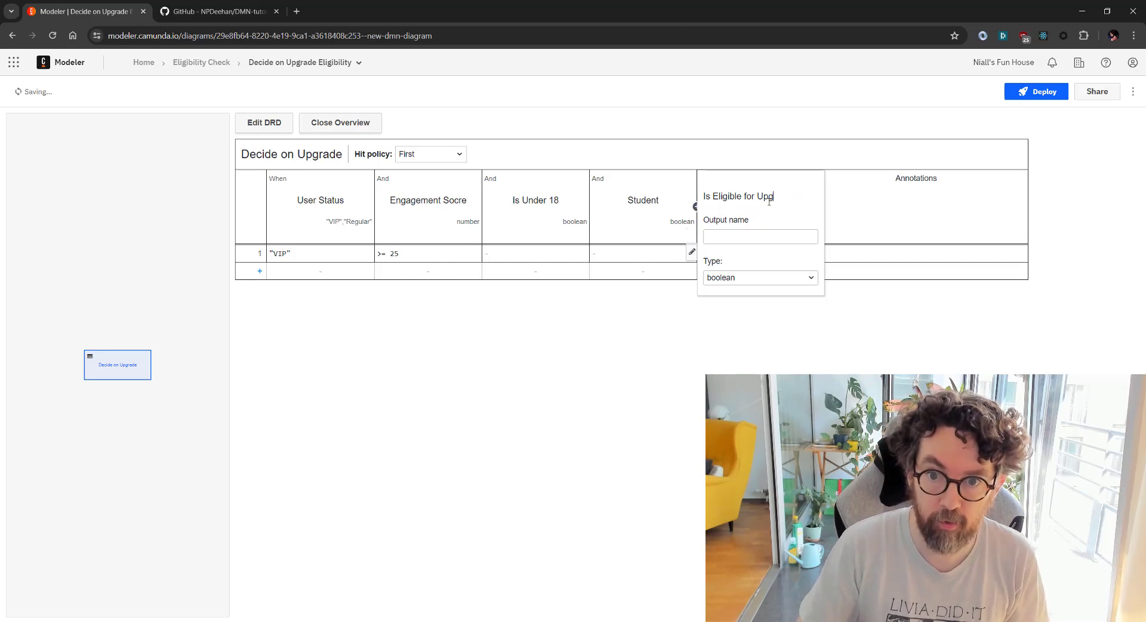
type("rade")
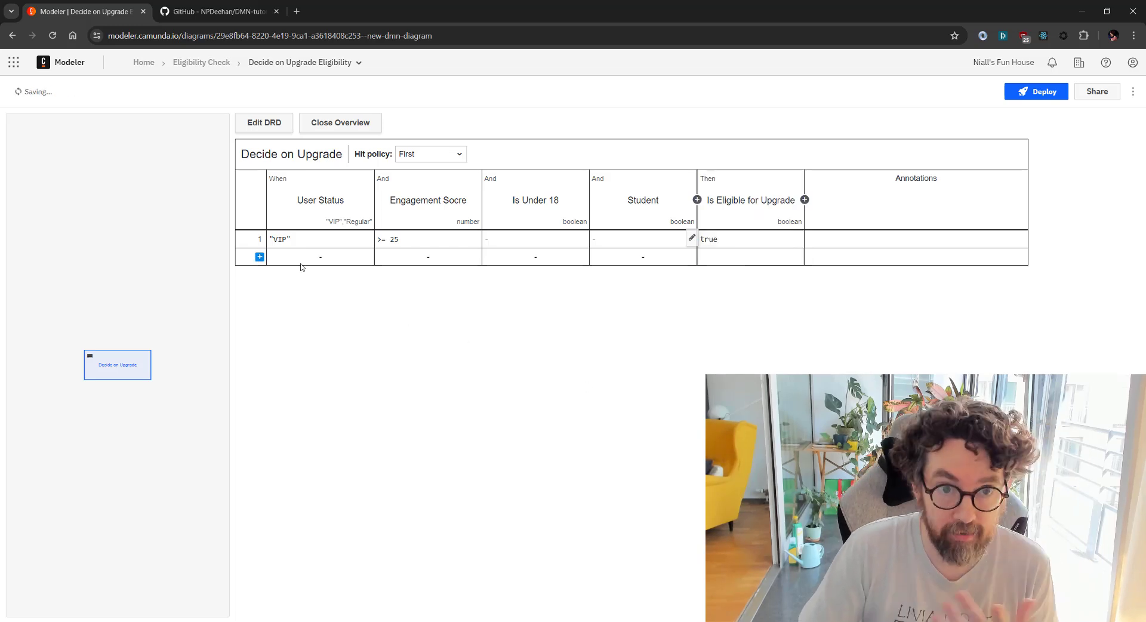
Step: Add rule 2 requiring User Status "Regular" and Engagement Score <= 40
left_click(259, 257)
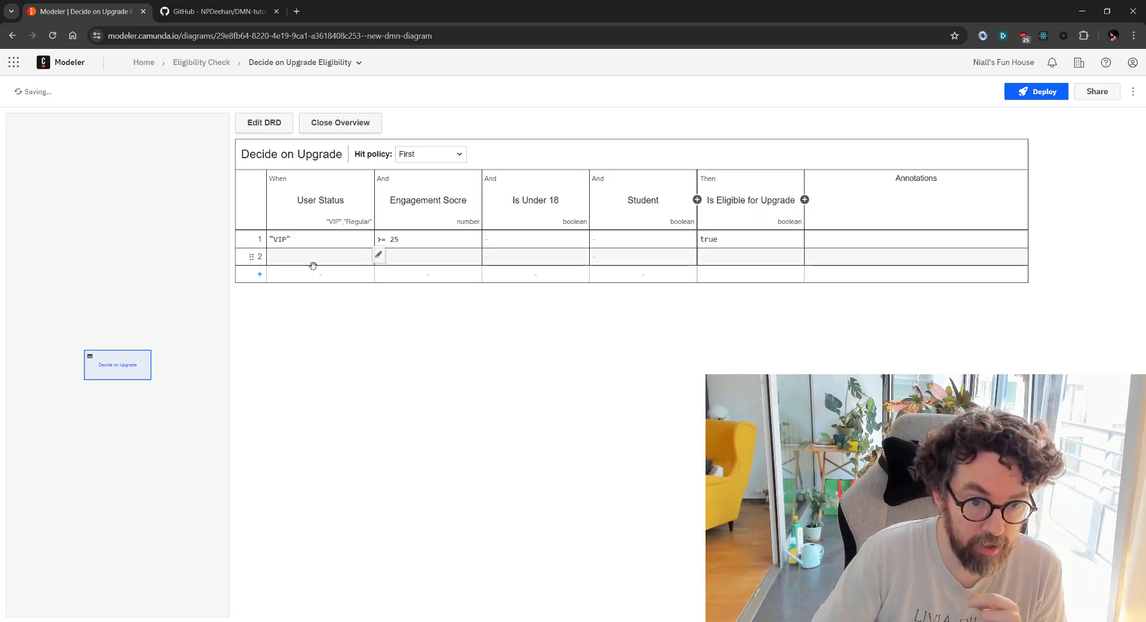
left_click(313, 255)
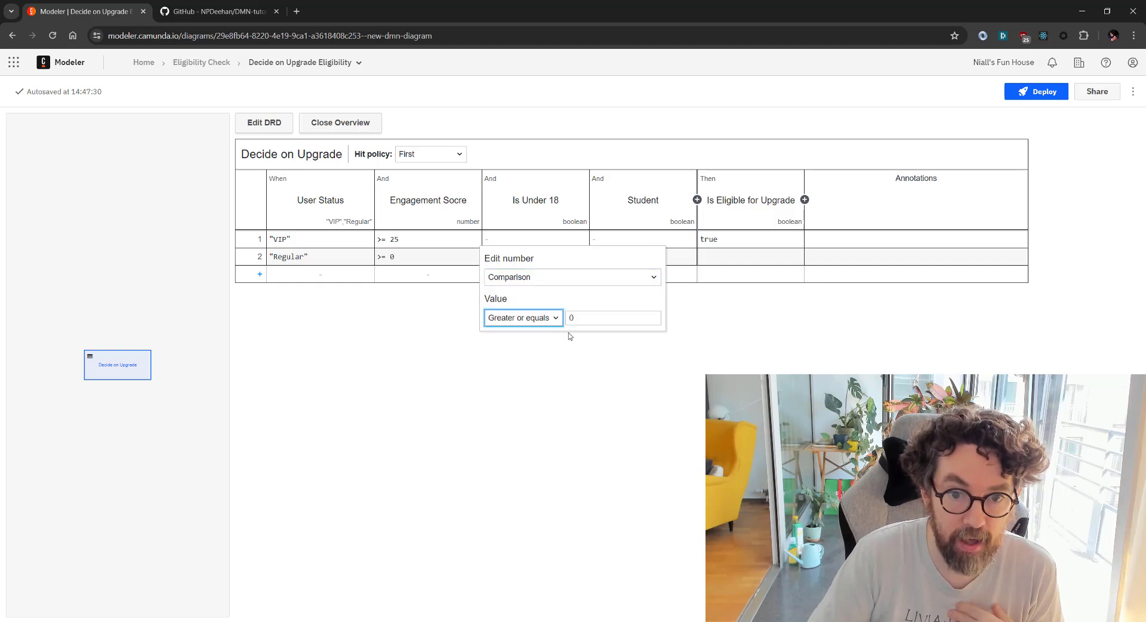
left_click(612, 318)
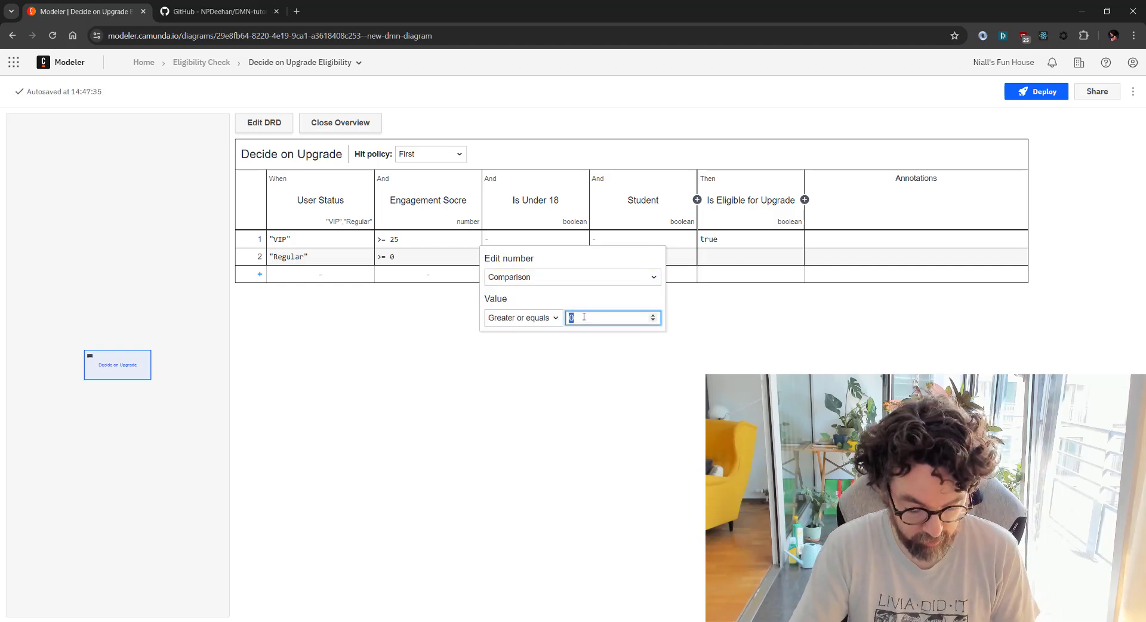
type("40")
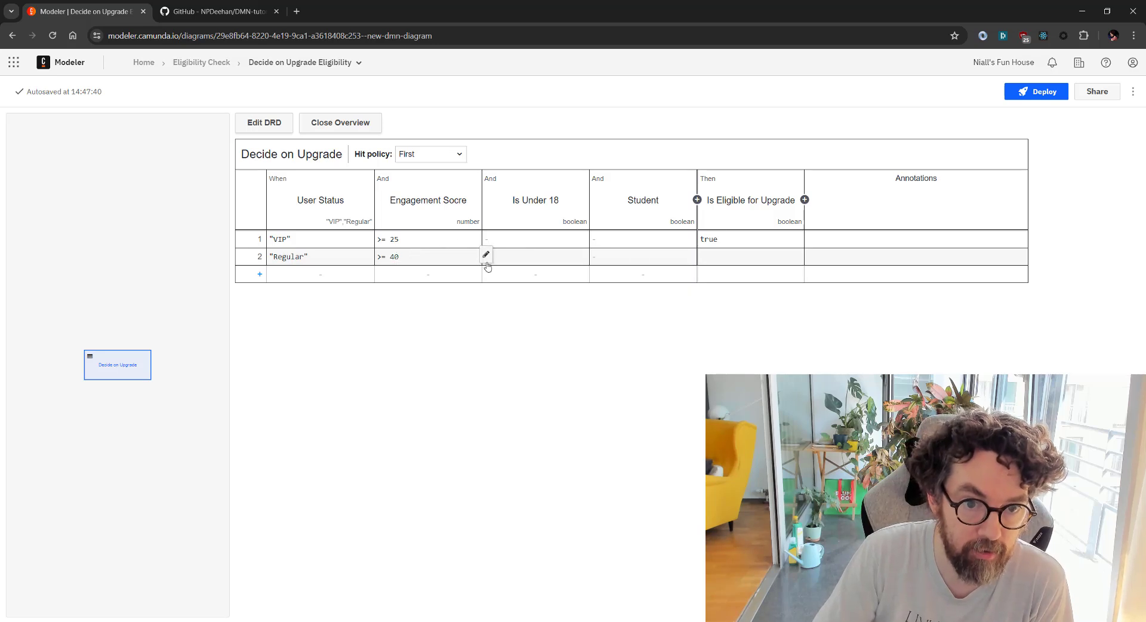
left_click(486, 254)
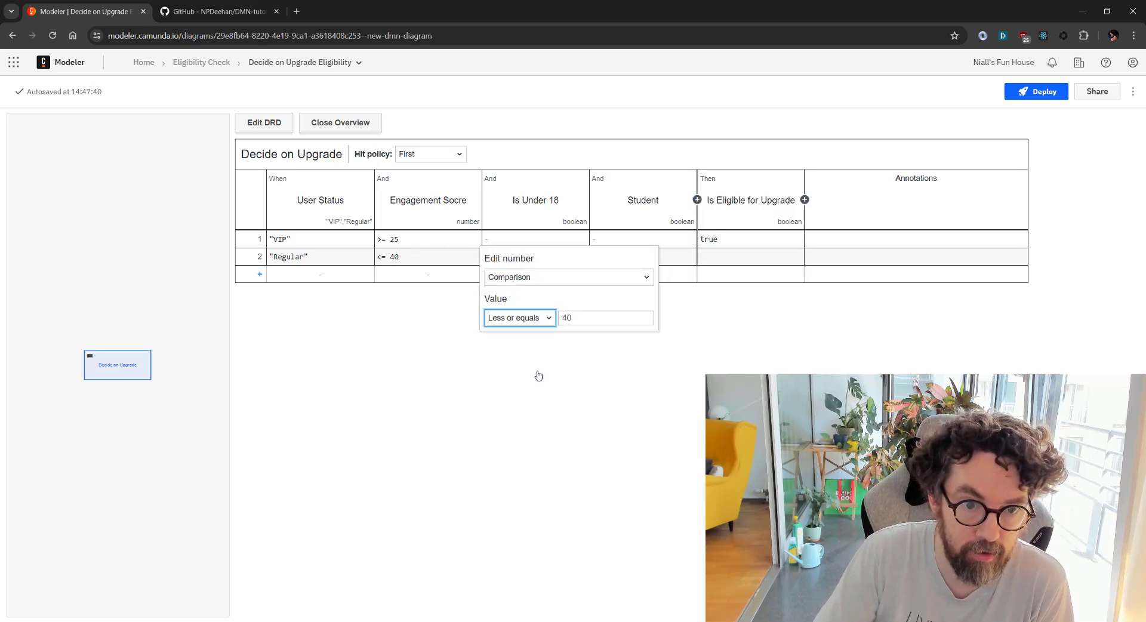
Step: Make rule 2 return false for Is Eligible for Upgrade
left_click(724, 256)
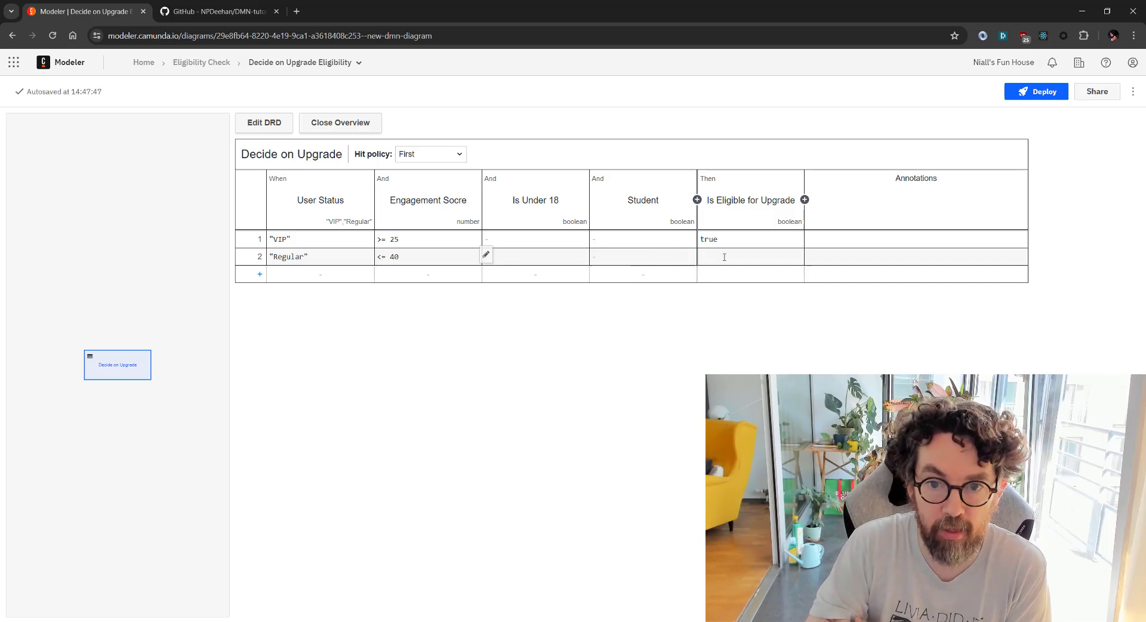
left_click(642, 257)
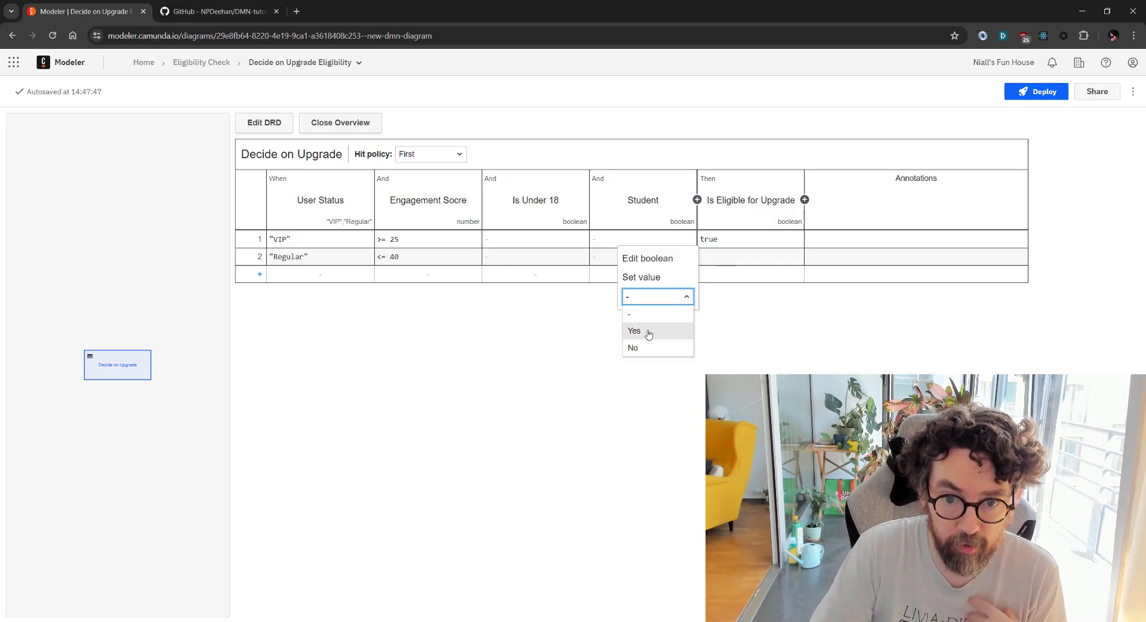
left_click(634, 331)
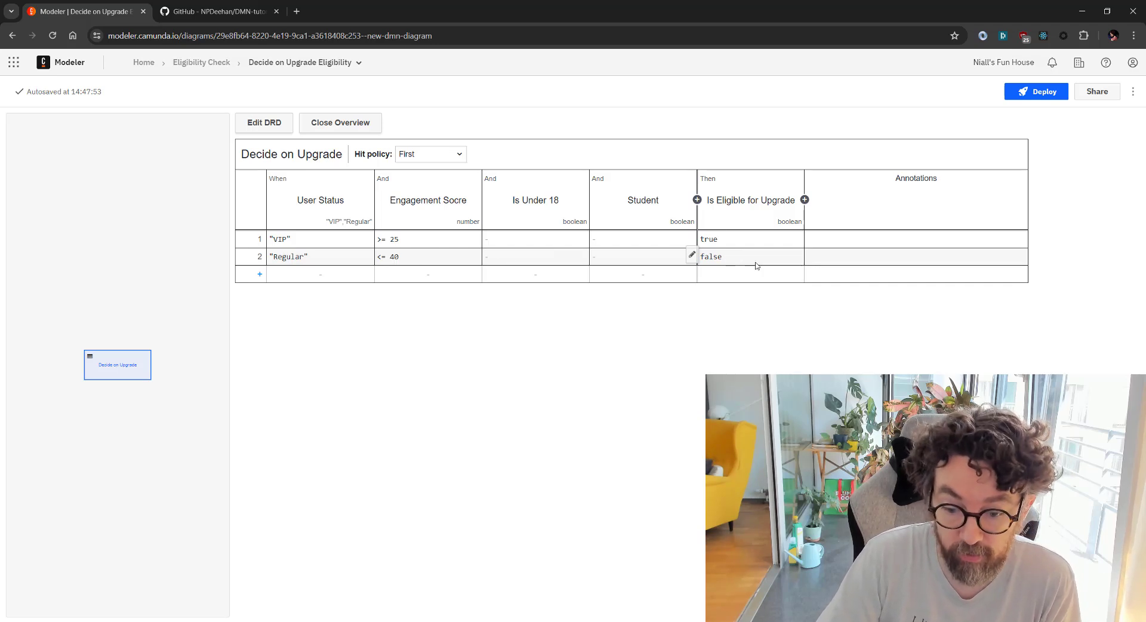
mouse_move(574, 343)
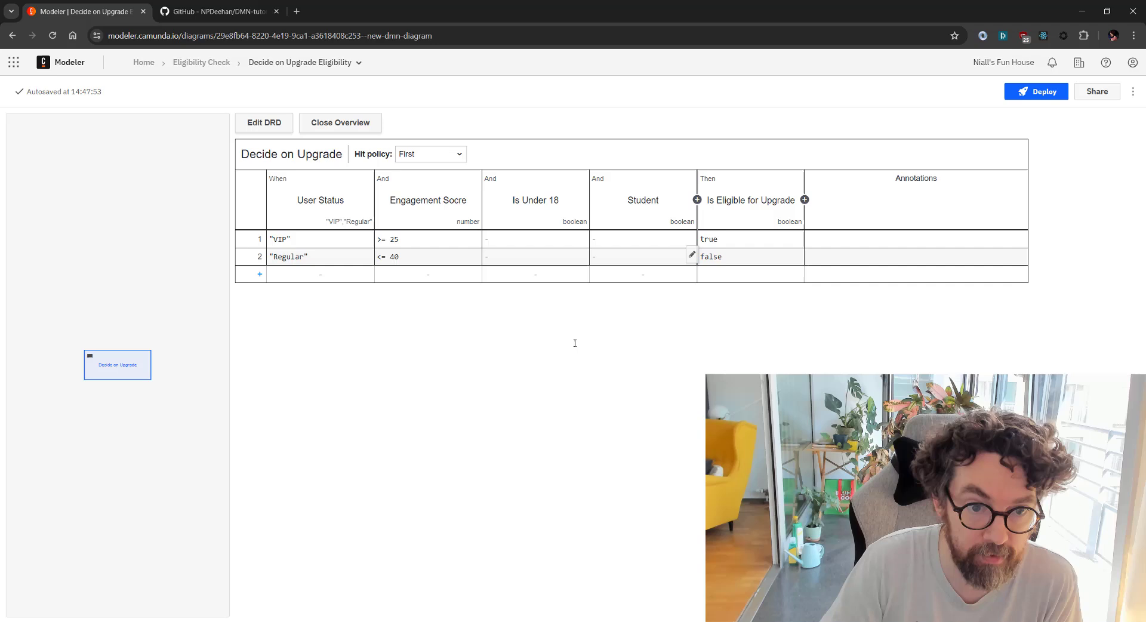
mouse_move(369, 267)
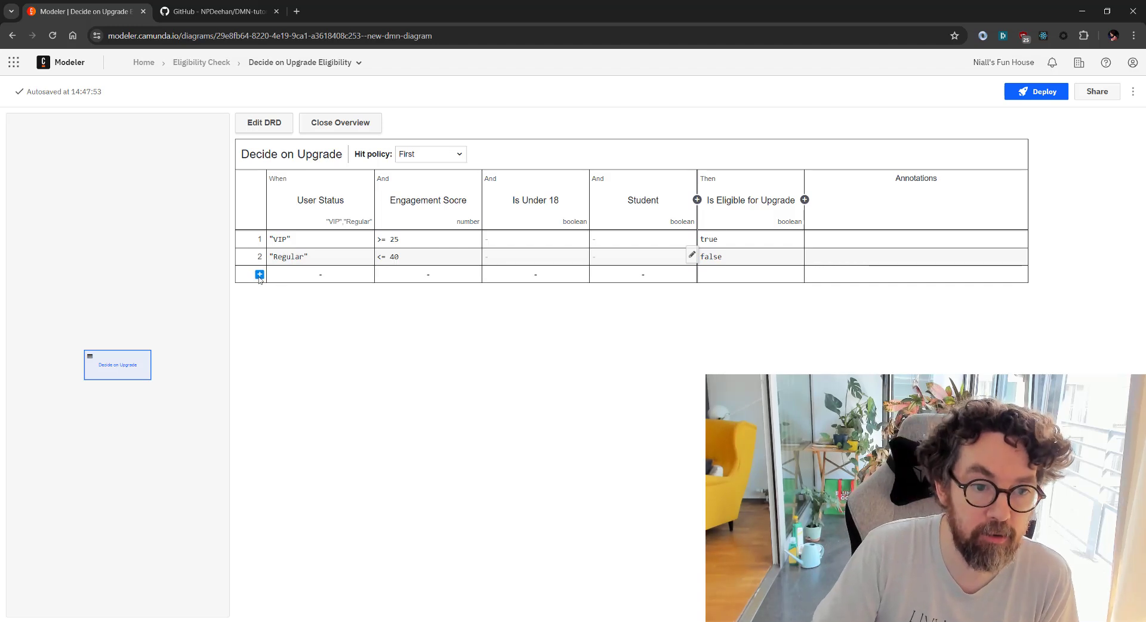
Step: Add rule 3 with Engagement Score condition >= 20
left_click(259, 274)
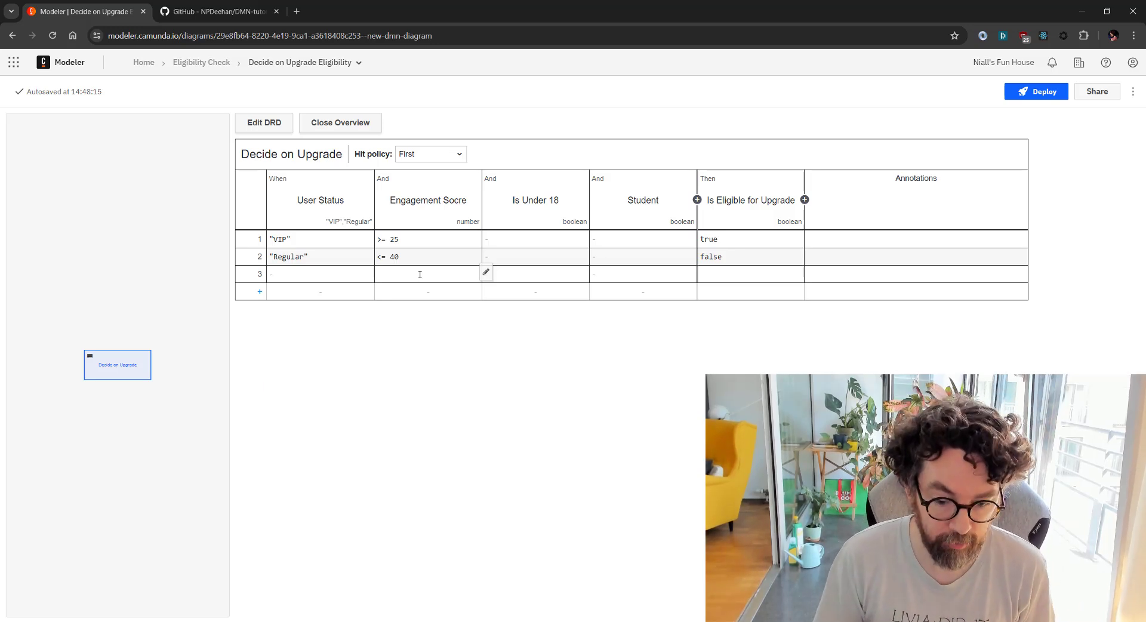
left_click(418, 273)
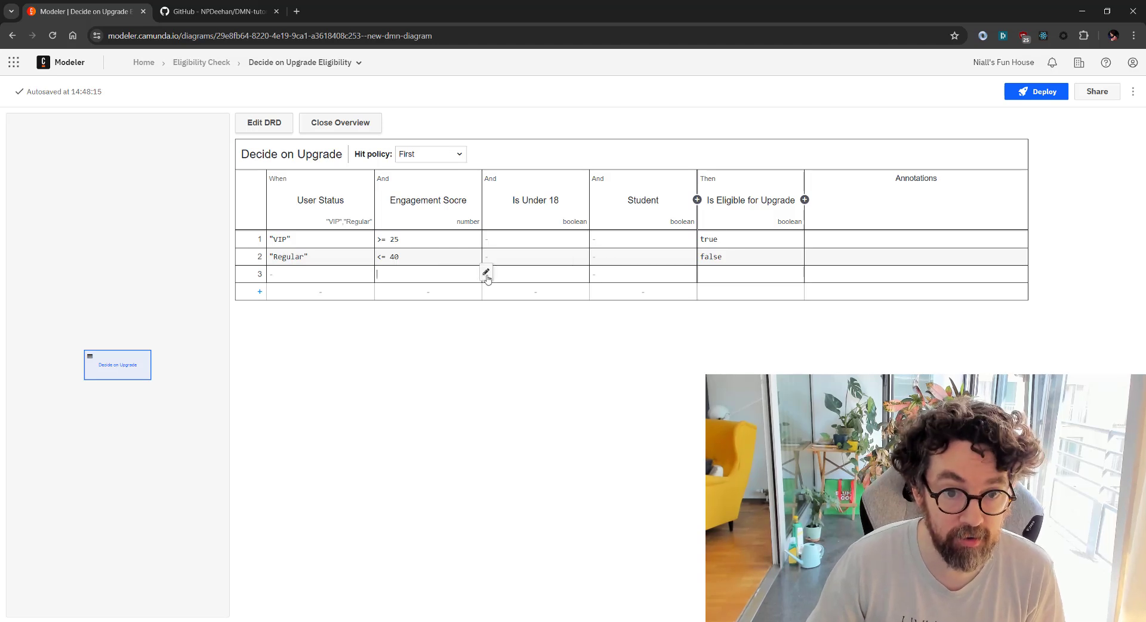
type(">")
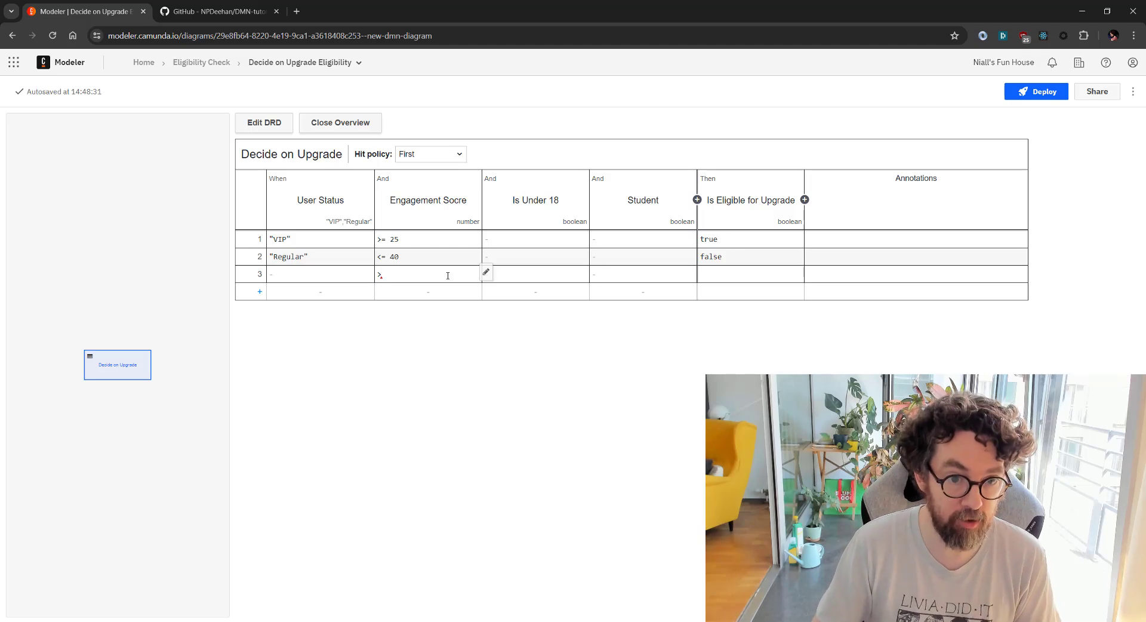
type("=")
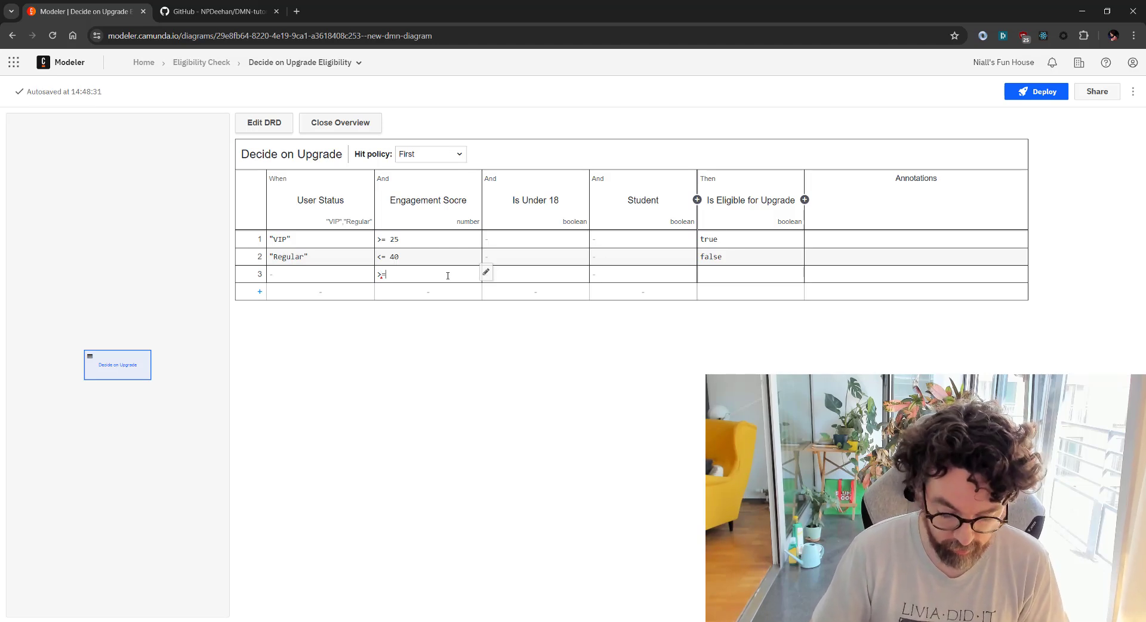
type("20")
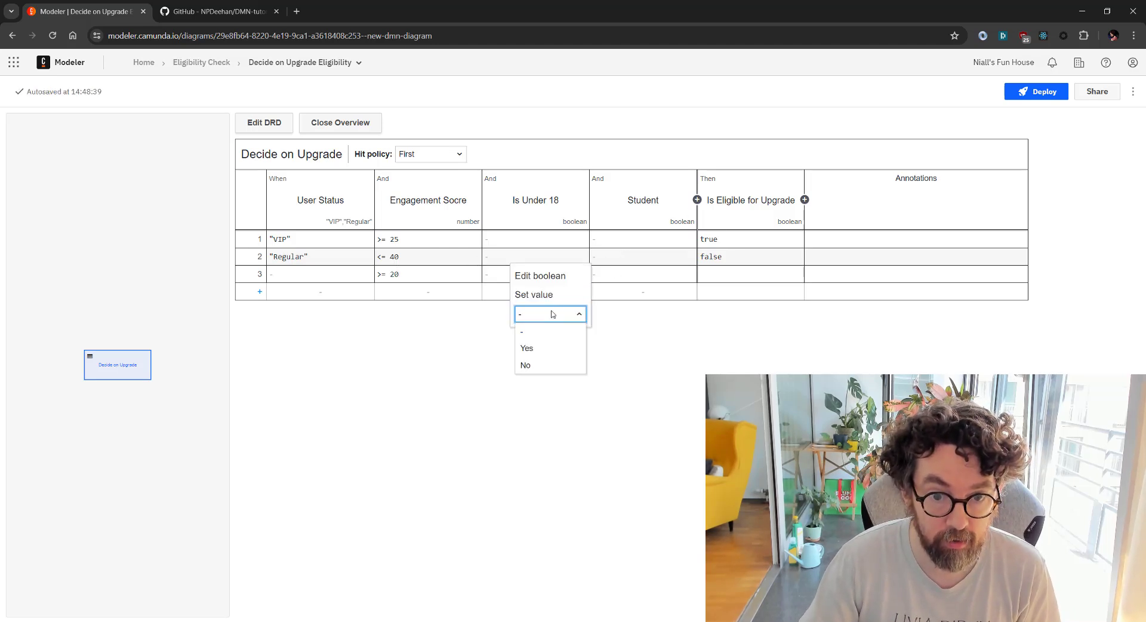
Step: Require Student true in rule 3 and make it return true
left_click(526, 348)
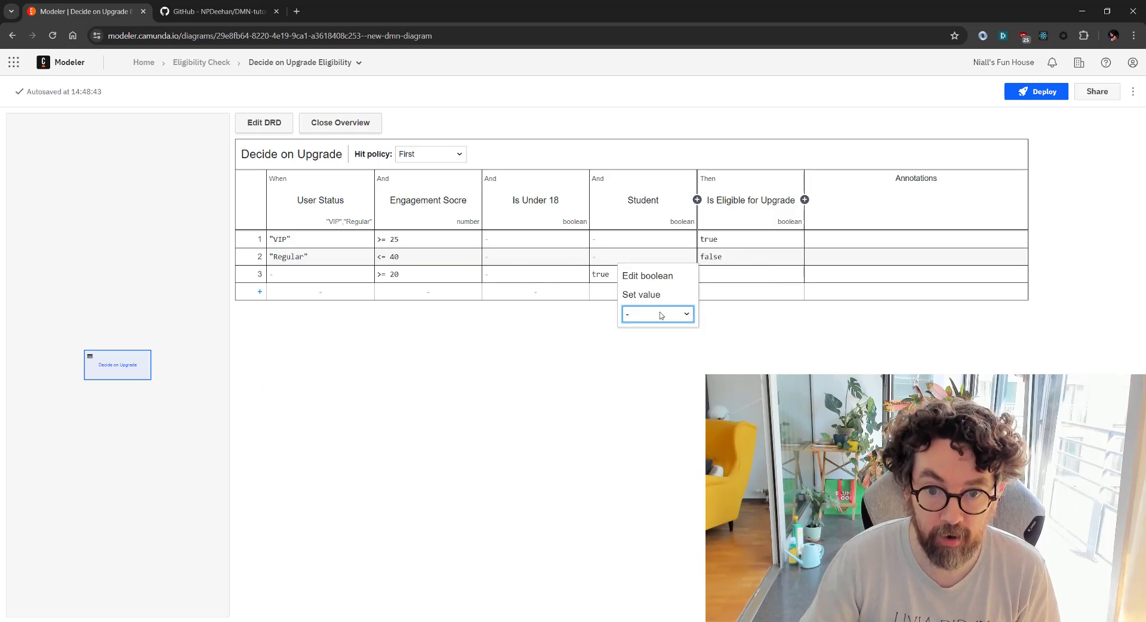
left_click(657, 313)
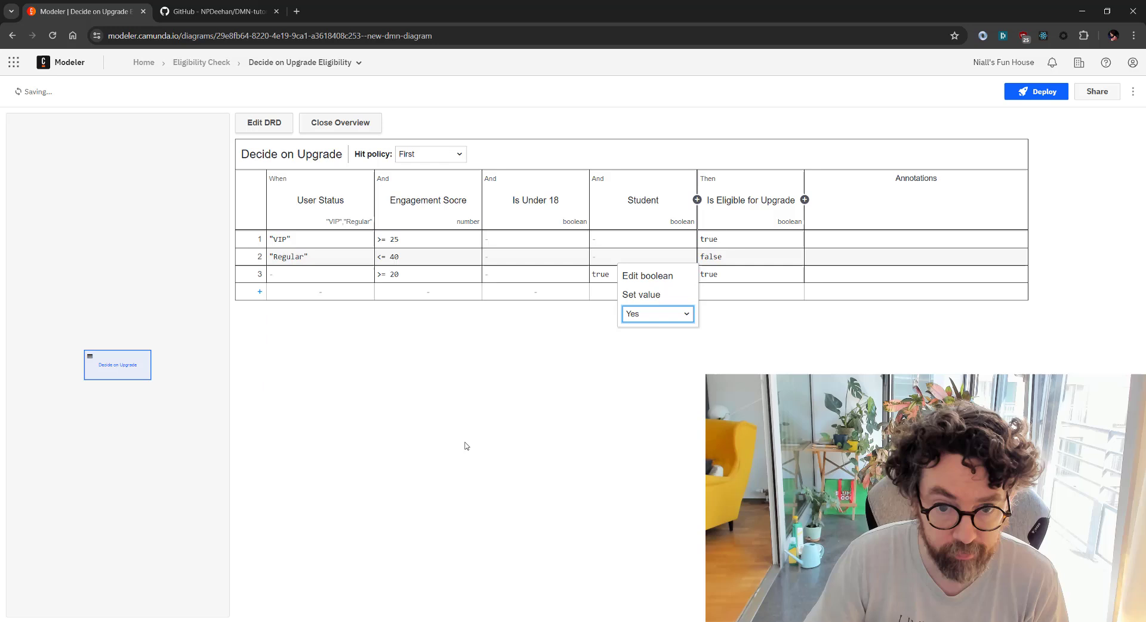
left_click(658, 313)
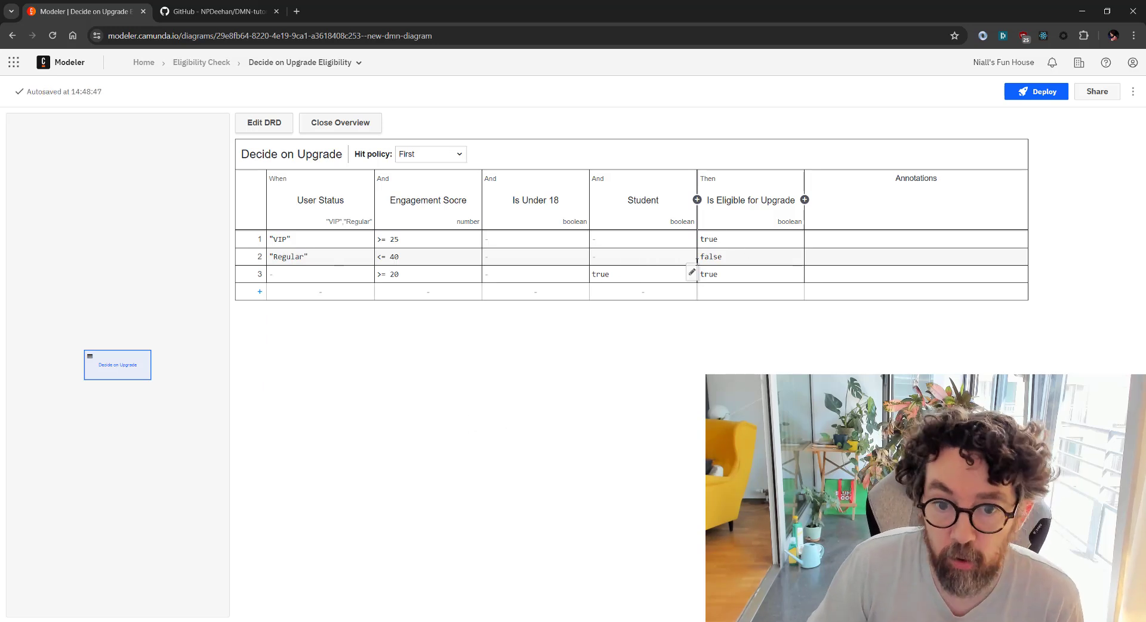
mouse_move(397, 316)
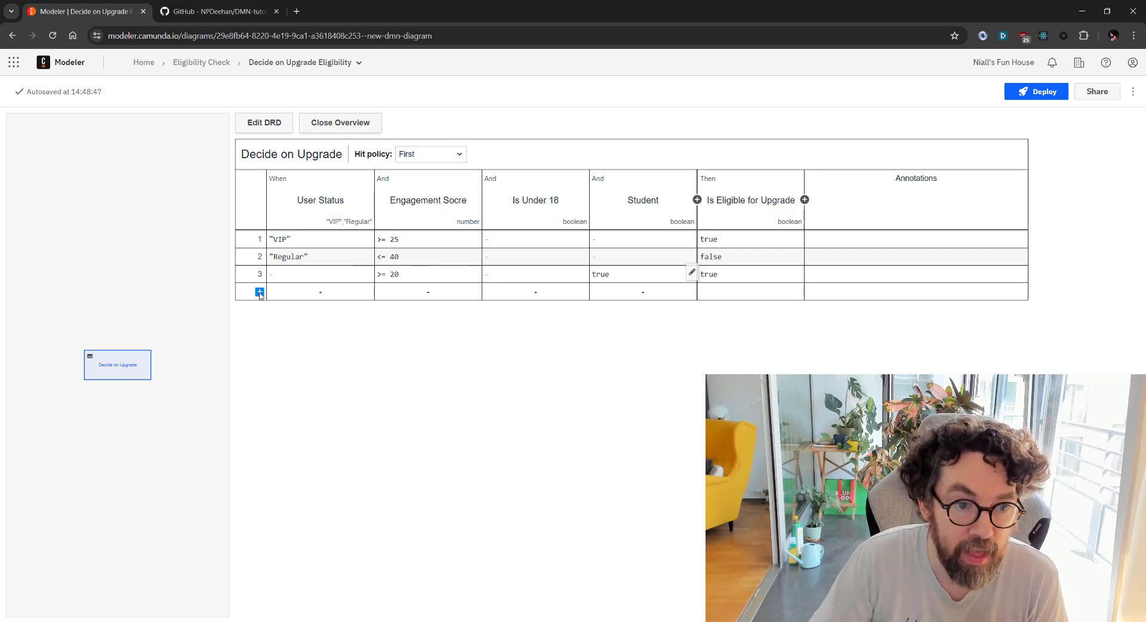
Step: Add rule 4 with Is Under 18 true and Student true returning true
left_click(257, 292)
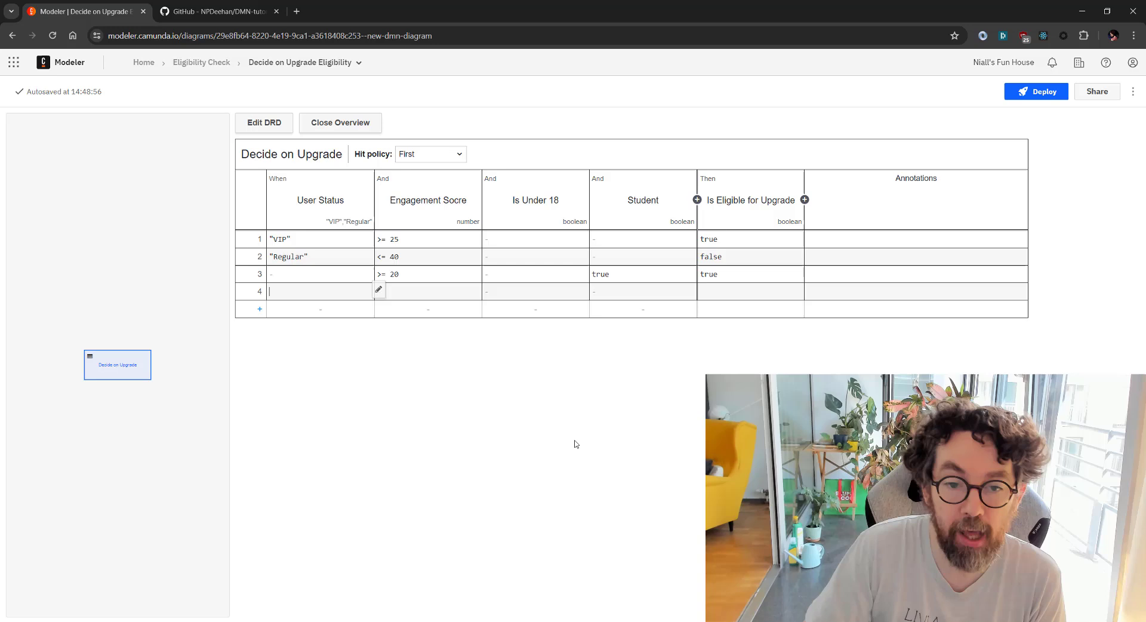
mouse_move(645, 445)
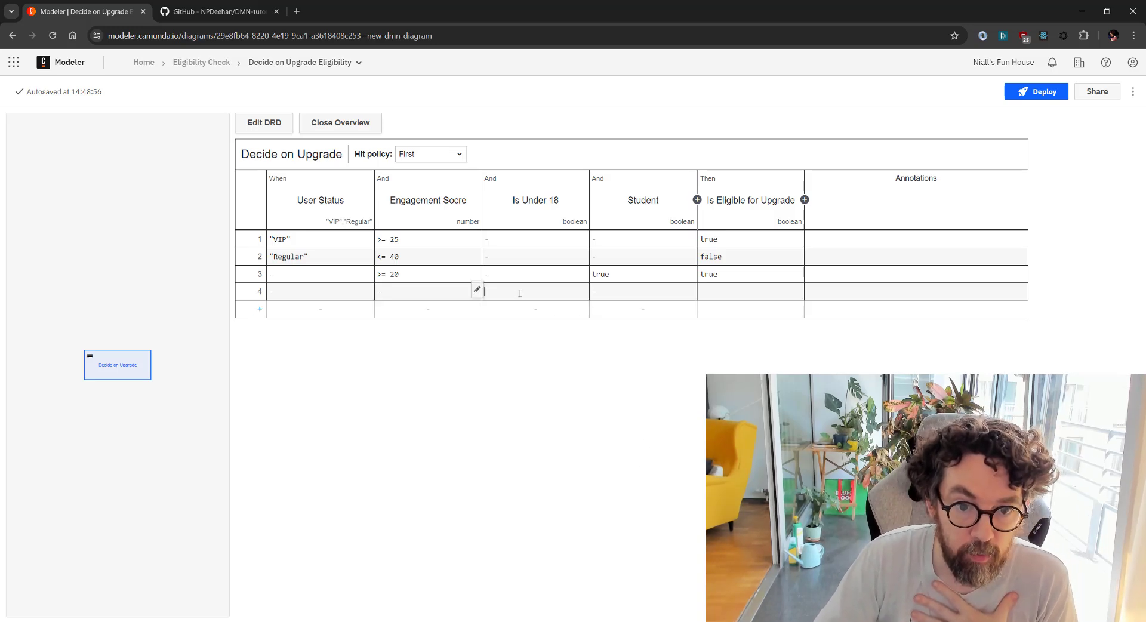
left_click(520, 291)
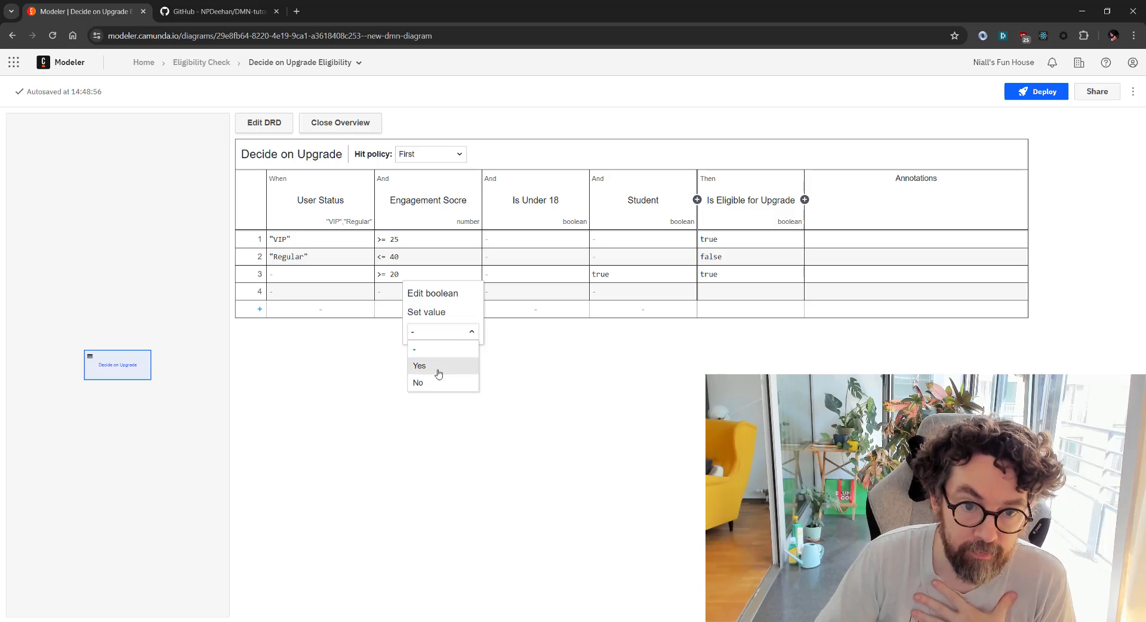
left_click(419, 366)
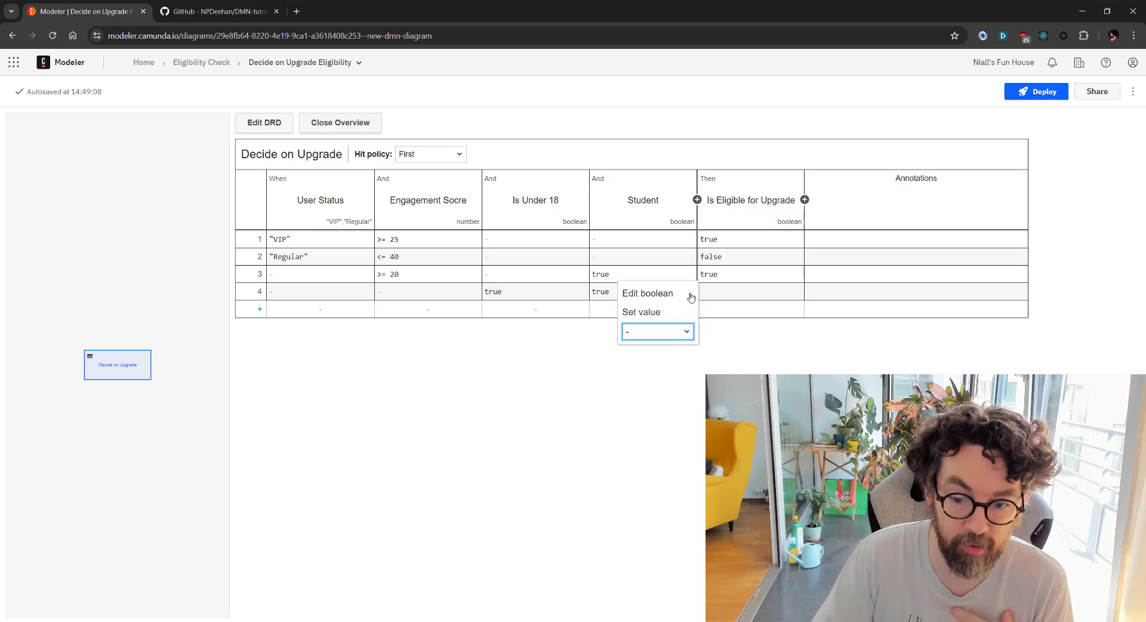
left_click(658, 331)
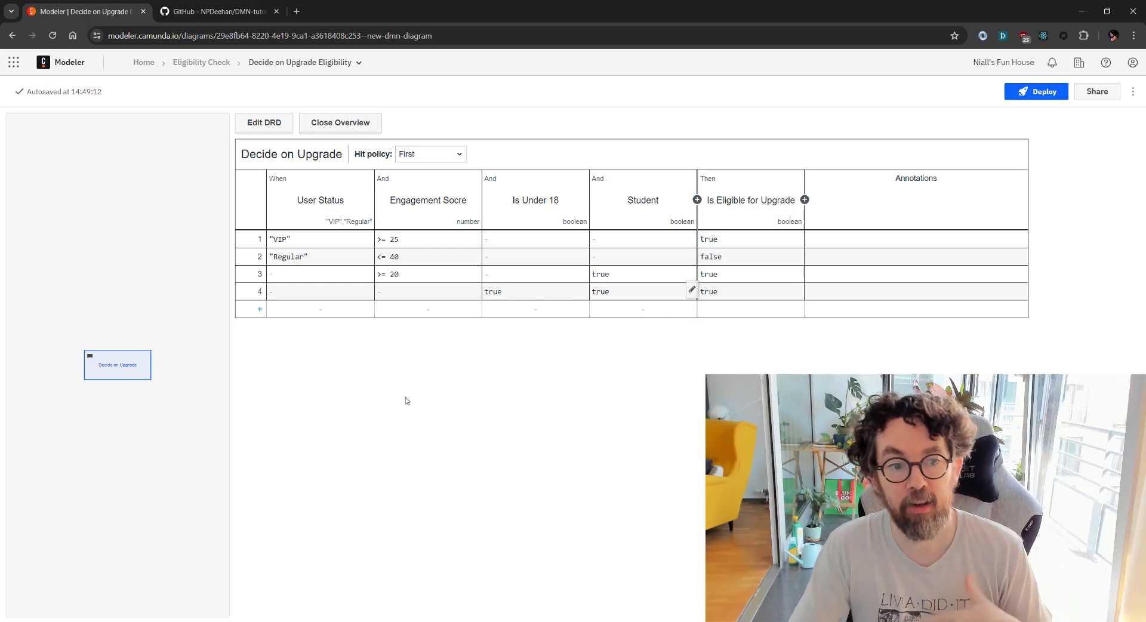
mouse_move(264, 330)
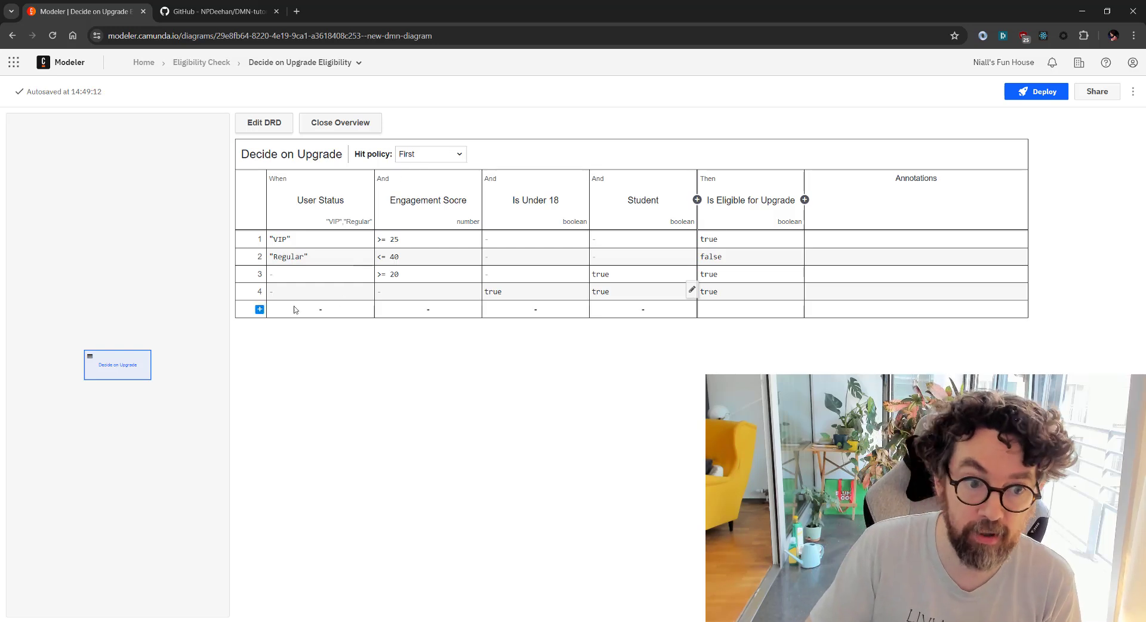
Step: Add rule 5 with all inputs open returning false
left_click(259, 309)
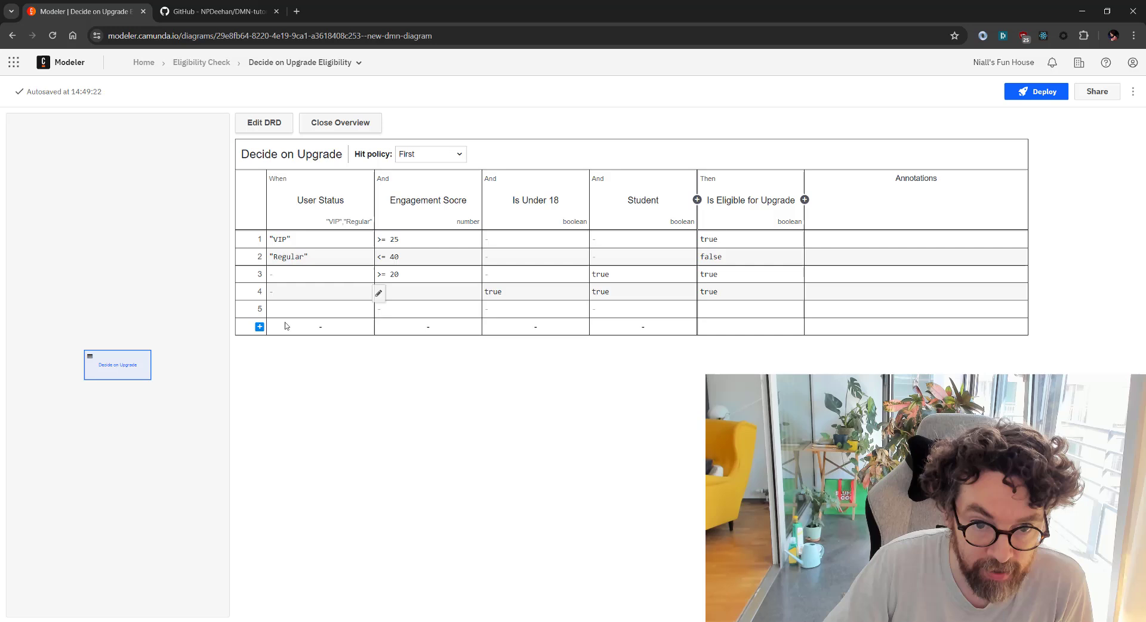
left_click(320, 308)
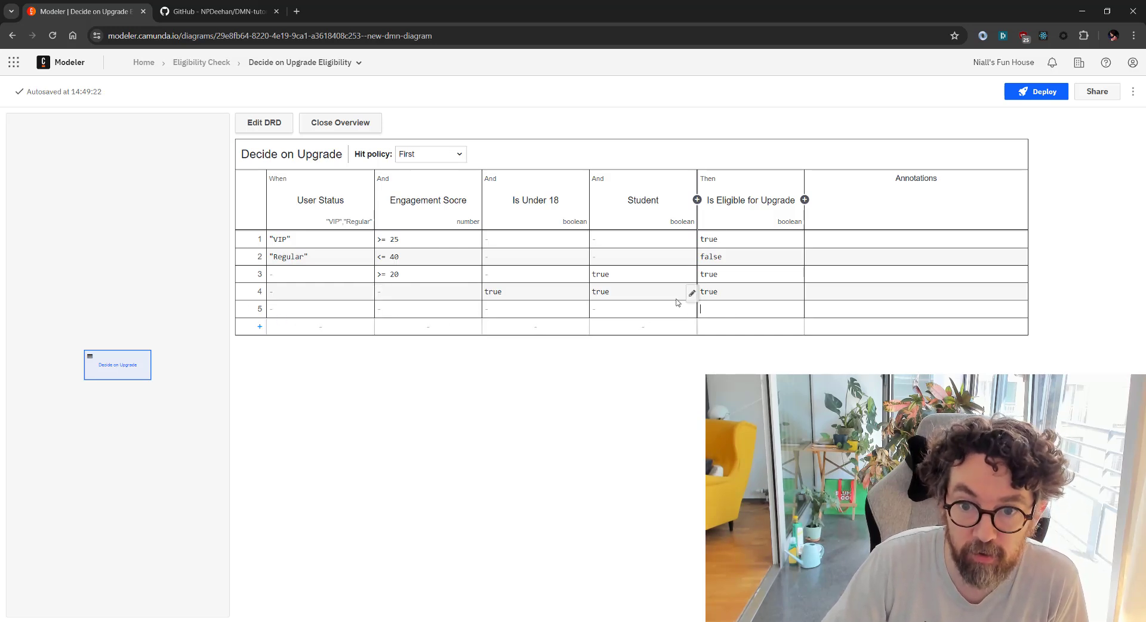
left_click(642, 308)
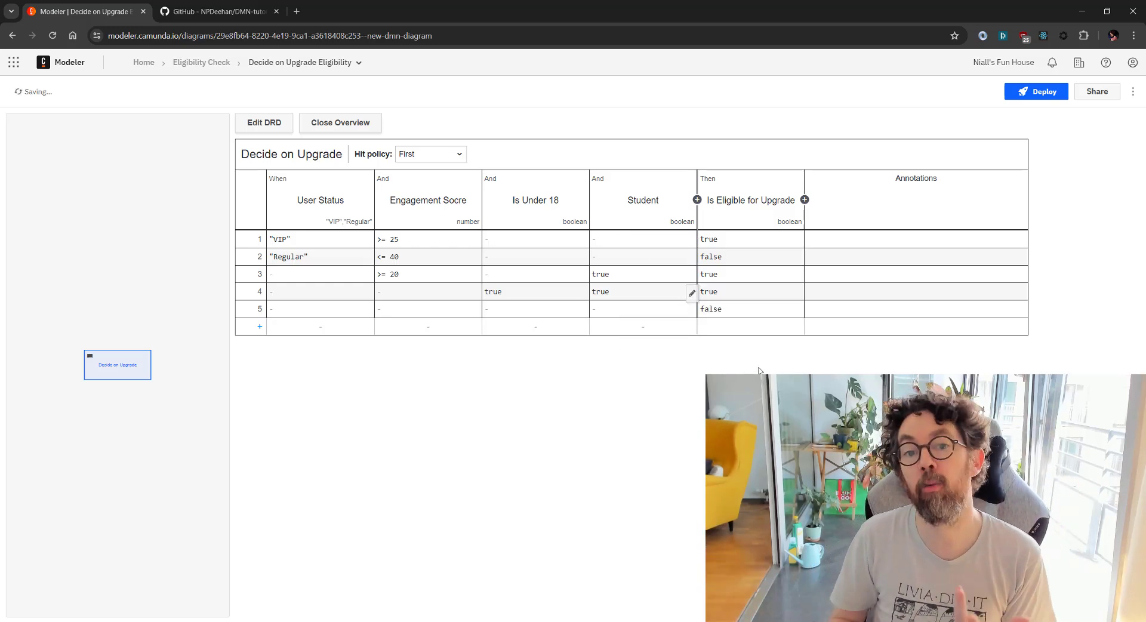
mouse_move(443, 342)
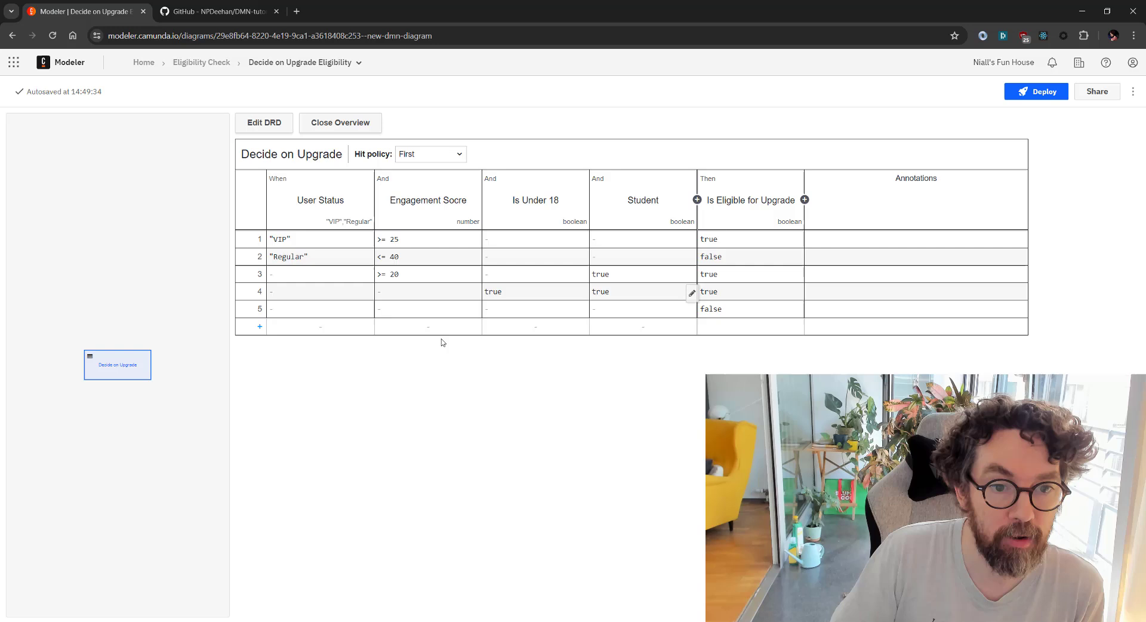
mouse_move(486, 402)
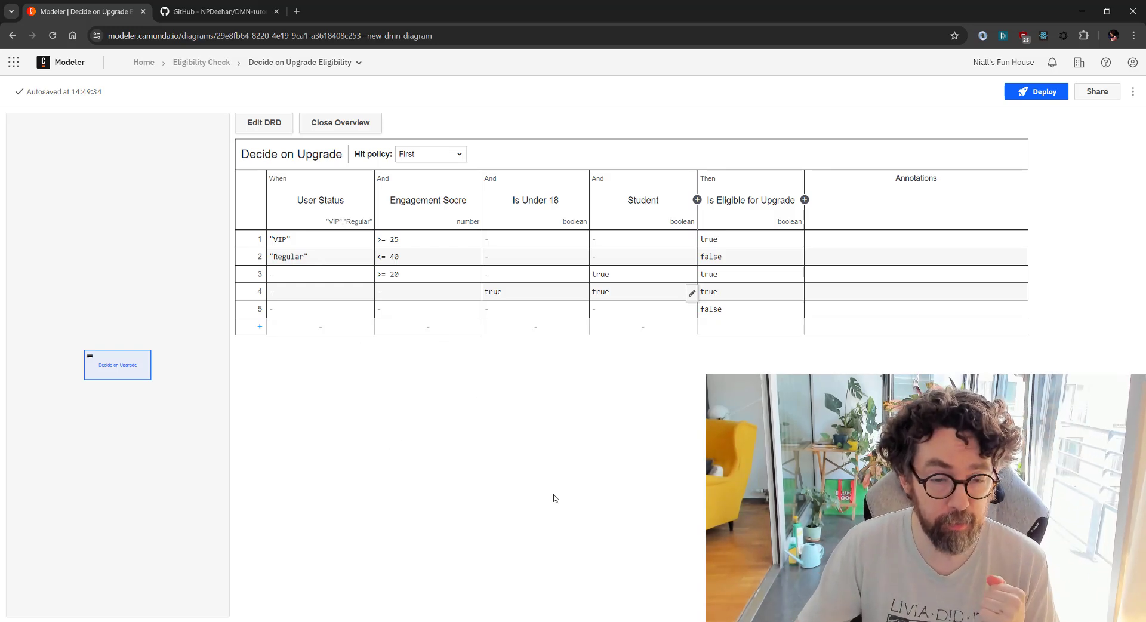
mouse_move(543, 467)
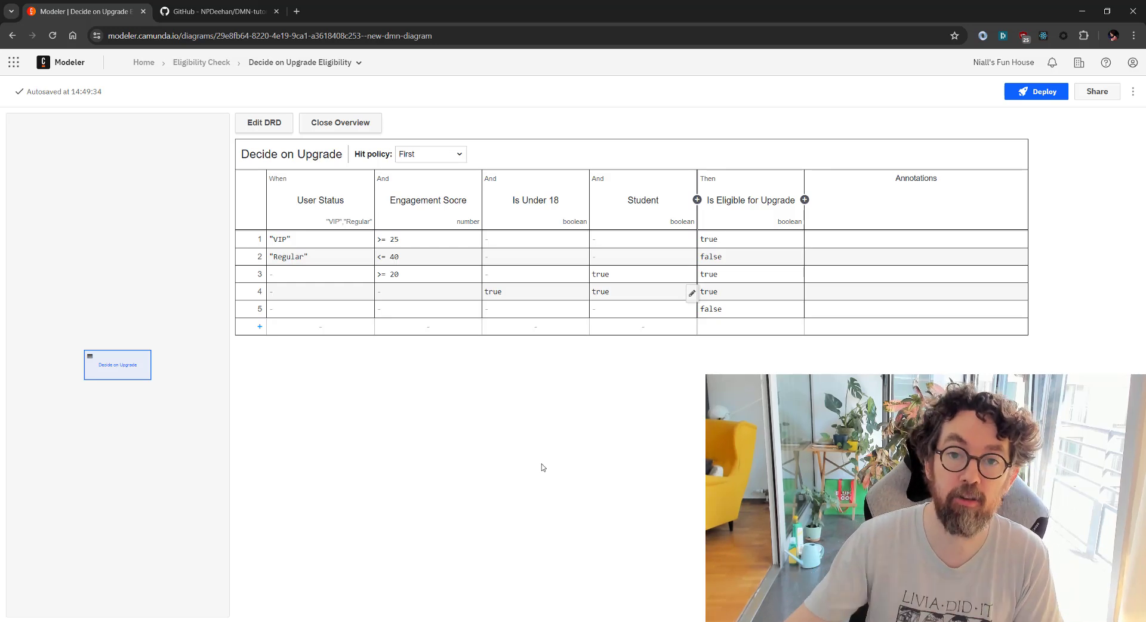
mouse_move(719, 86)
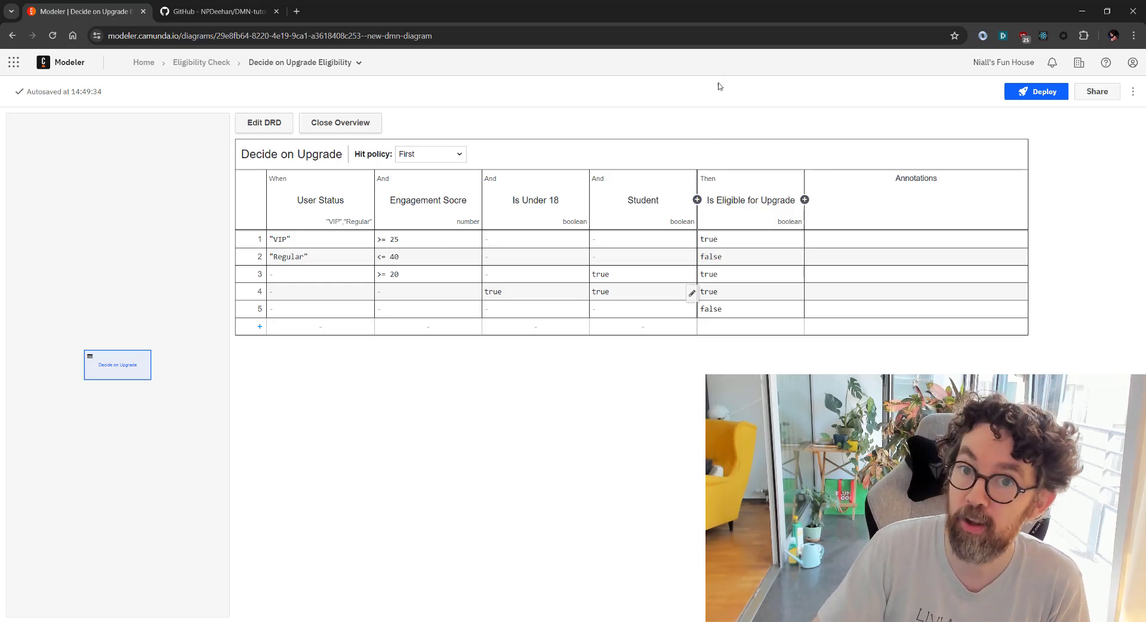